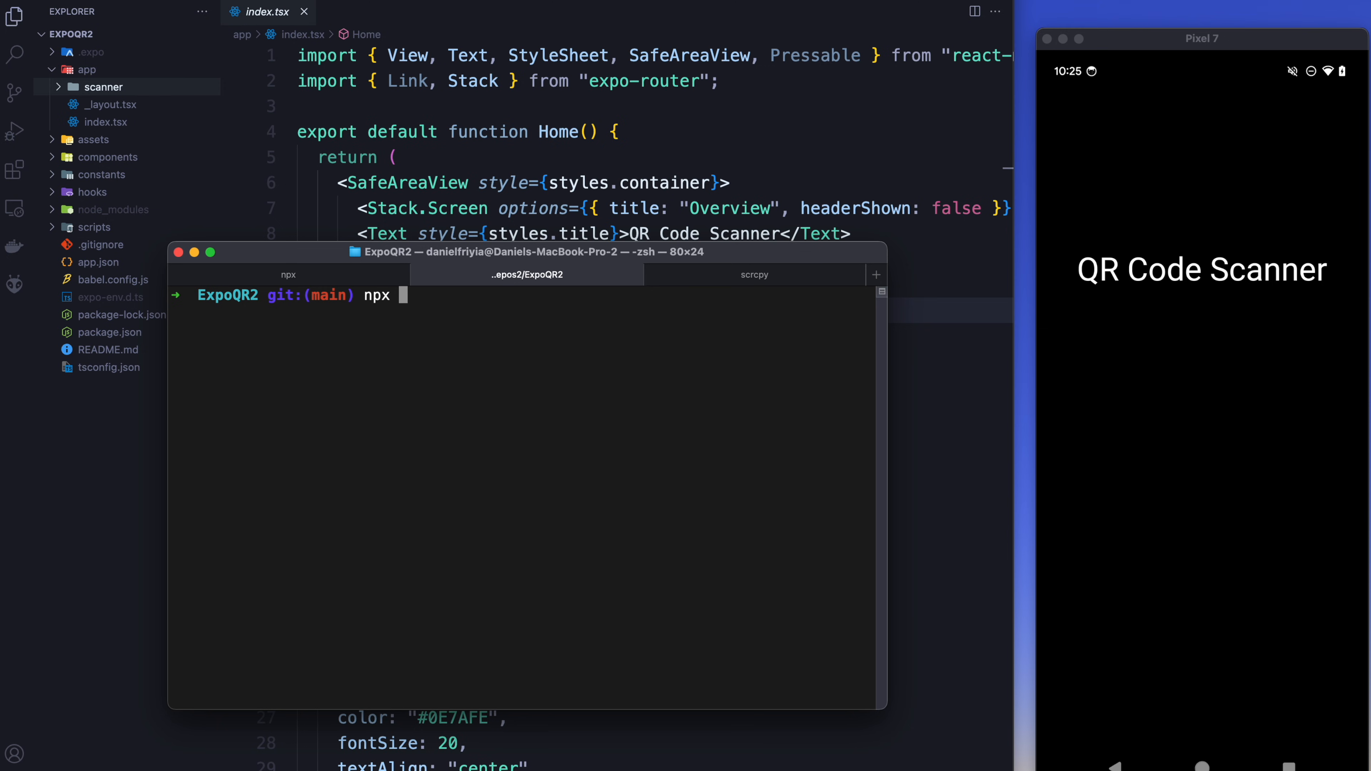
# Run npx expo install expo-camera in the ExpoQR2 project terminal.
pyautogui.write('expo inst')
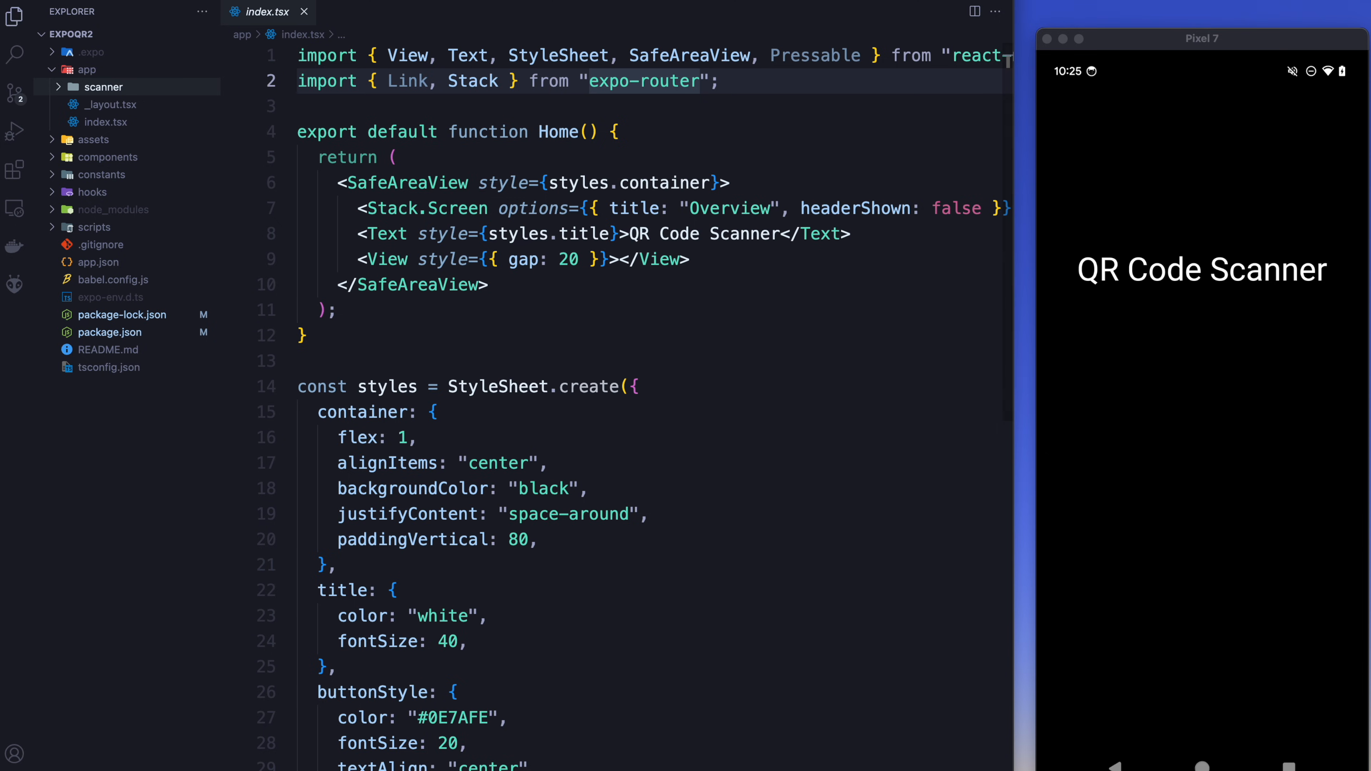
# Add an expo-camera plugins entry in app.json with cameraPermission, microphonePermission and recordAudioAndroid.
pyautogui.click(98, 262)
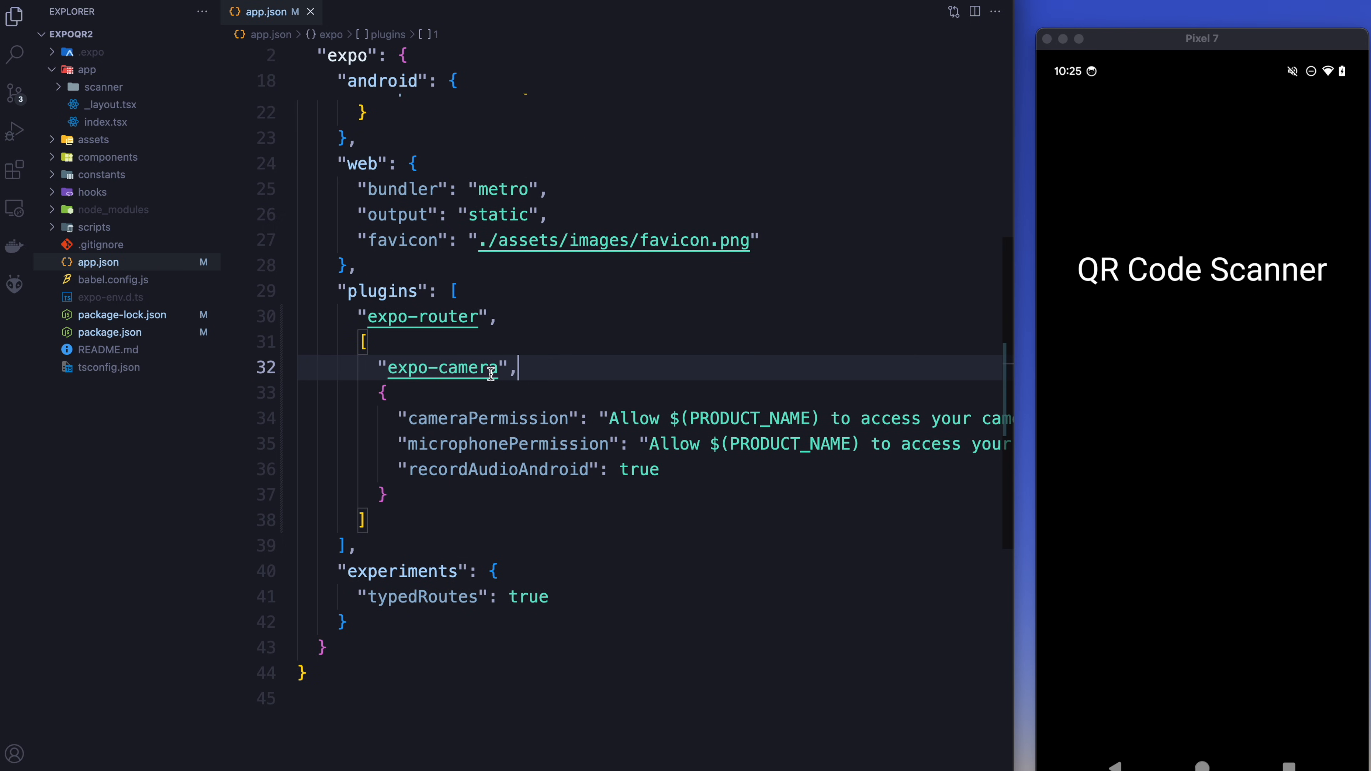
pyautogui.moveTo(497, 389)
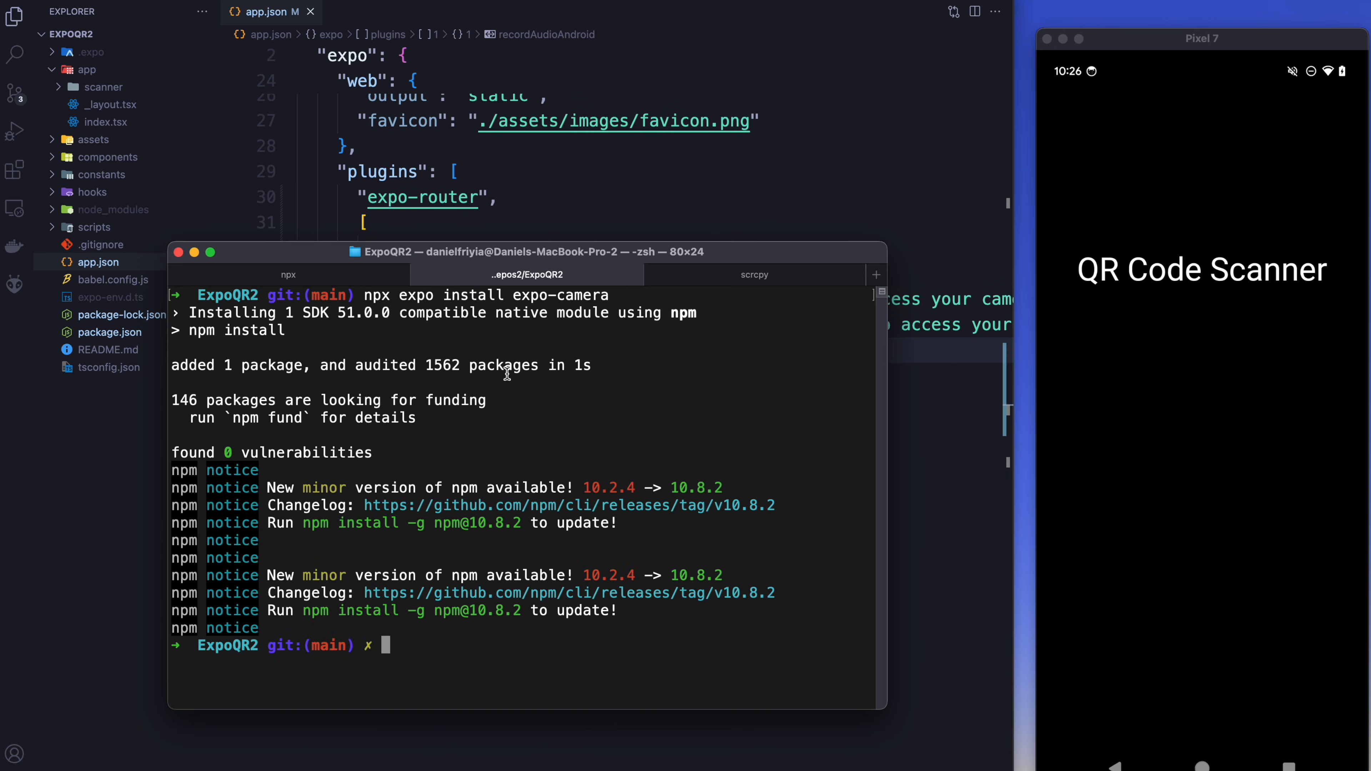
# Run npx expo prebuild and accept the suggested Android package name com.wa2goose.ExpoQR2.
pyautogui.write('npx expo rebuild')
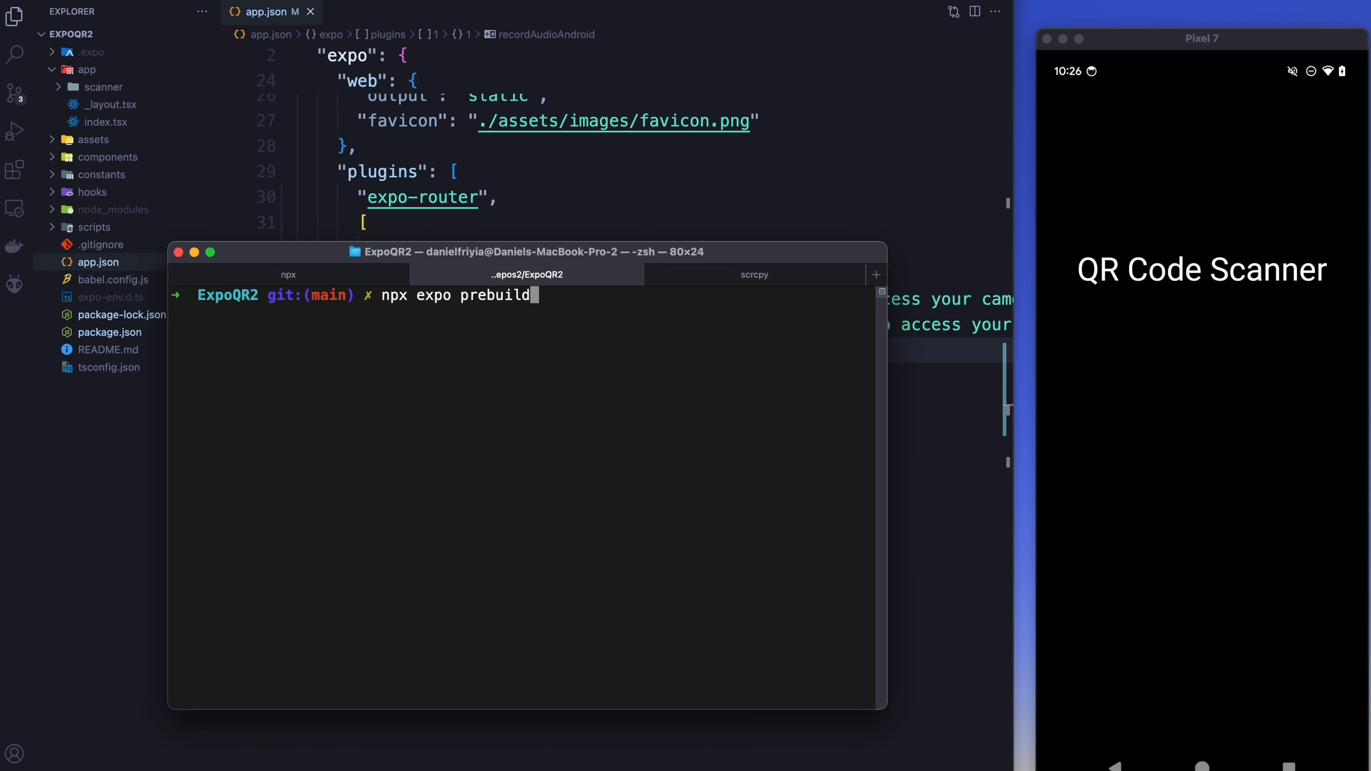
pyautogui.press('enter')
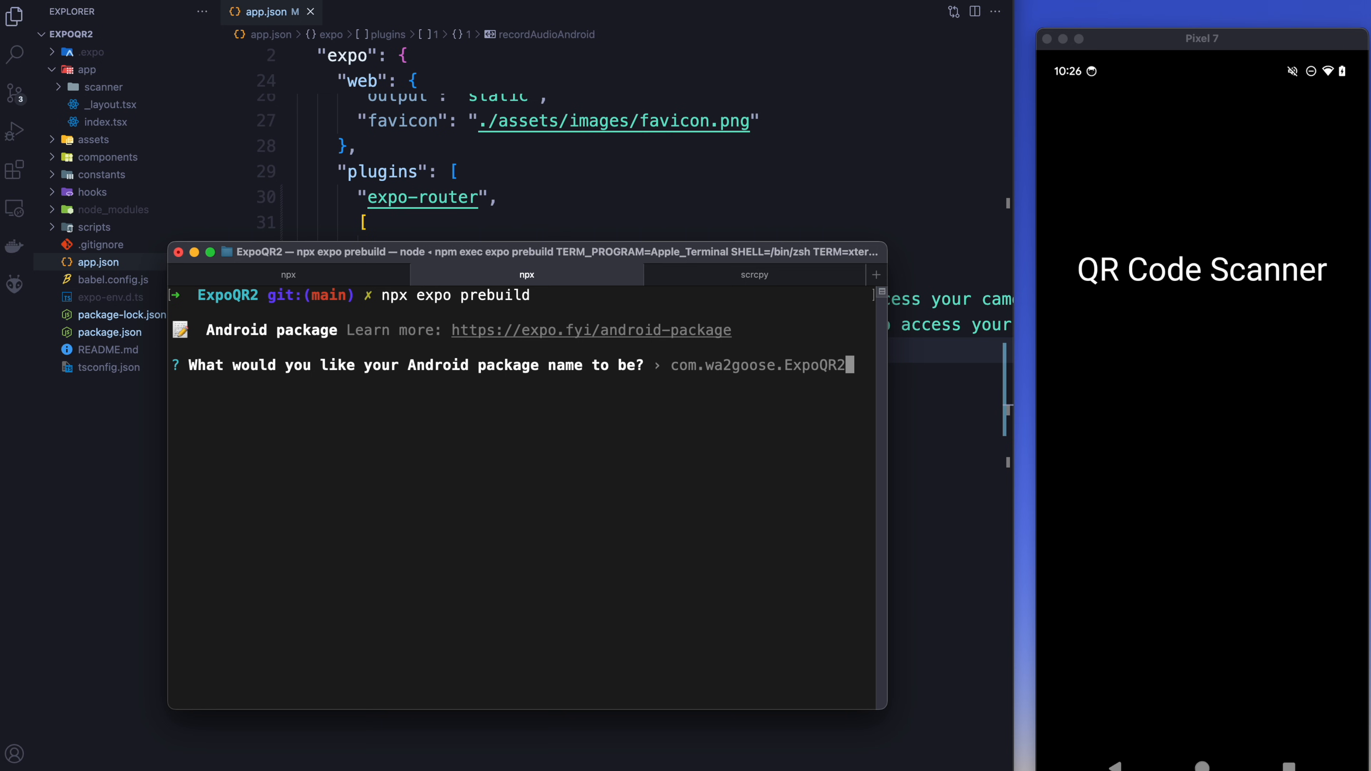
pyautogui.press('enter')
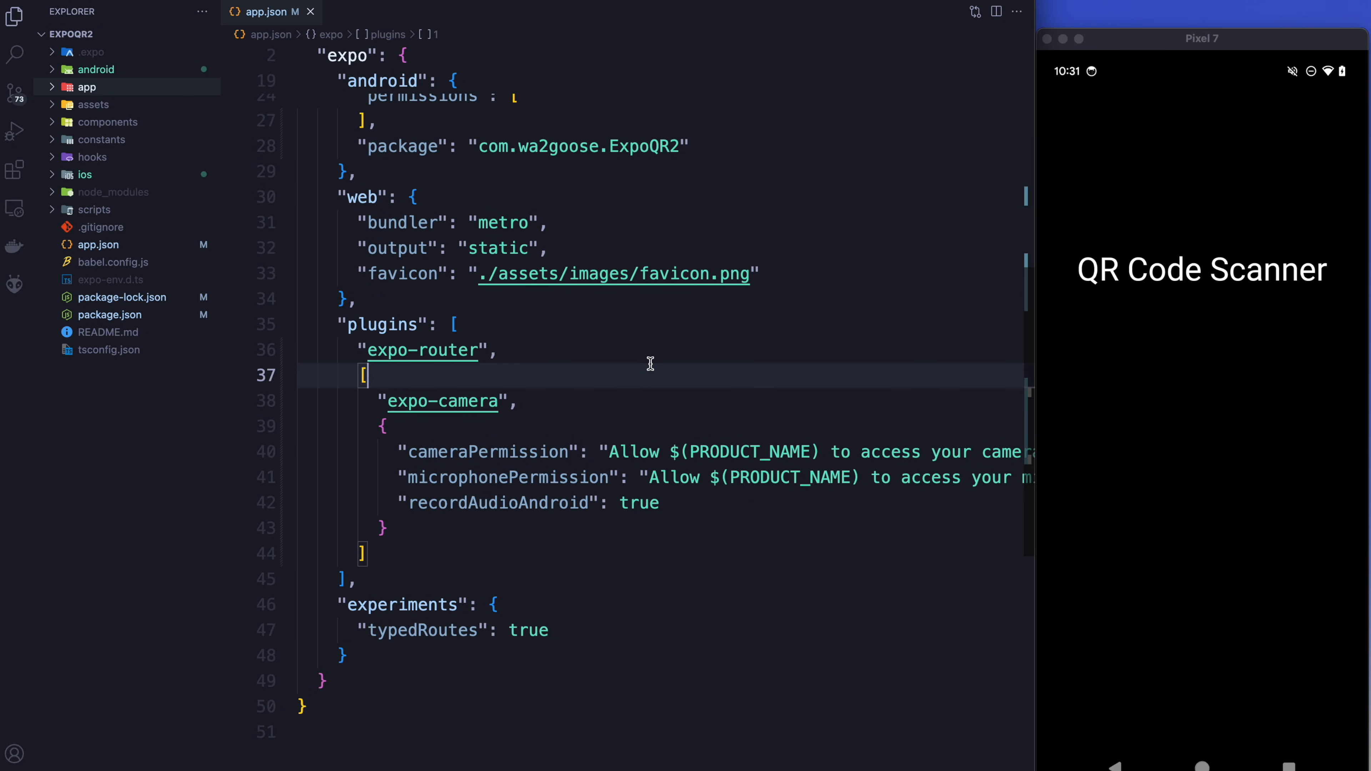
# In app/index.tsx, call useCameraPermissions() in the Home component.
pyautogui.click(87, 86)
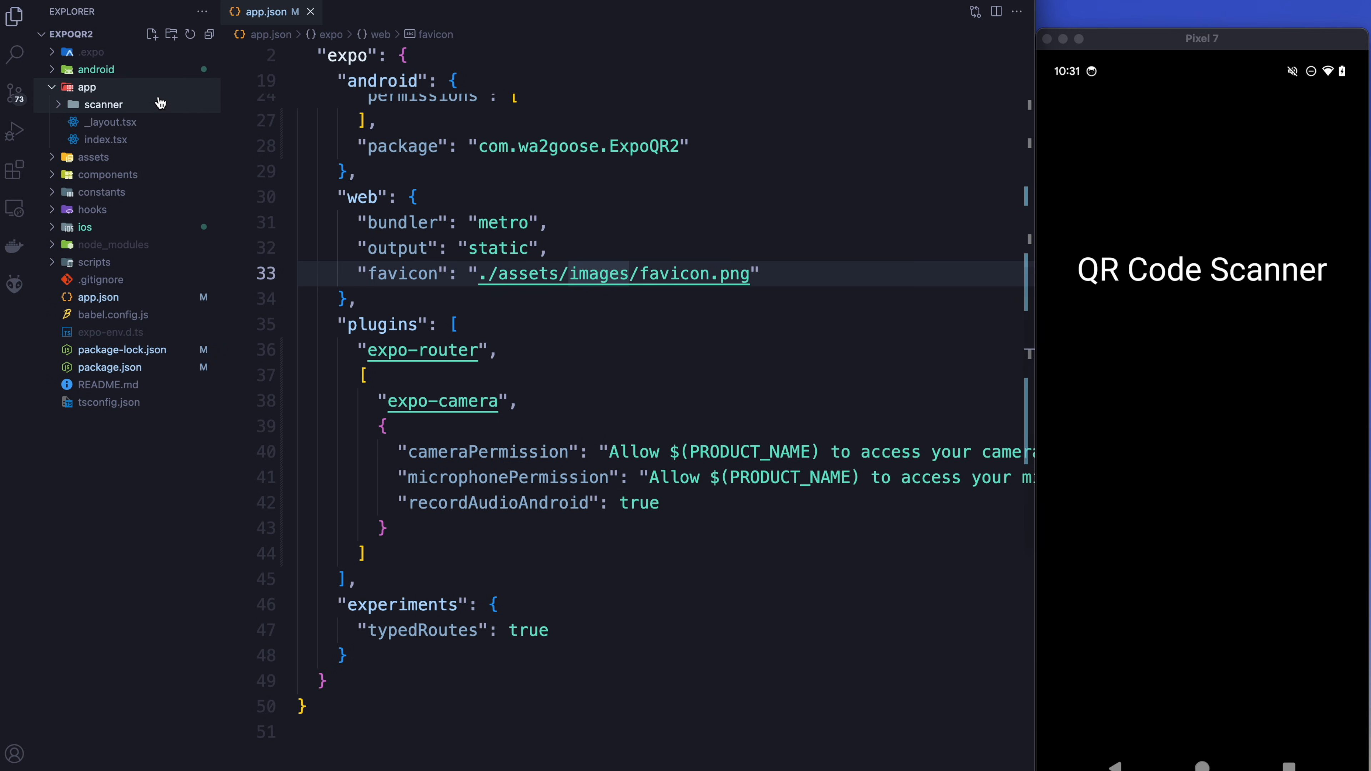
pyautogui.click(109, 139)
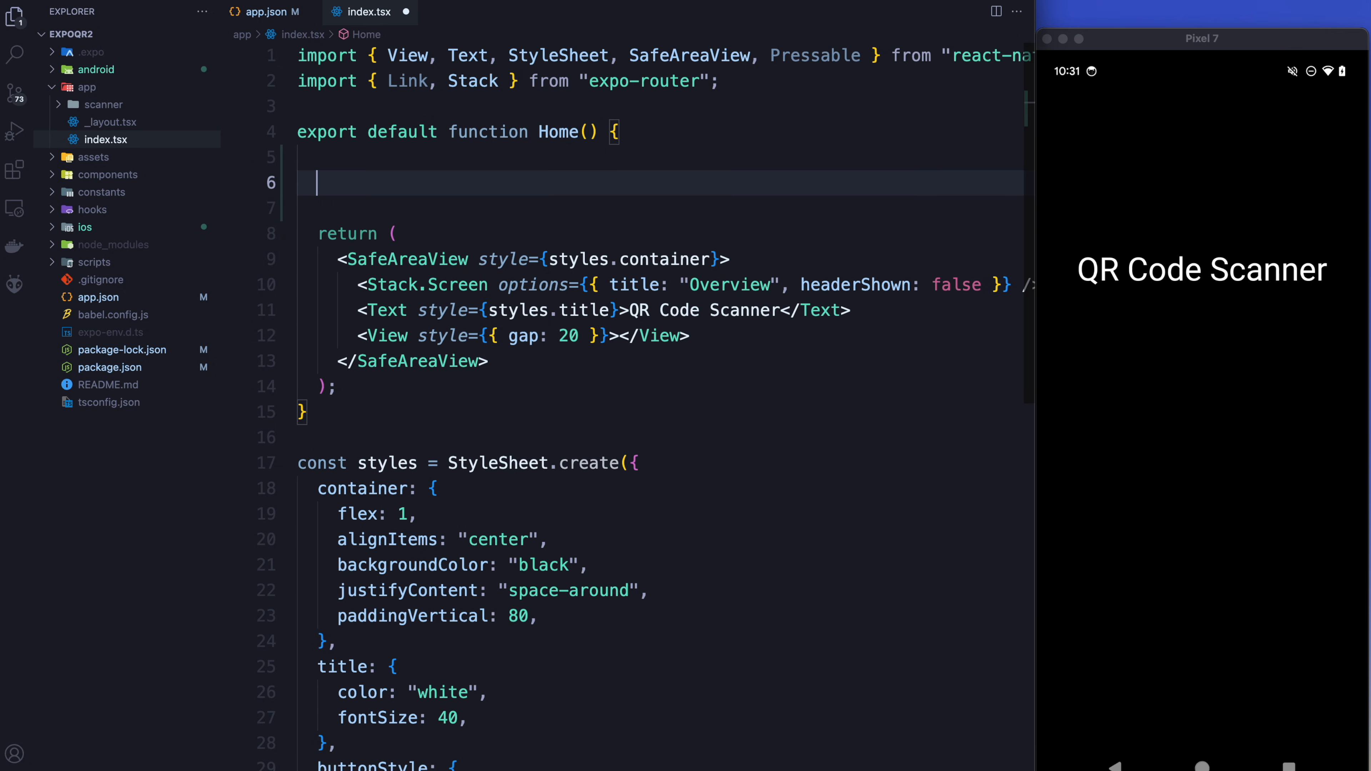
pyautogui.write('const []')
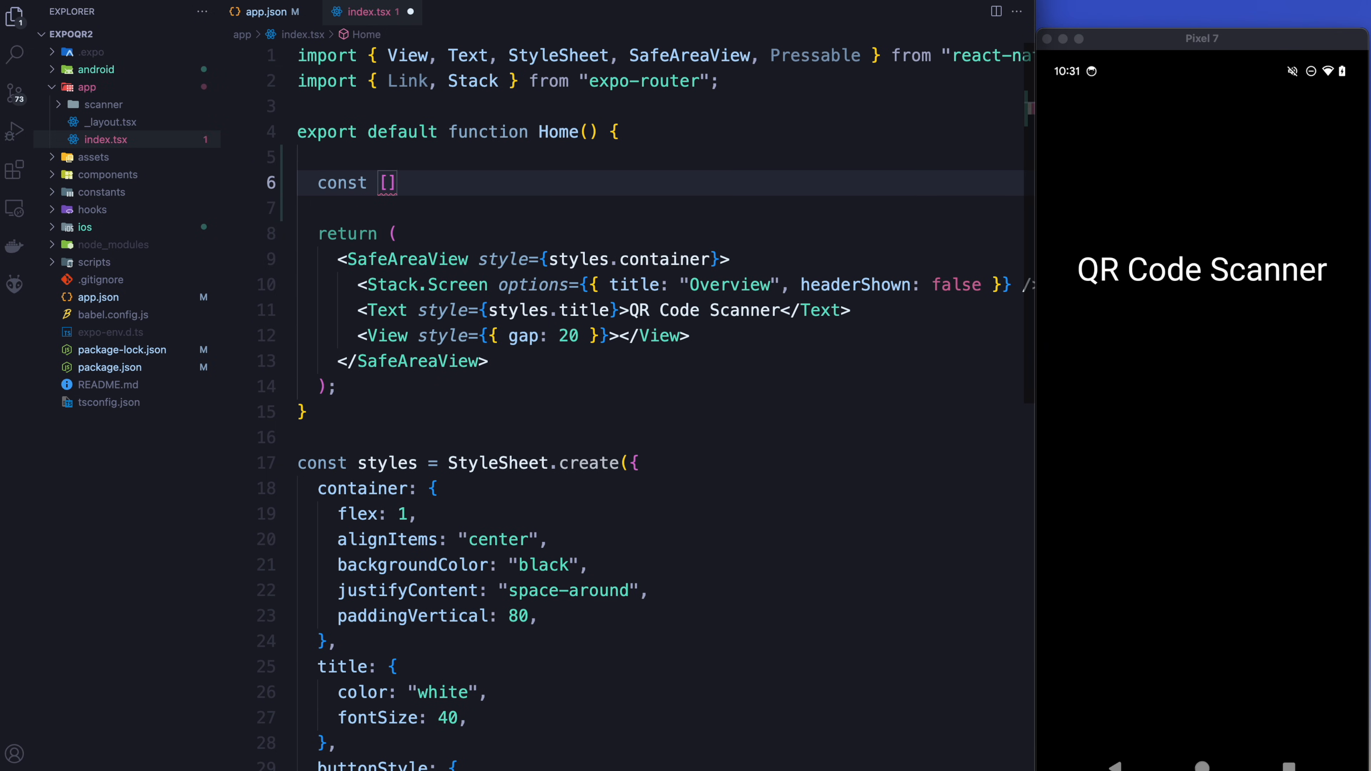
pyautogui.write('= use')
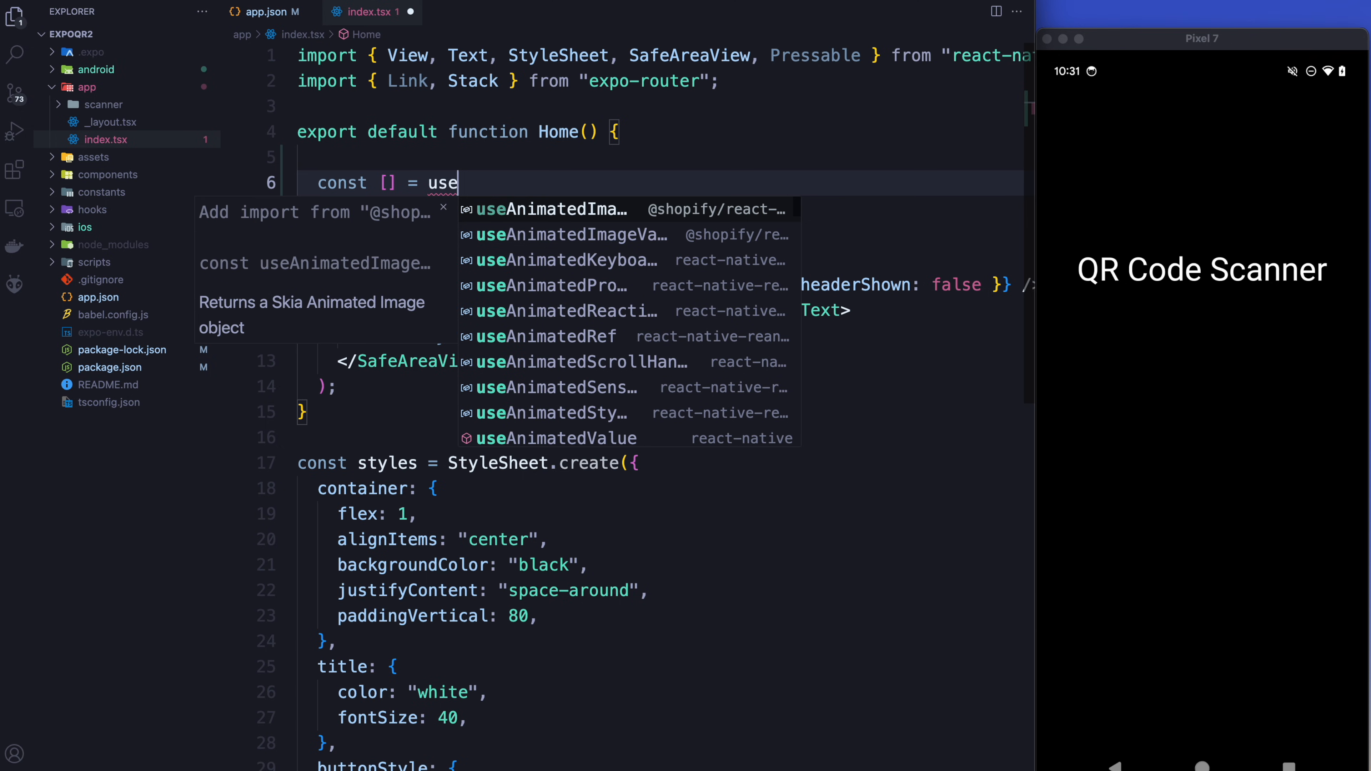
pyautogui.write('Camera')
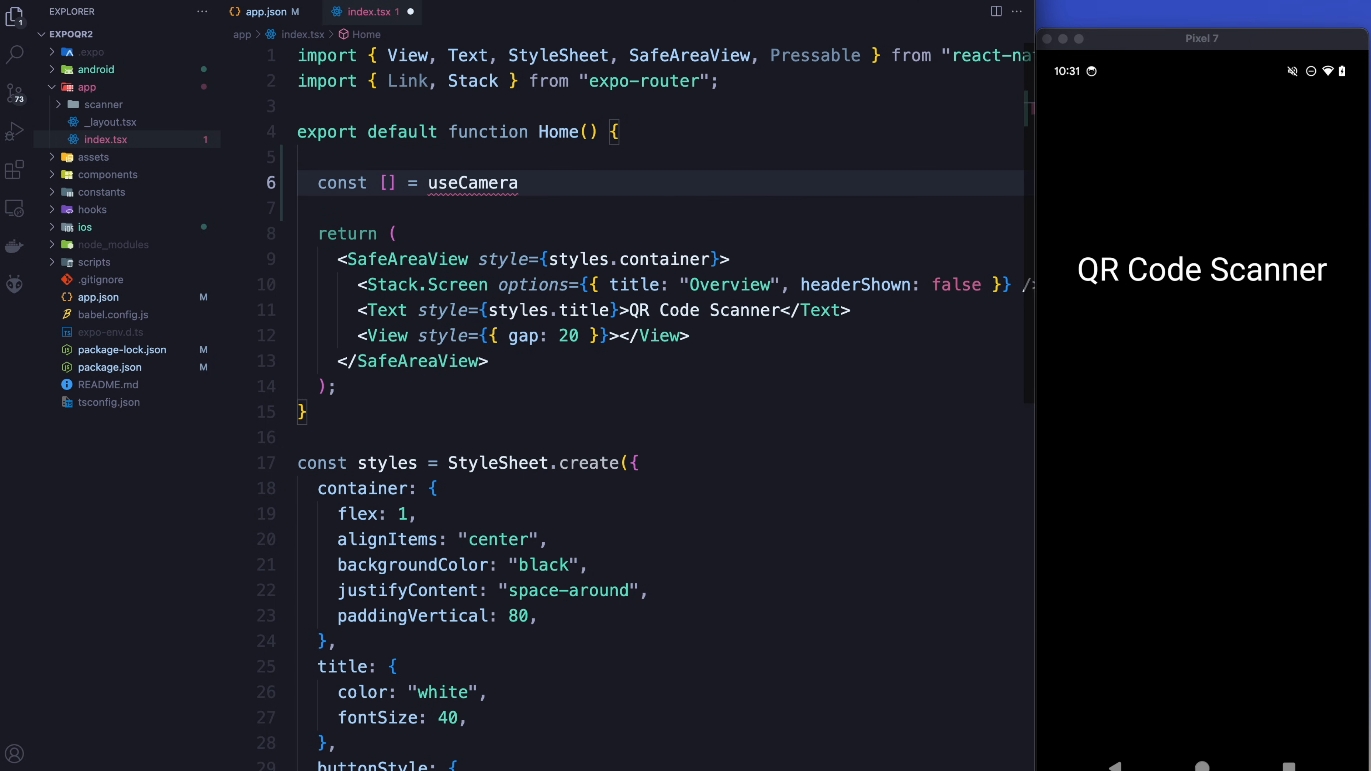
pyautogui.write('Permission();')
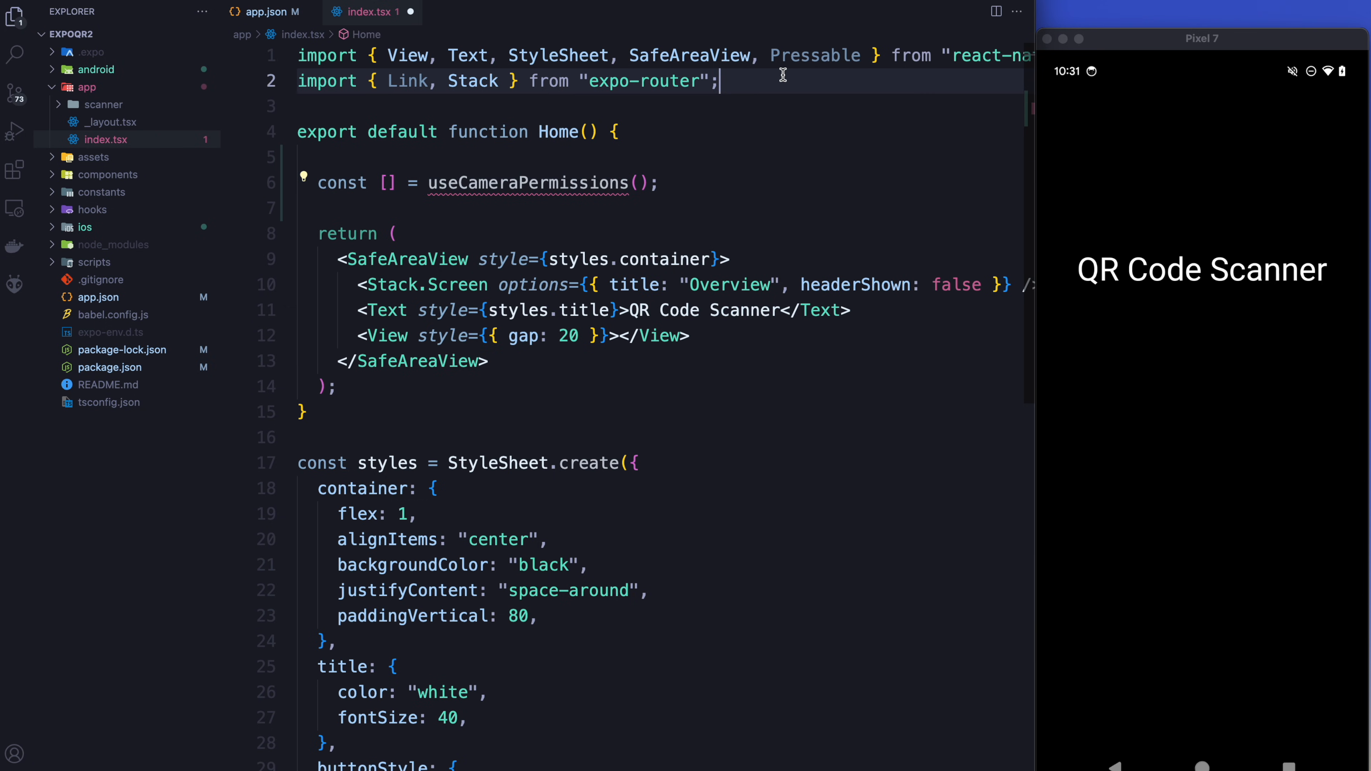
# Import useCameraPermissions from expo-camera and destructure [permission, requestPermission] from it.
pyautogui.write('import {useCameraPermissions}')
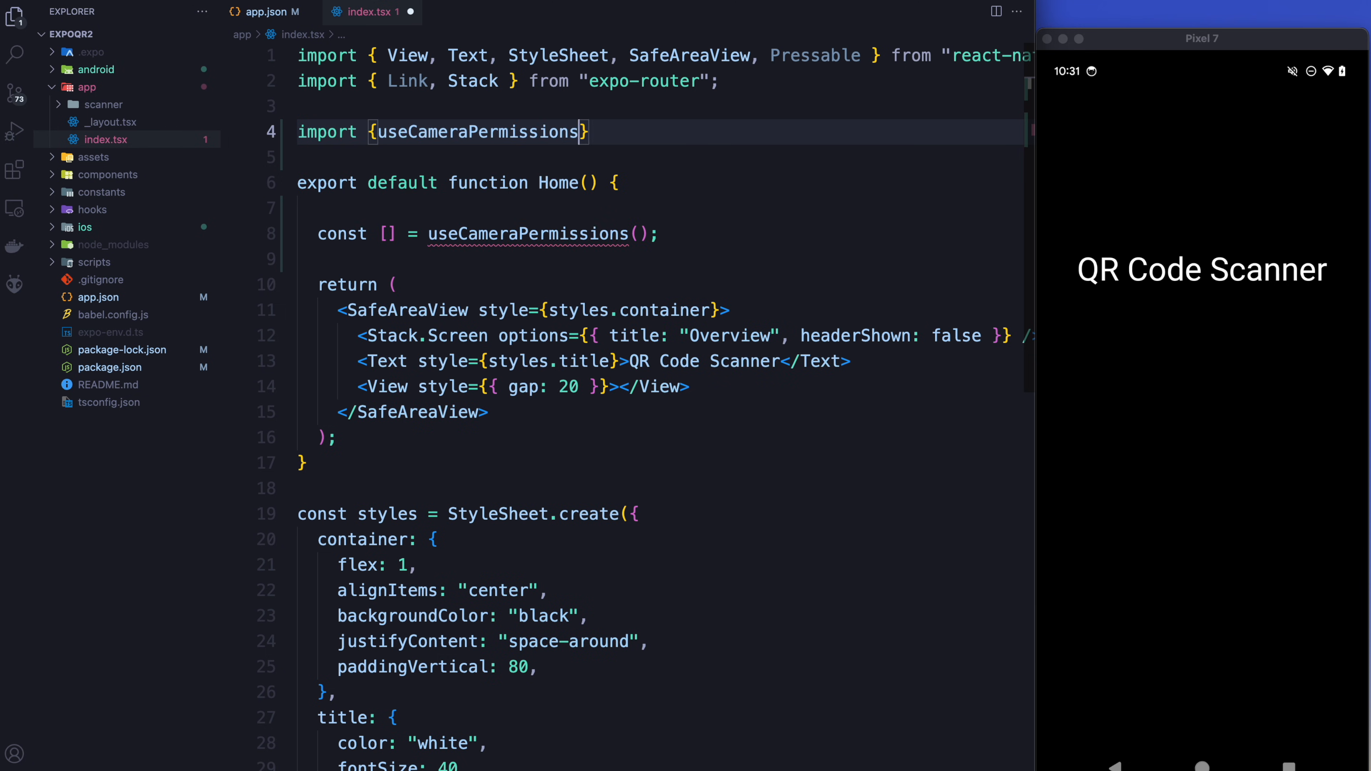
pyautogui.write("from 'expo")
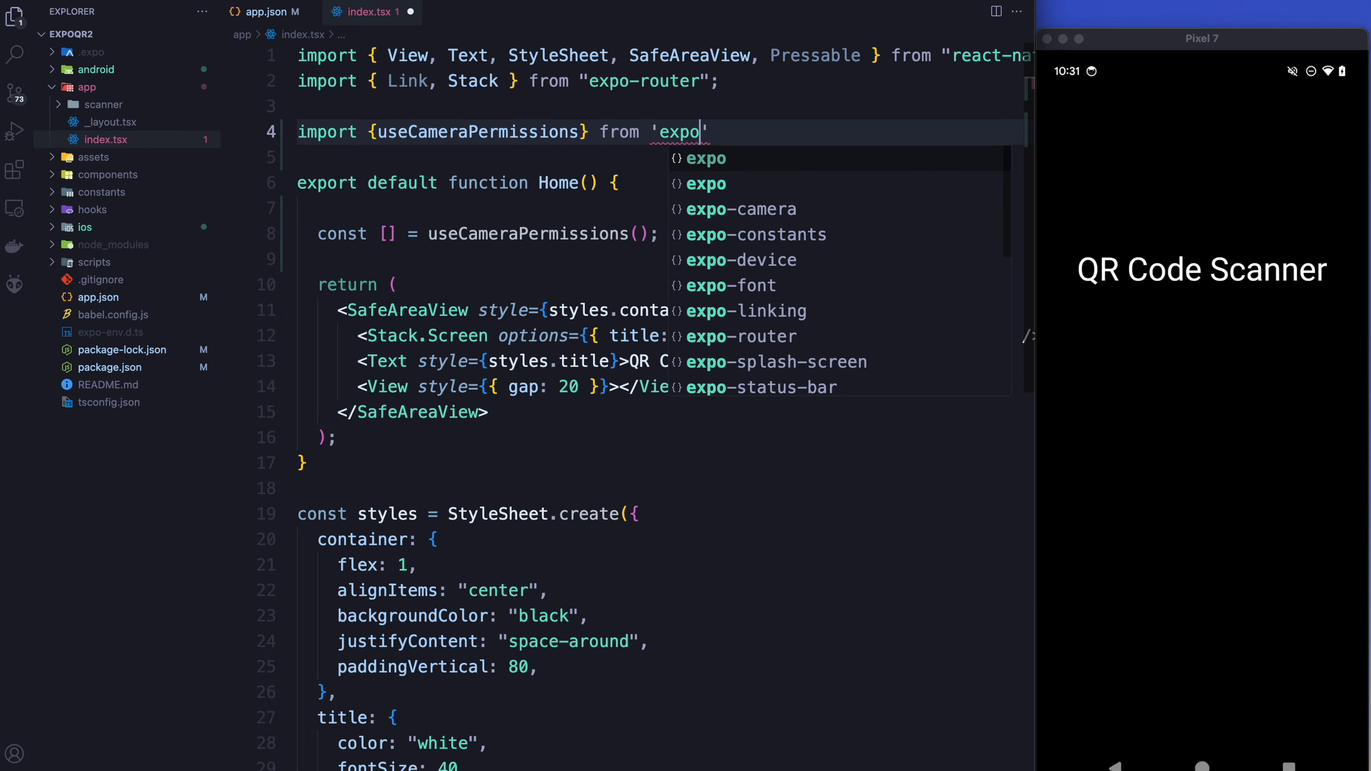
pyautogui.click(741, 209)
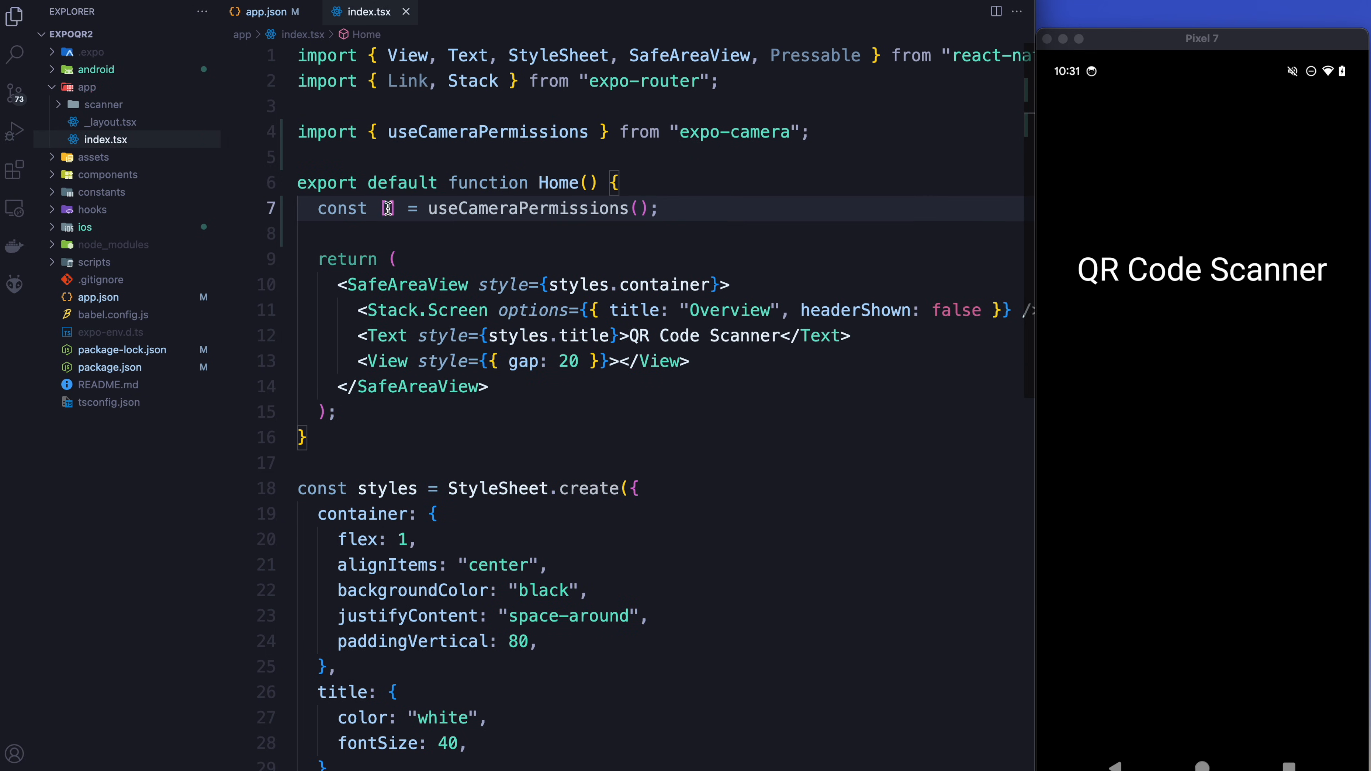
pyautogui.write('[]')
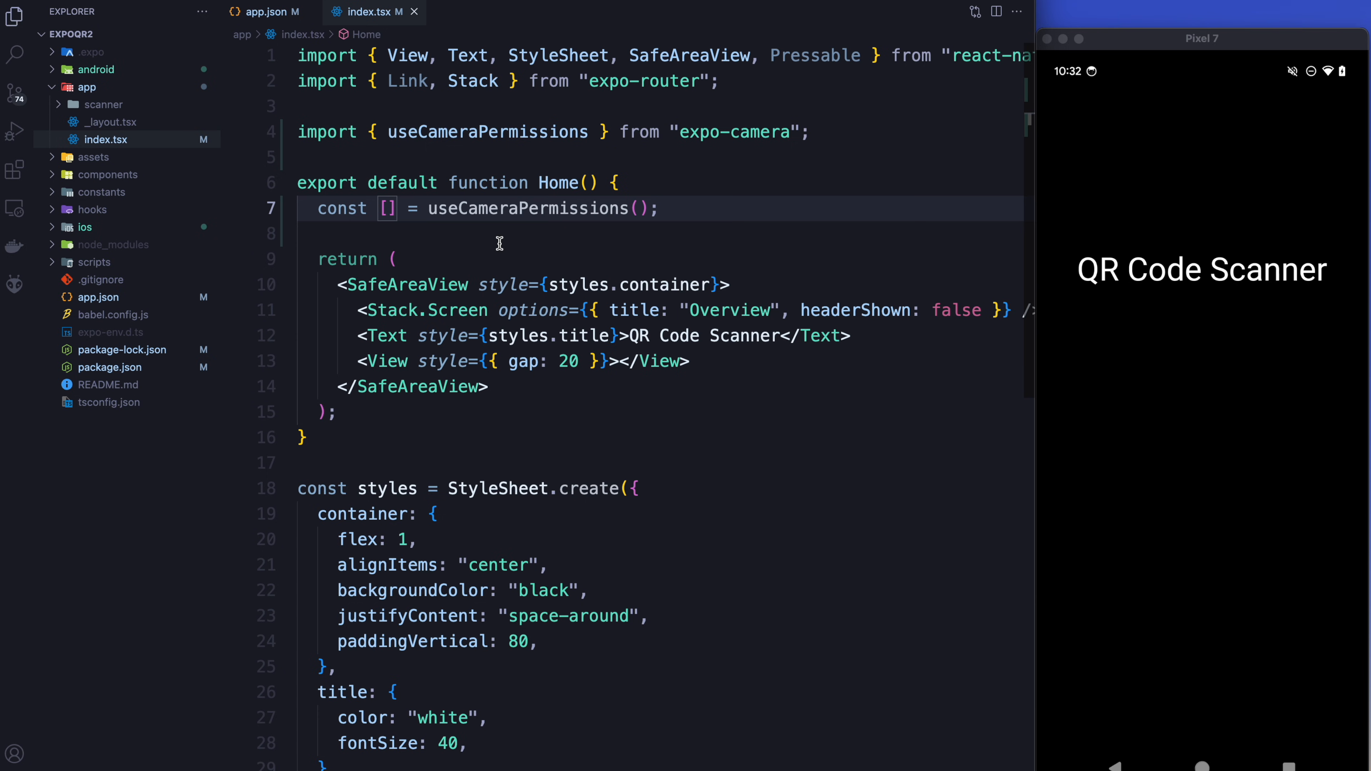
pyautogui.write('permission, requestPermission')
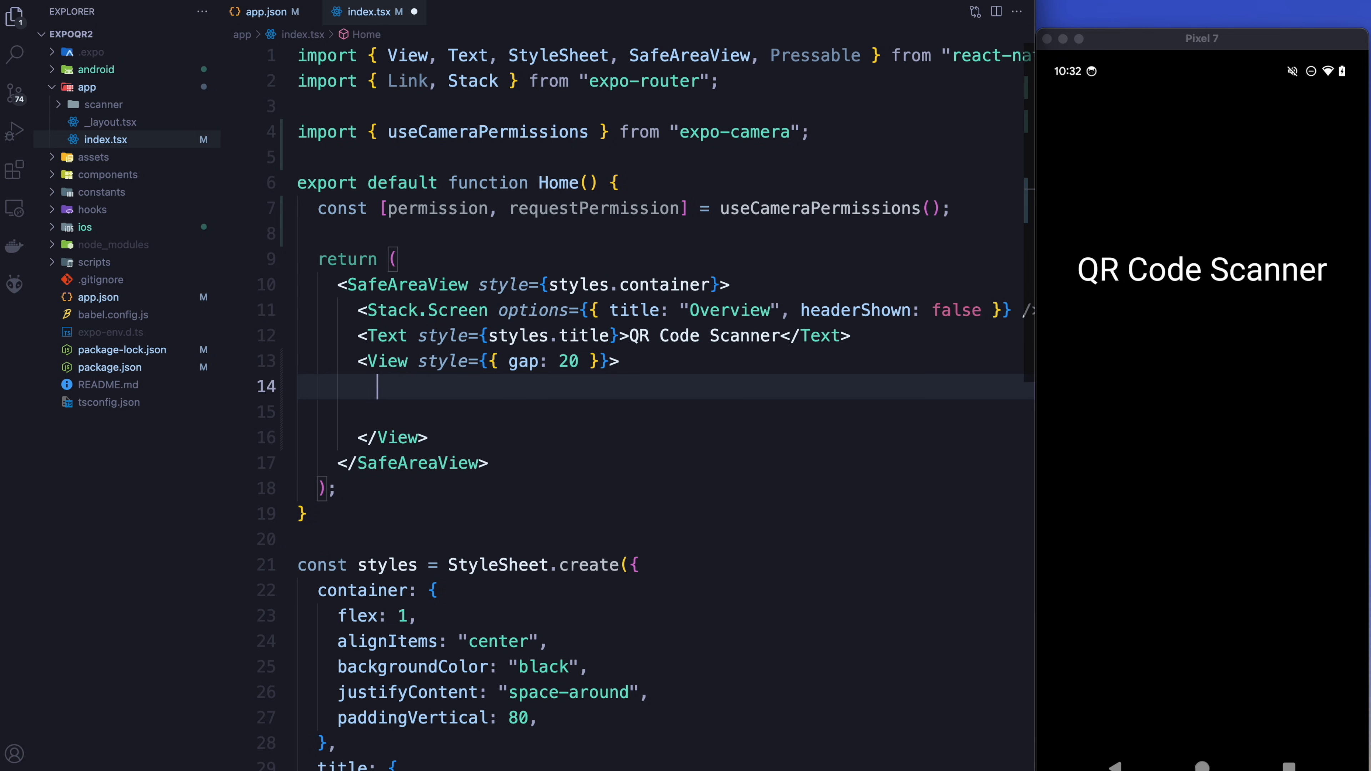
# Add a Pressable inside the View with onPress={requestPermission}.
pyautogui.write('<pres')
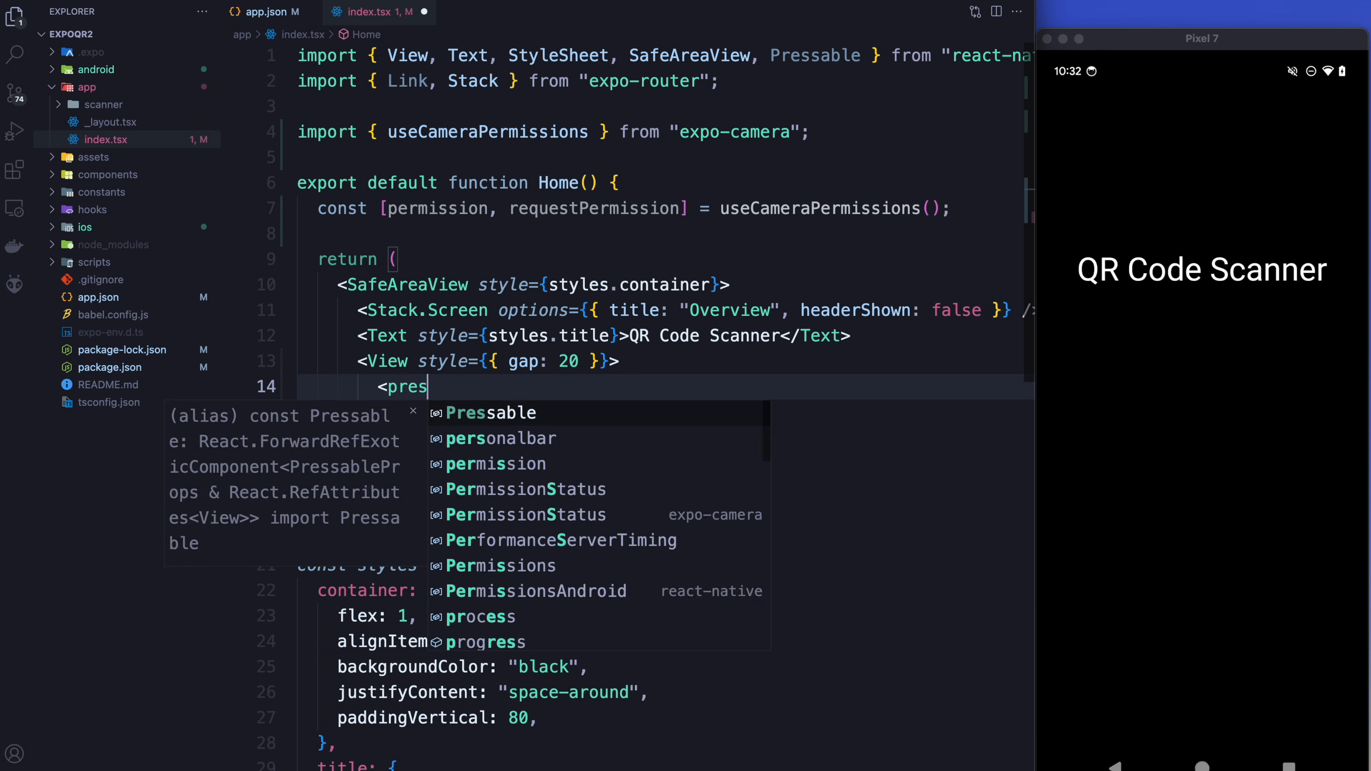
pyautogui.press('Tab')
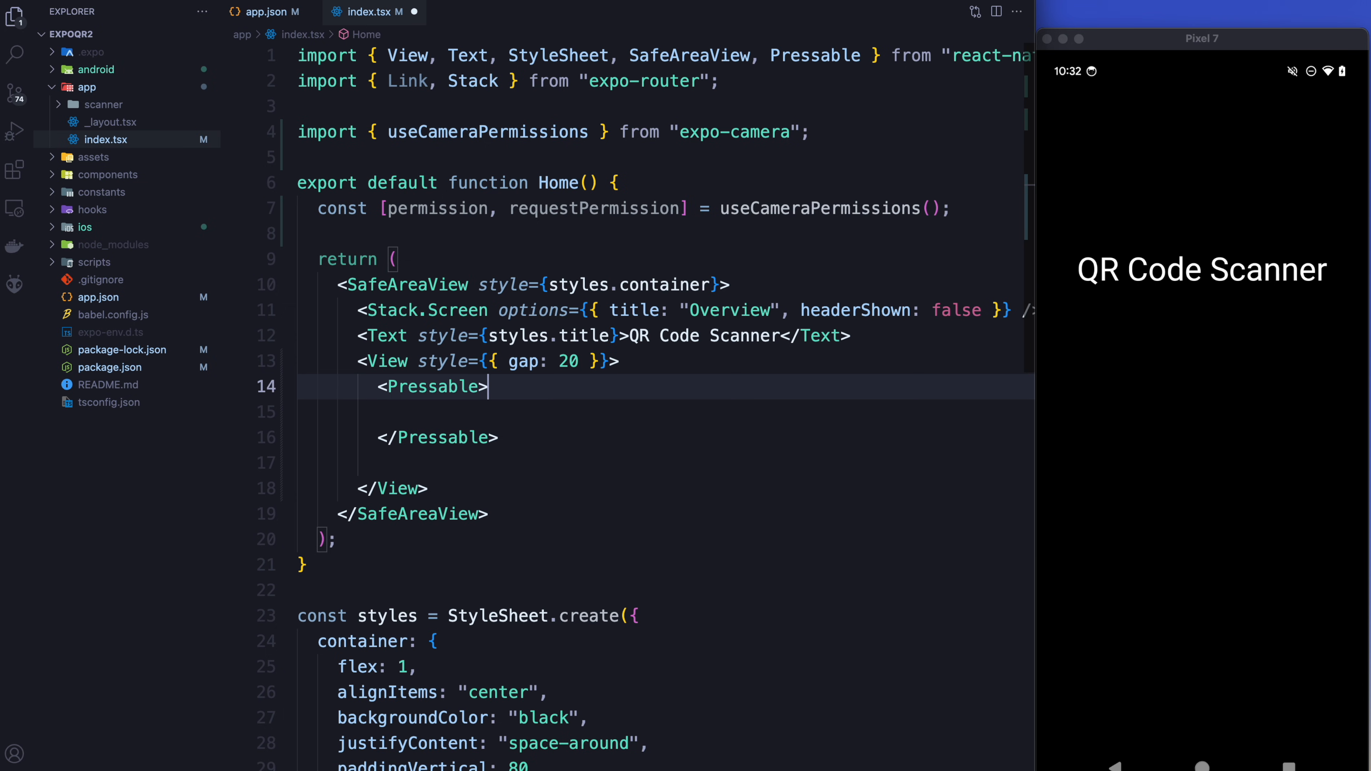
pyautogui.write('onPress')
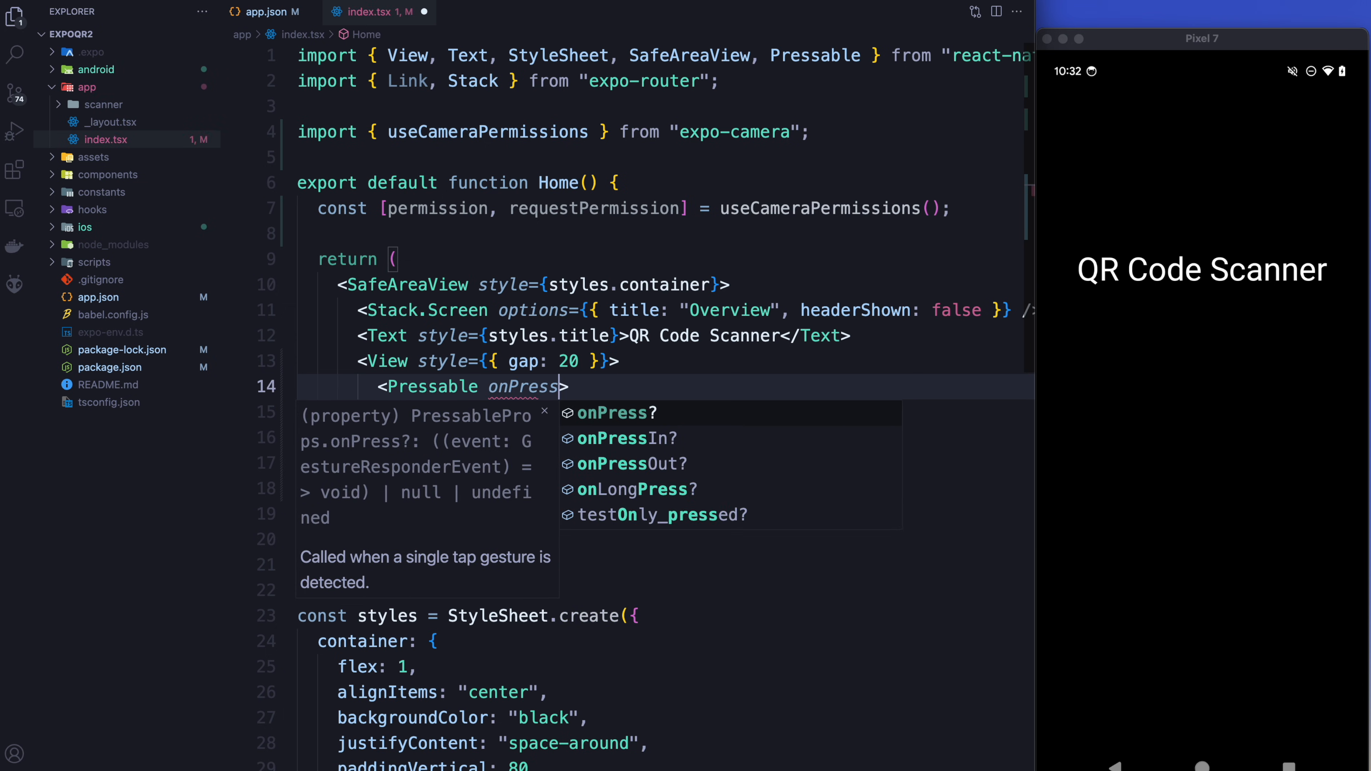
pyautogui.write('={requestPermission}')
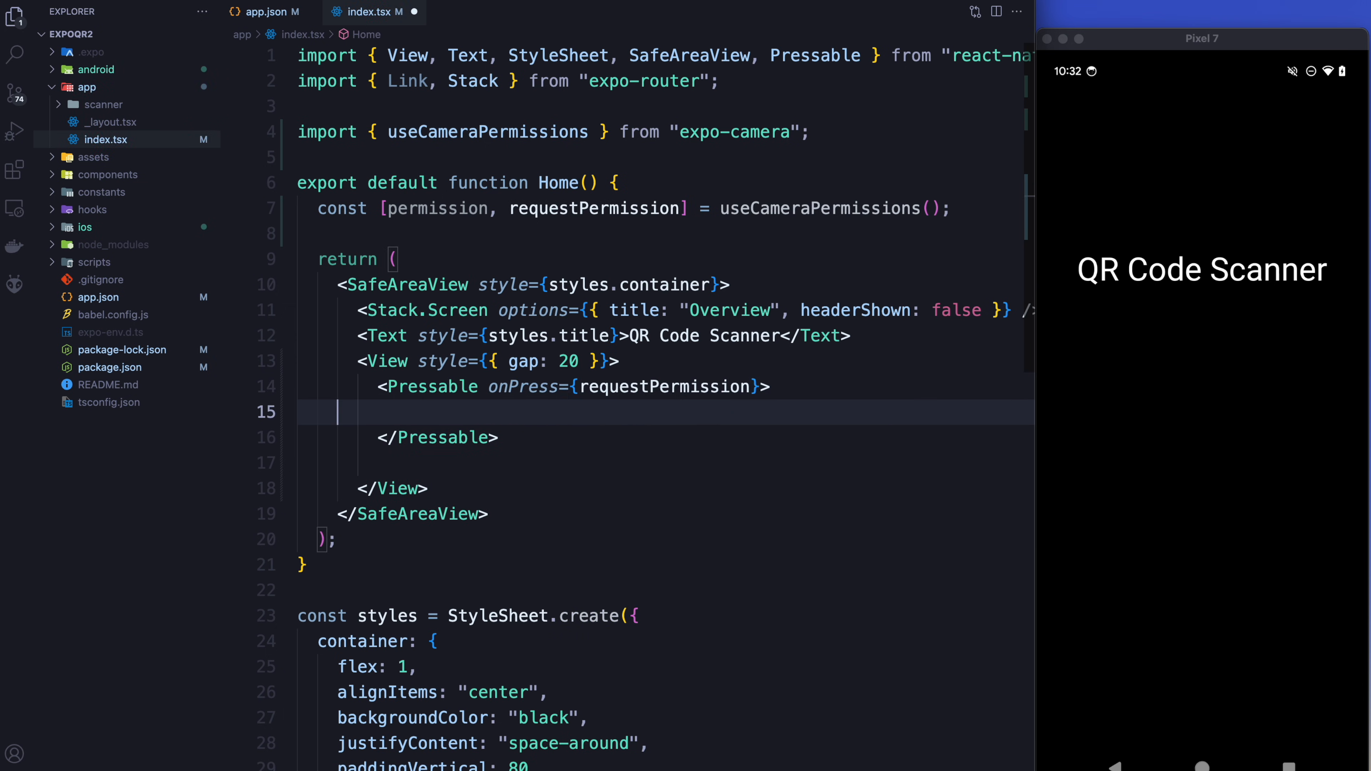
# Give the Pressable a Text styled with styles.buttonStyle reading 'Request Permissions'.
pyautogui.write('<')
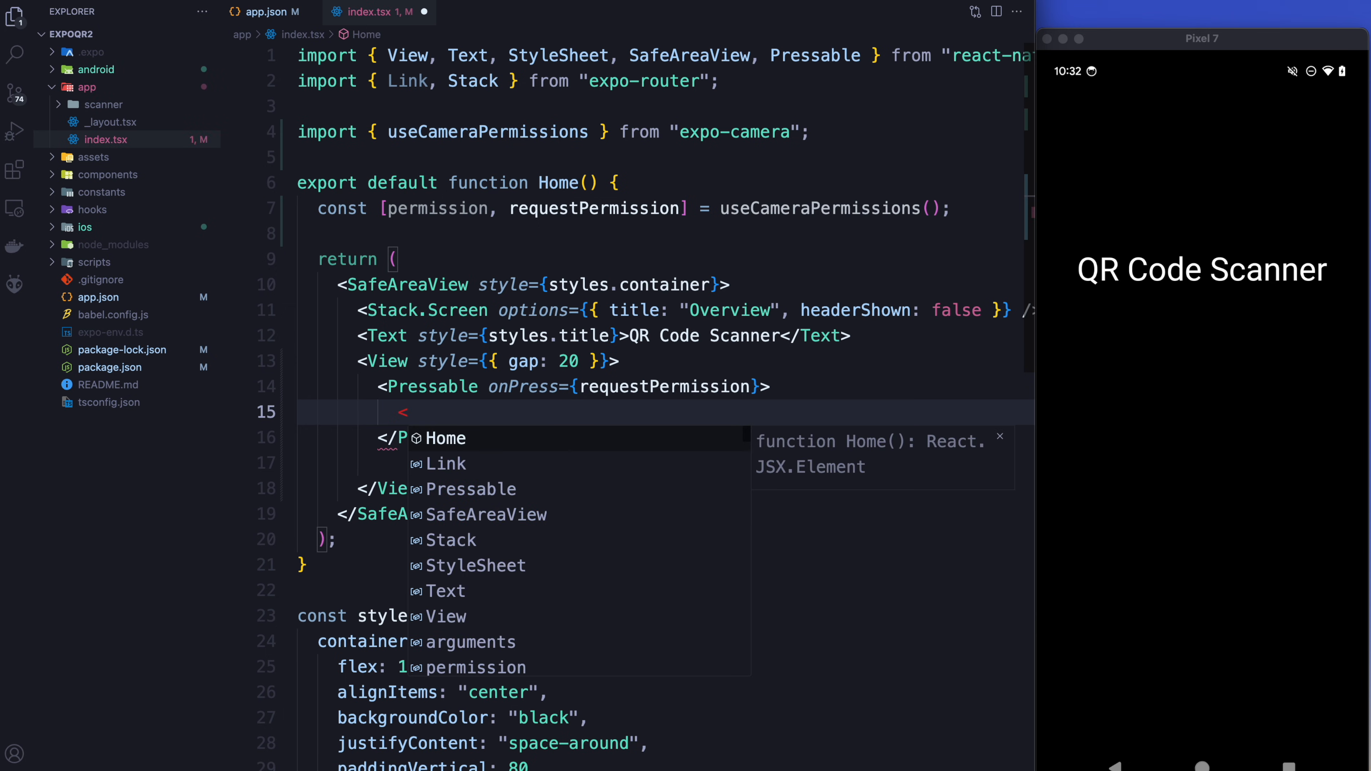
pyautogui.write('Text></Text>')
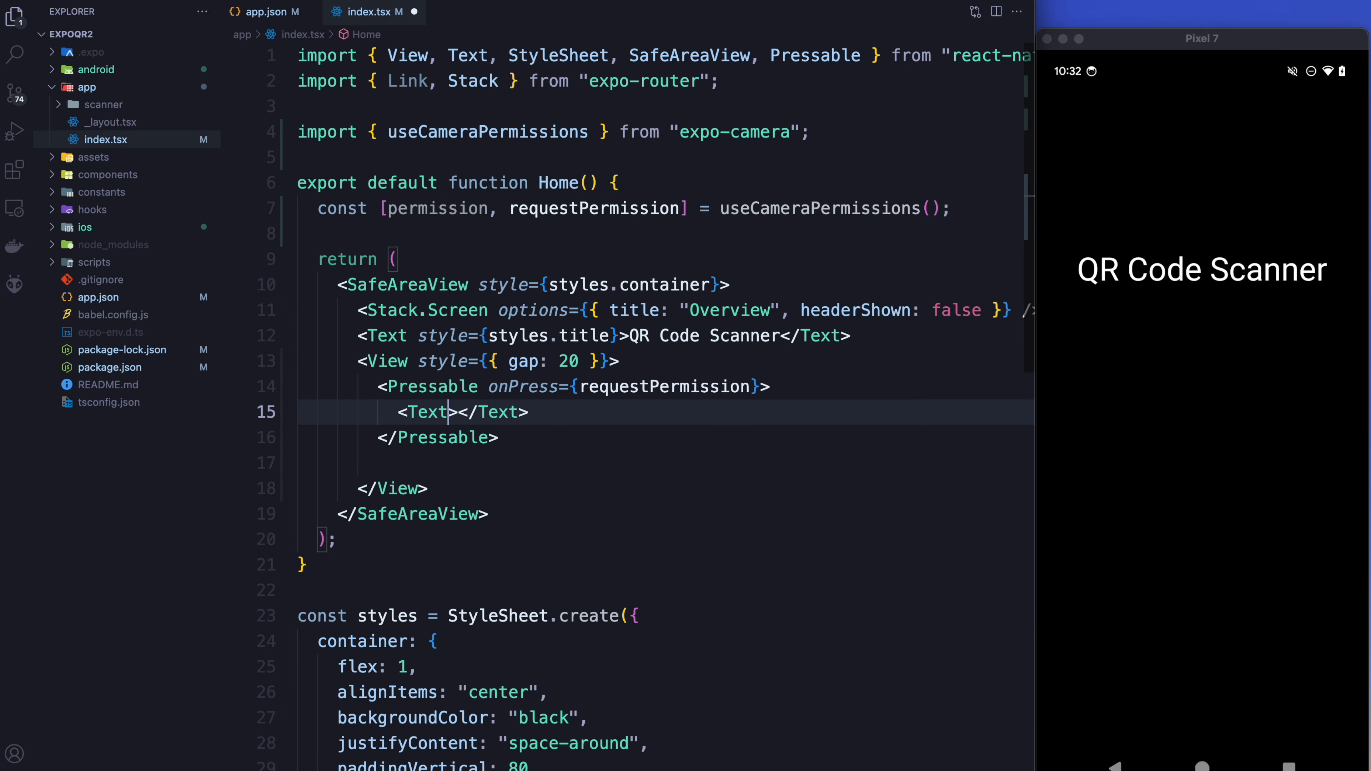
pyautogui.write('style=')
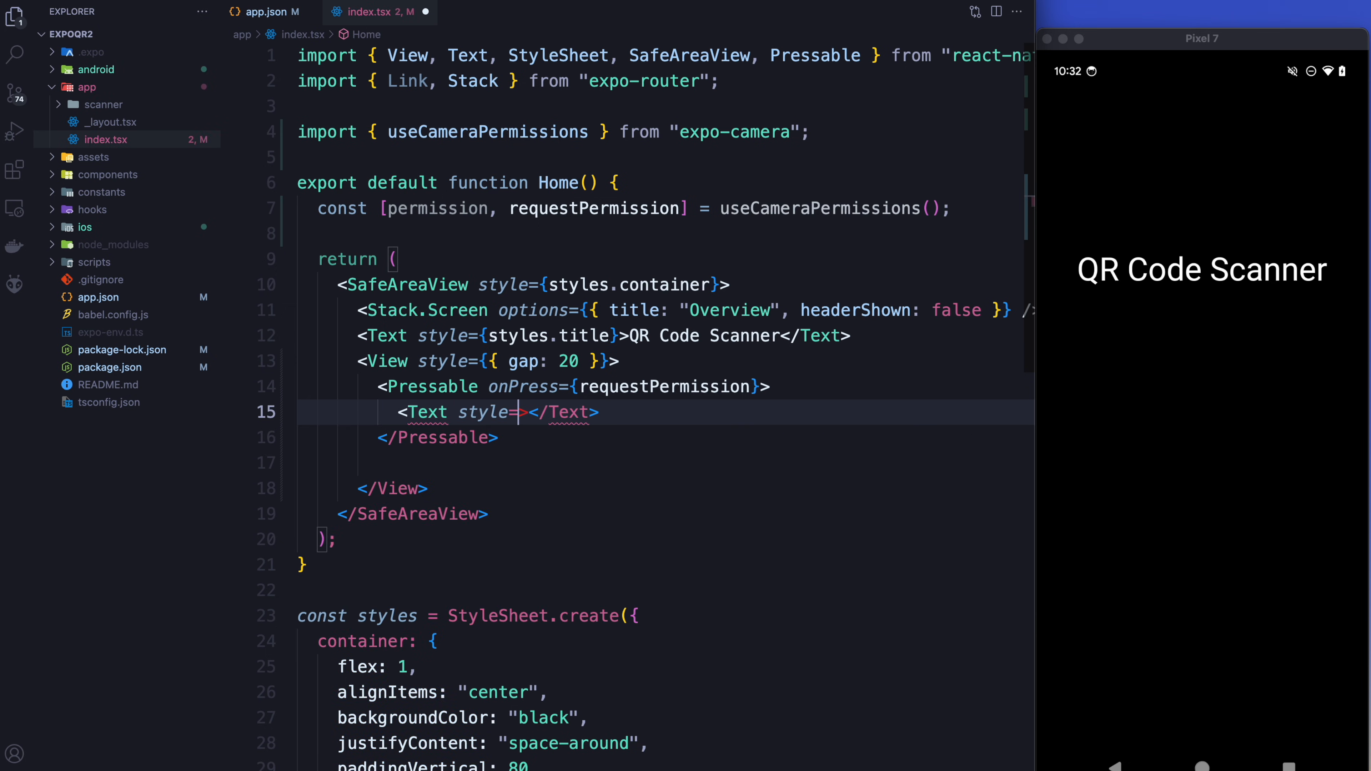
pyautogui.write('styles.butt}')
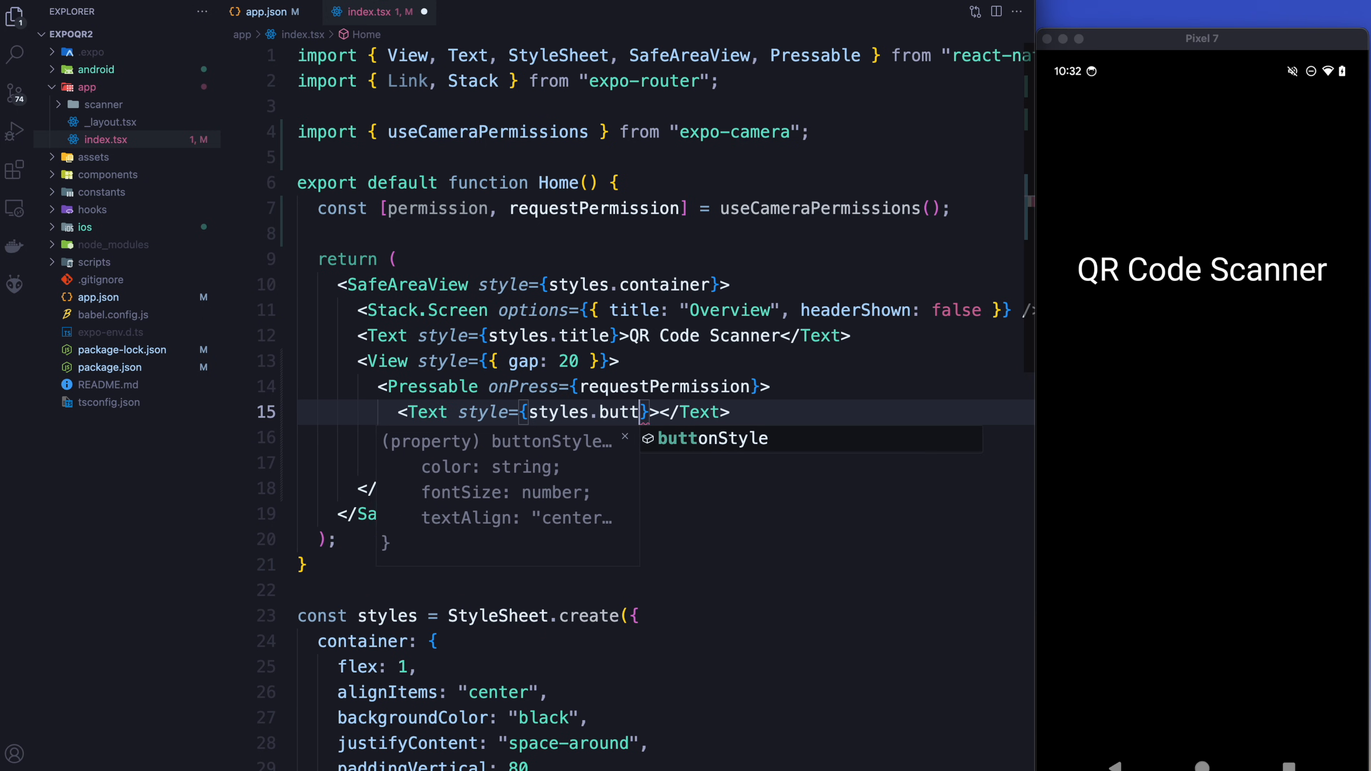
pyautogui.press('Tab')
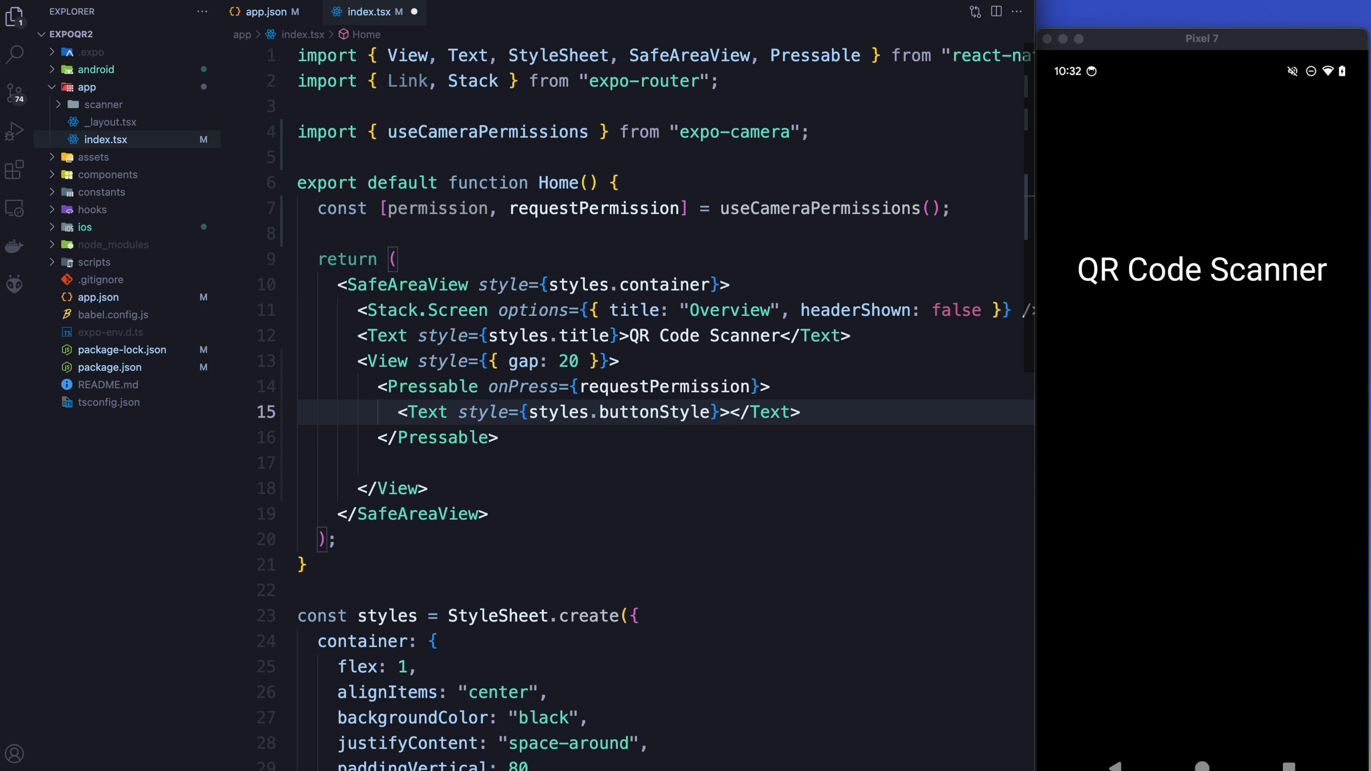
pyautogui.write('Request')
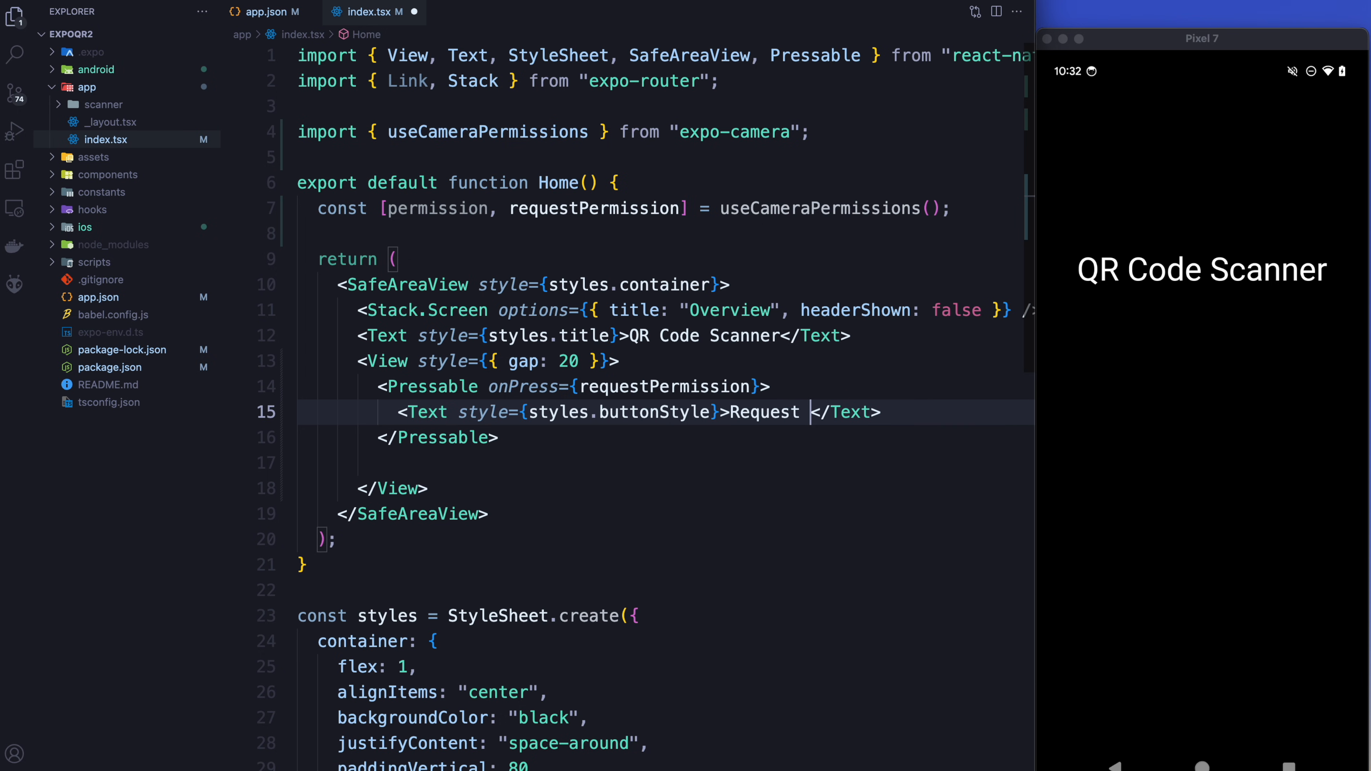
pyautogui.write('Permissi')
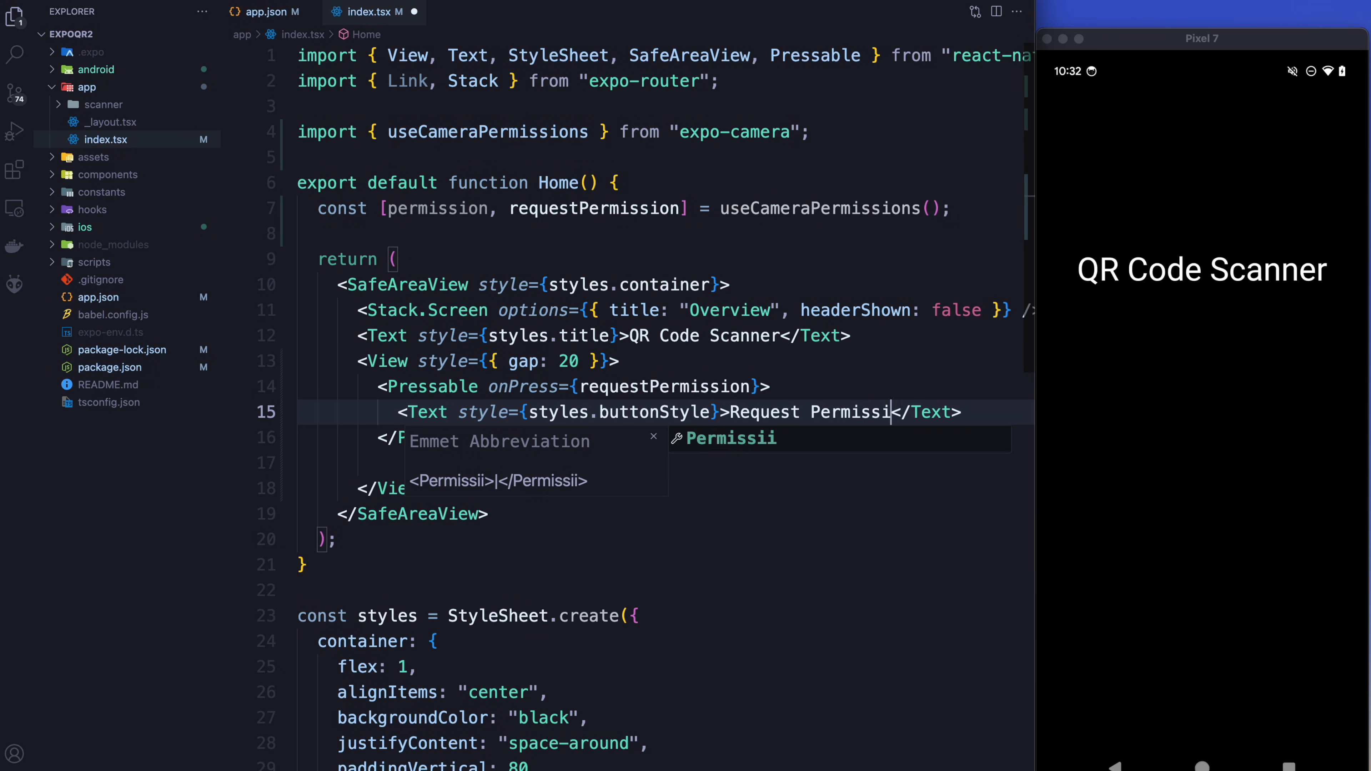
pyautogui.write('ons')
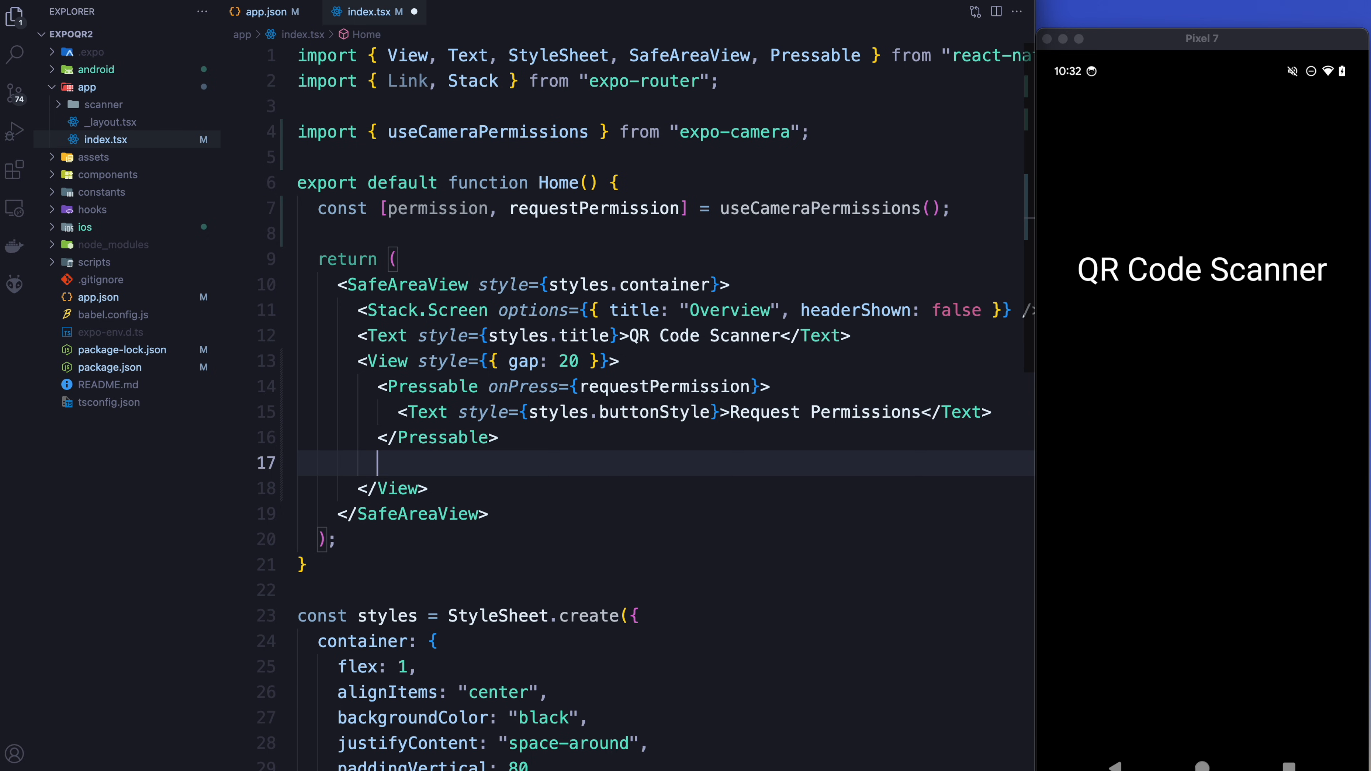
# Add a Link with href="/scanner" asChild wrapping a Pressable with a disabled prop.
pyautogui.write('<Link')
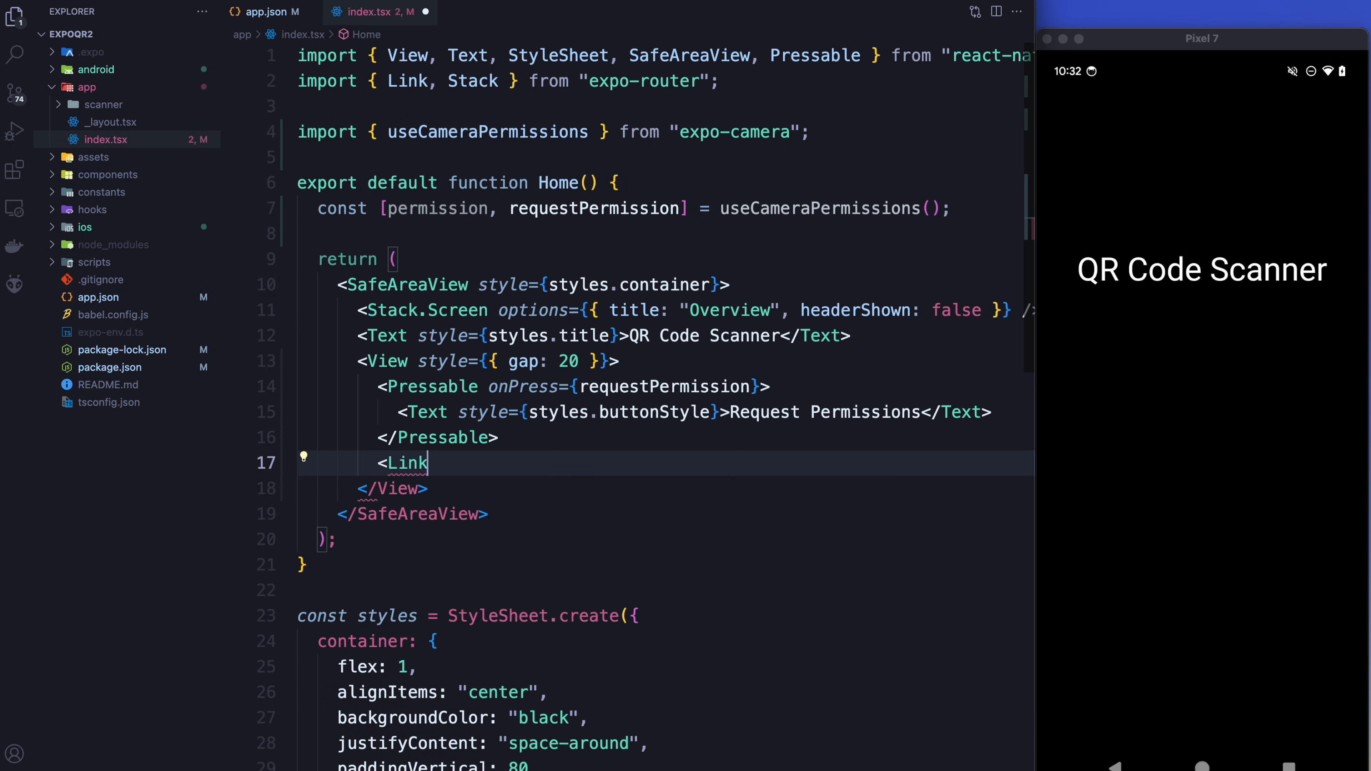
pyautogui.write('>')
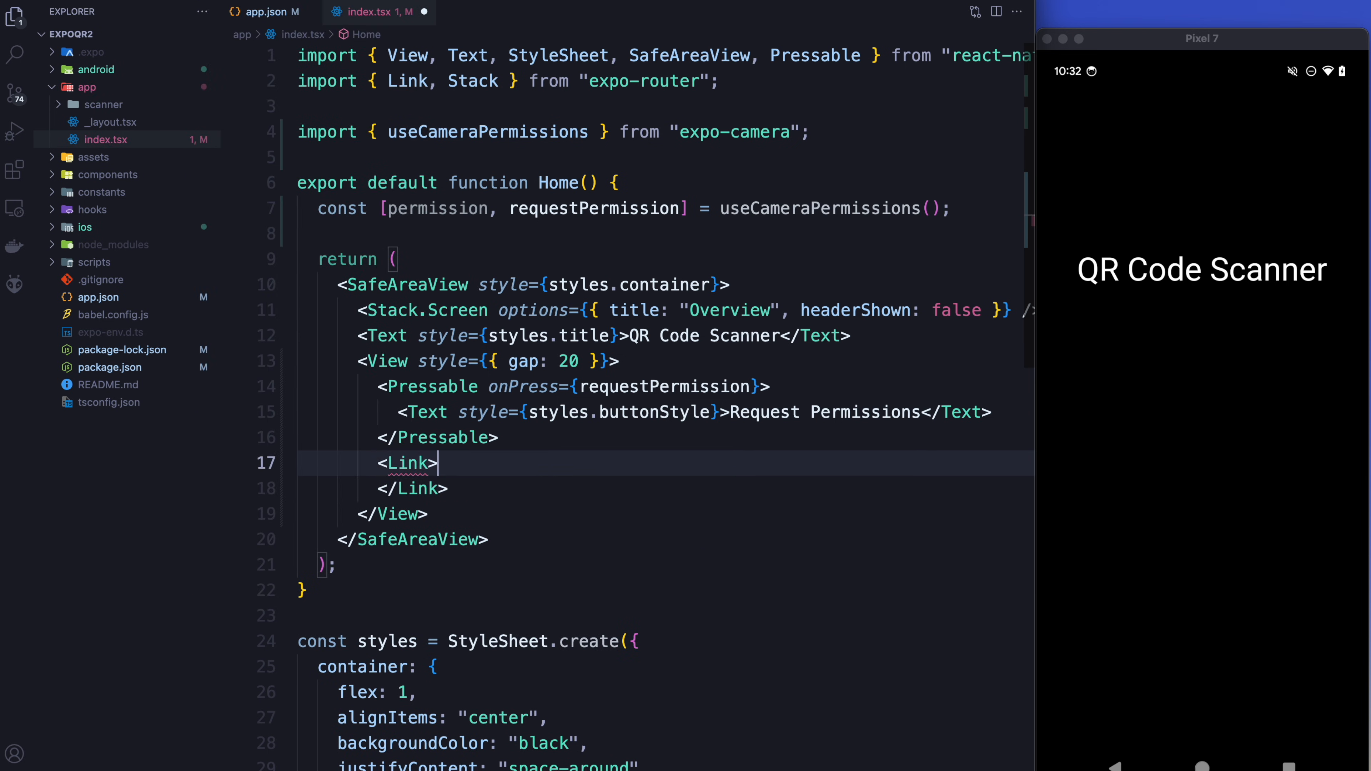
pyautogui.press('Enter')
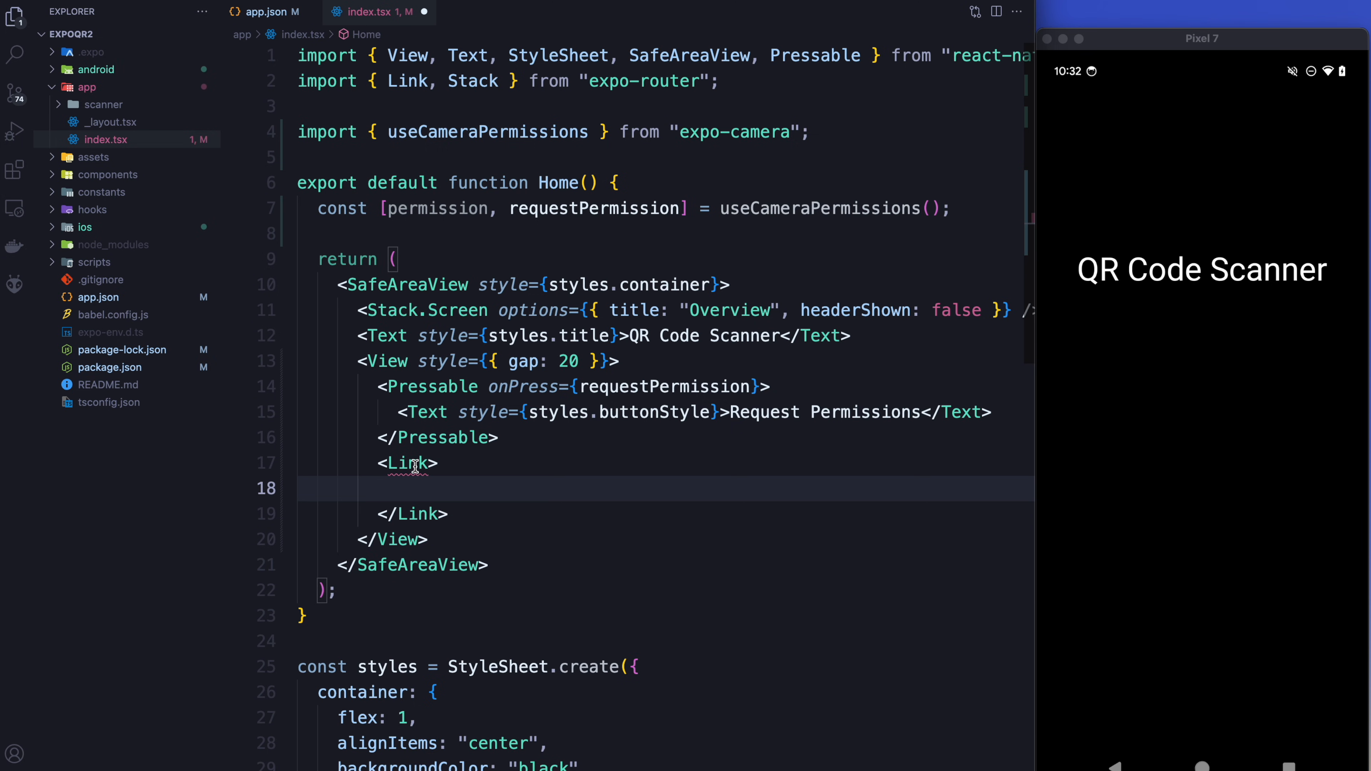
pyautogui.write('href={"')
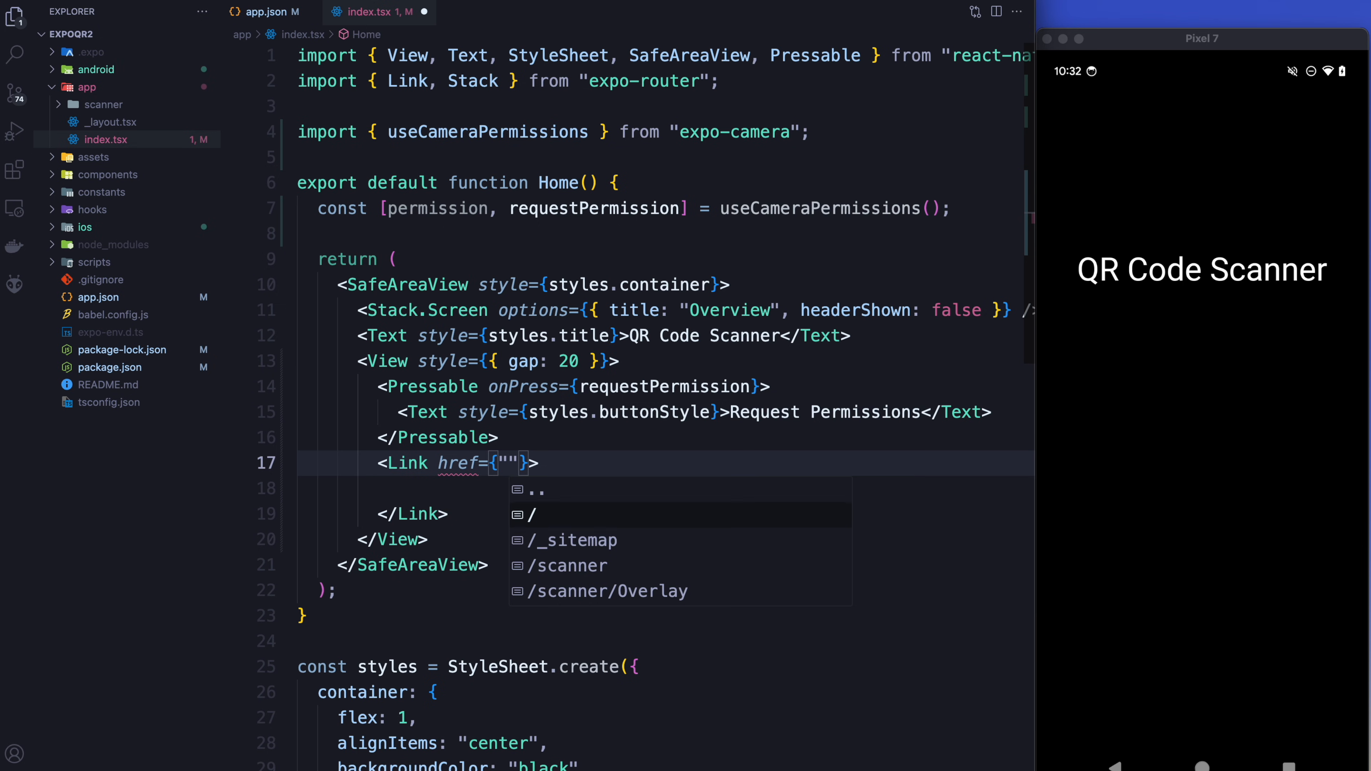
pyautogui.write('/scanner')
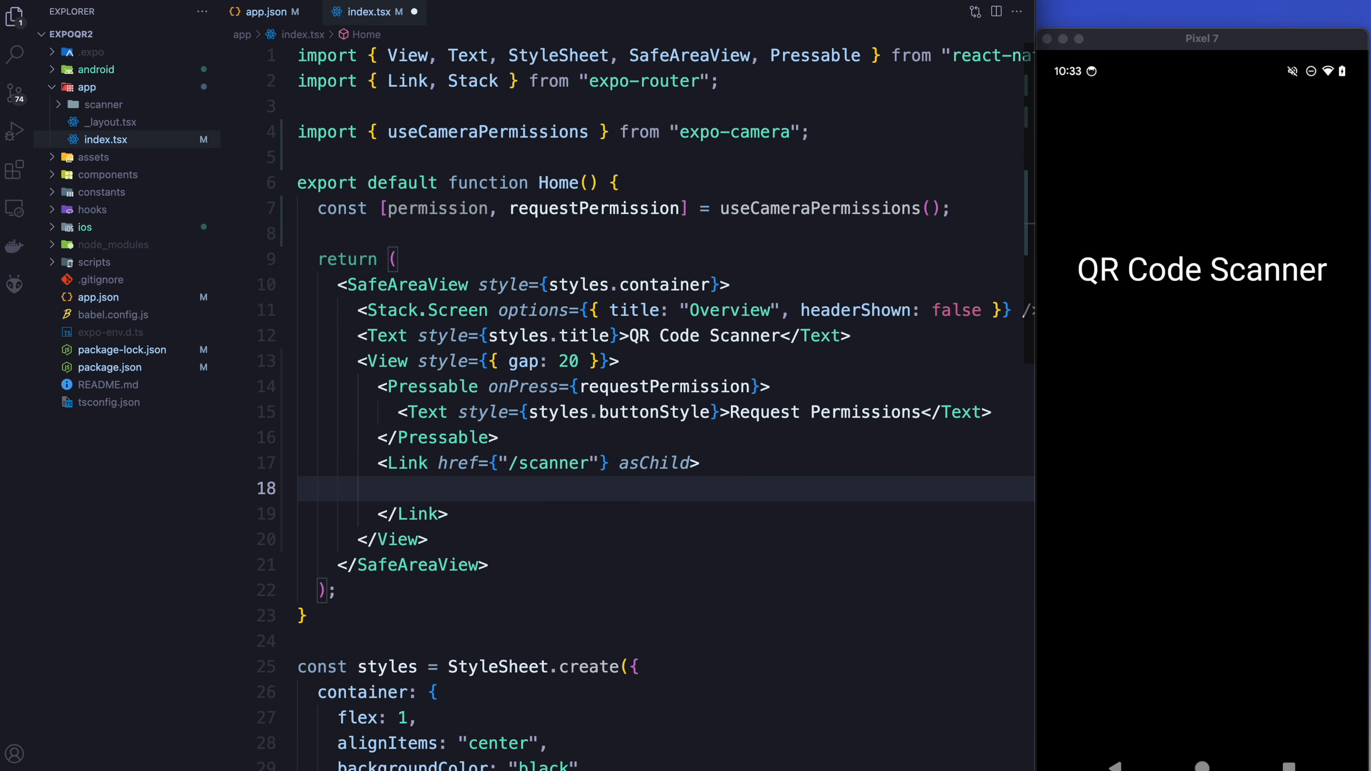
pyautogui.write('<Pressable >')
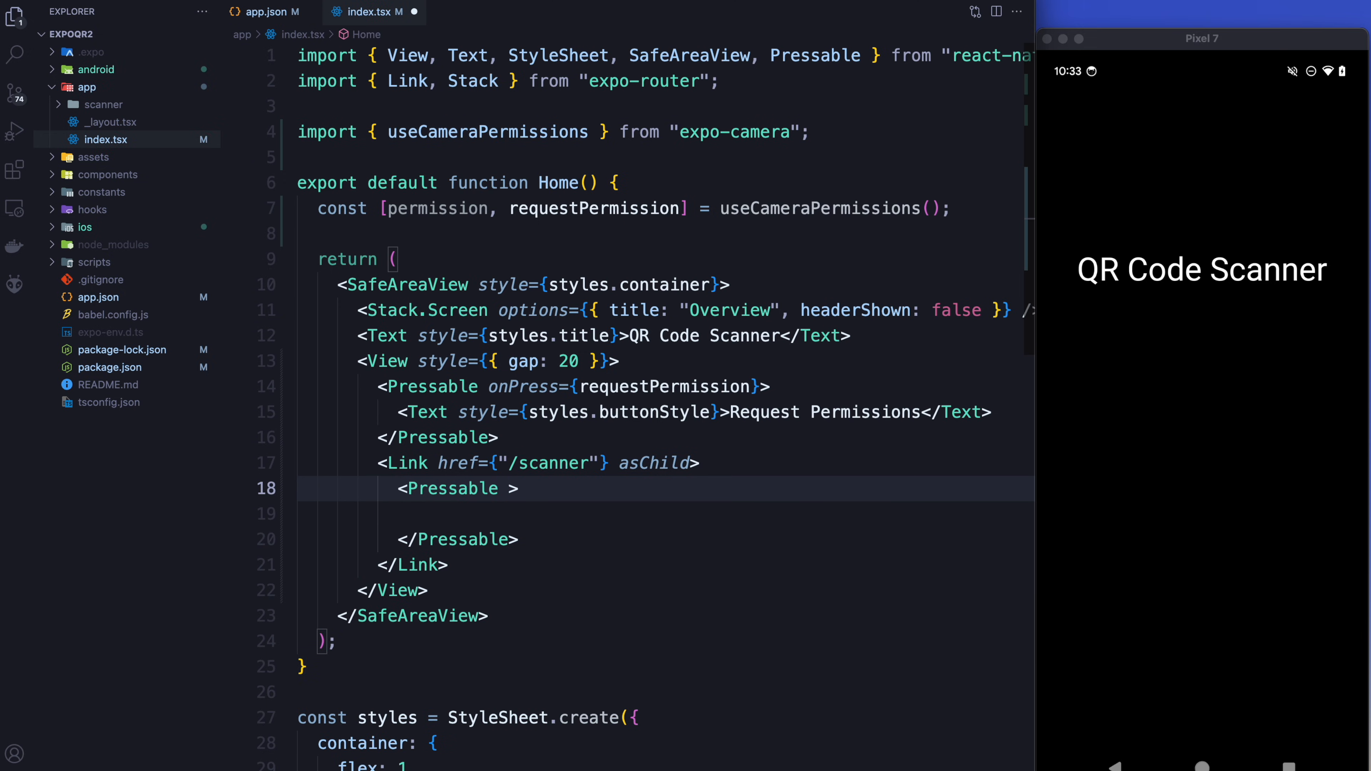
pyautogui.write('disabled={')
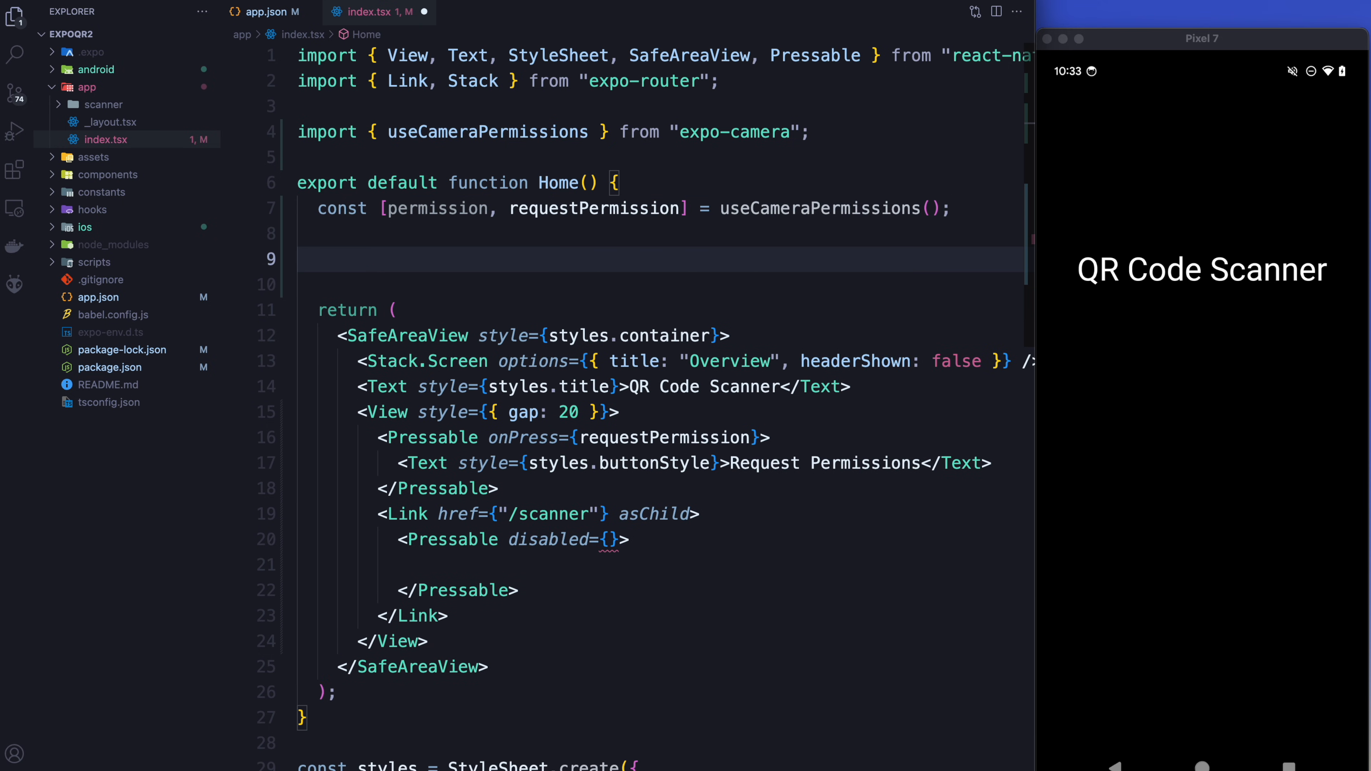
# Define isPermissionGranted = Boolean(permission?.granted) and set disabled={!isPermissionGranted}.
pyautogui.write('const isP')
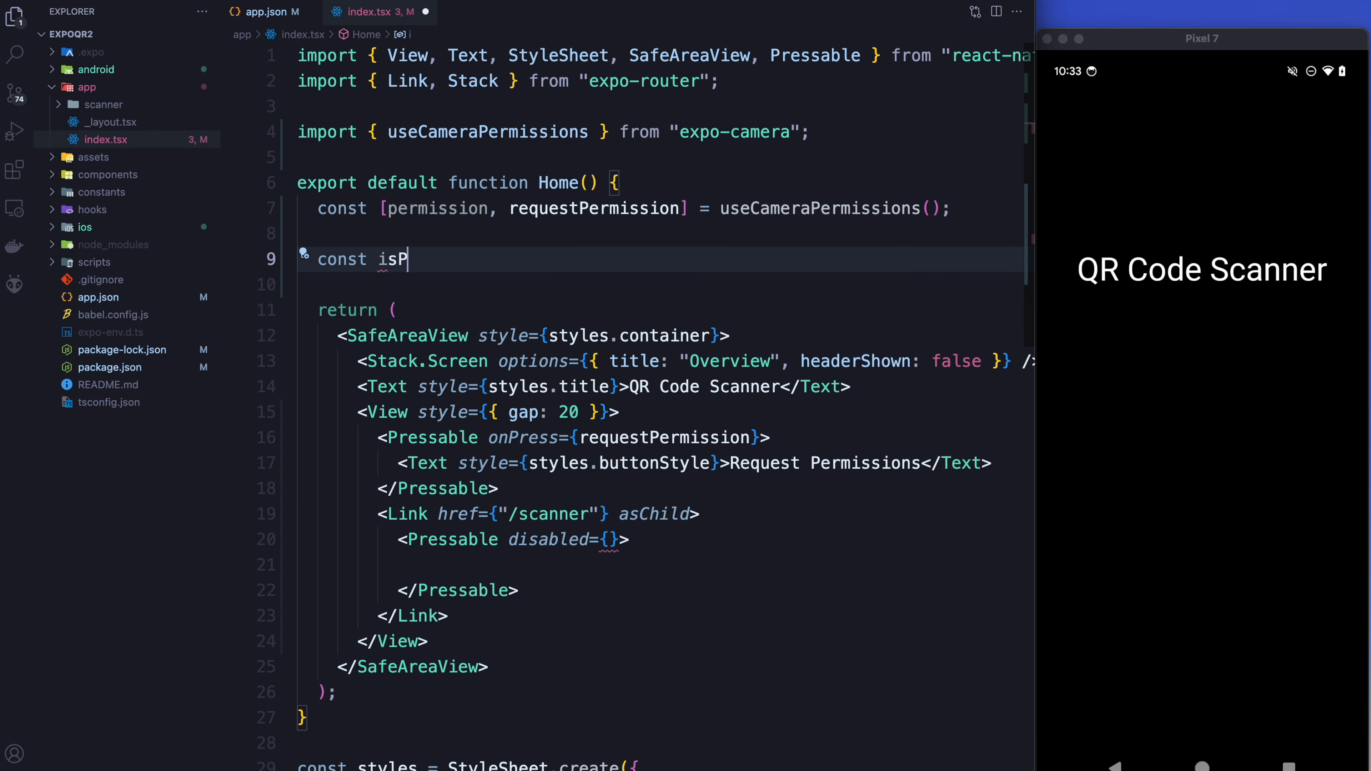
pyautogui.write('ermissionGranted =')
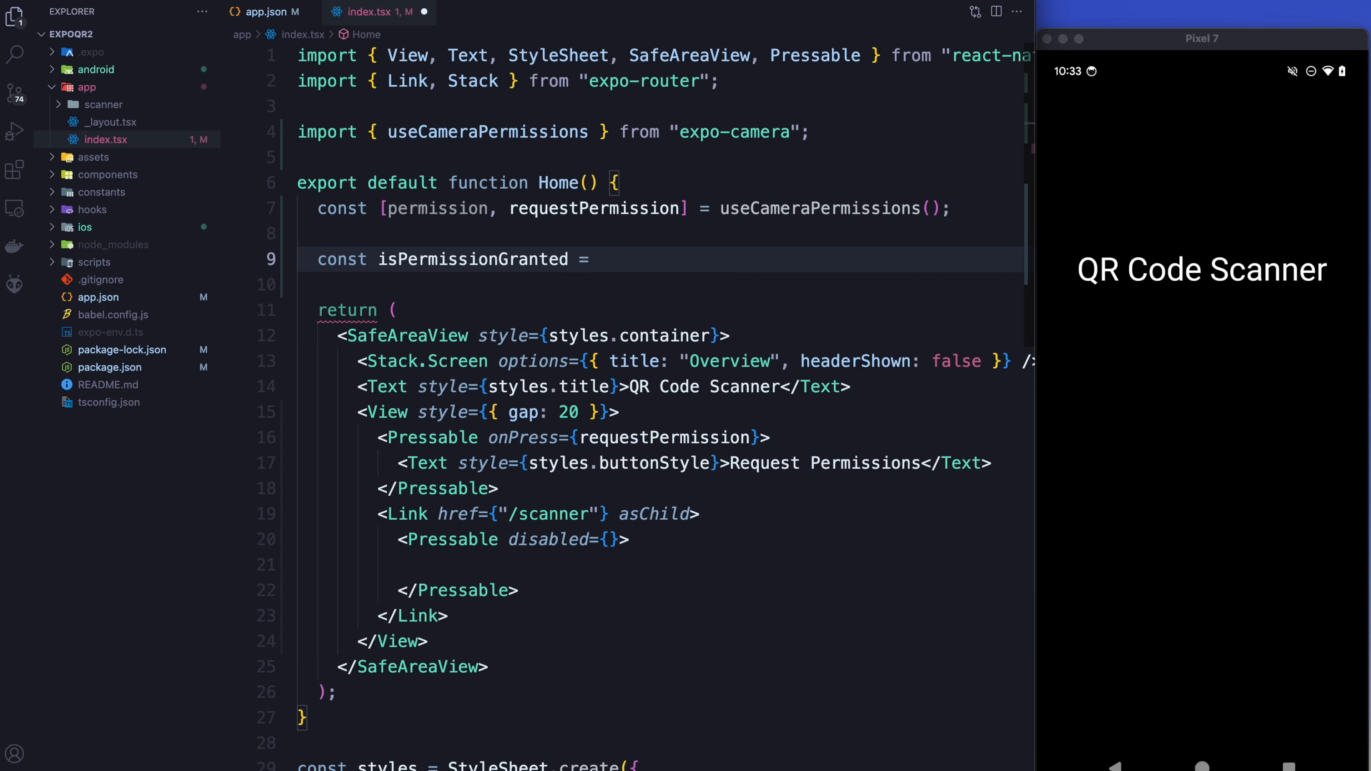
pyautogui.write('Boolean(')
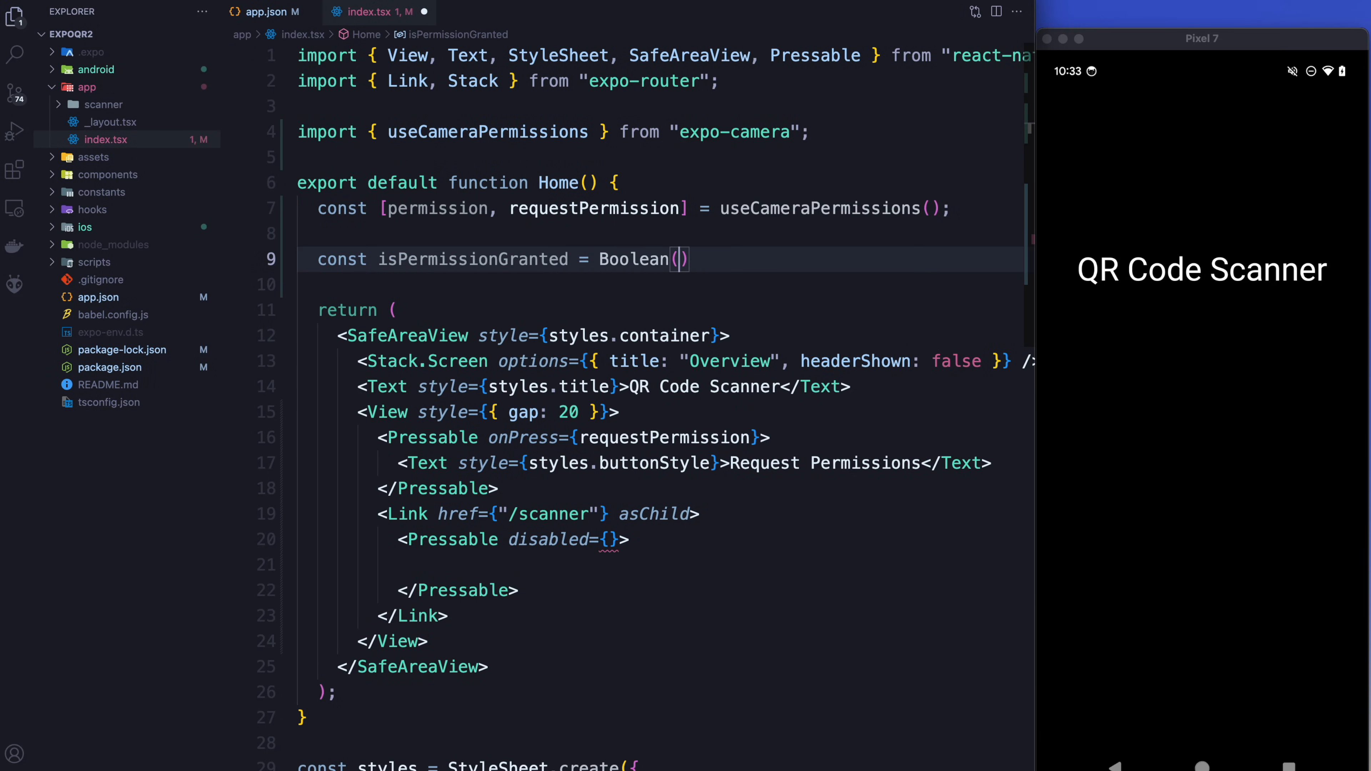
pyautogui.write('permission')
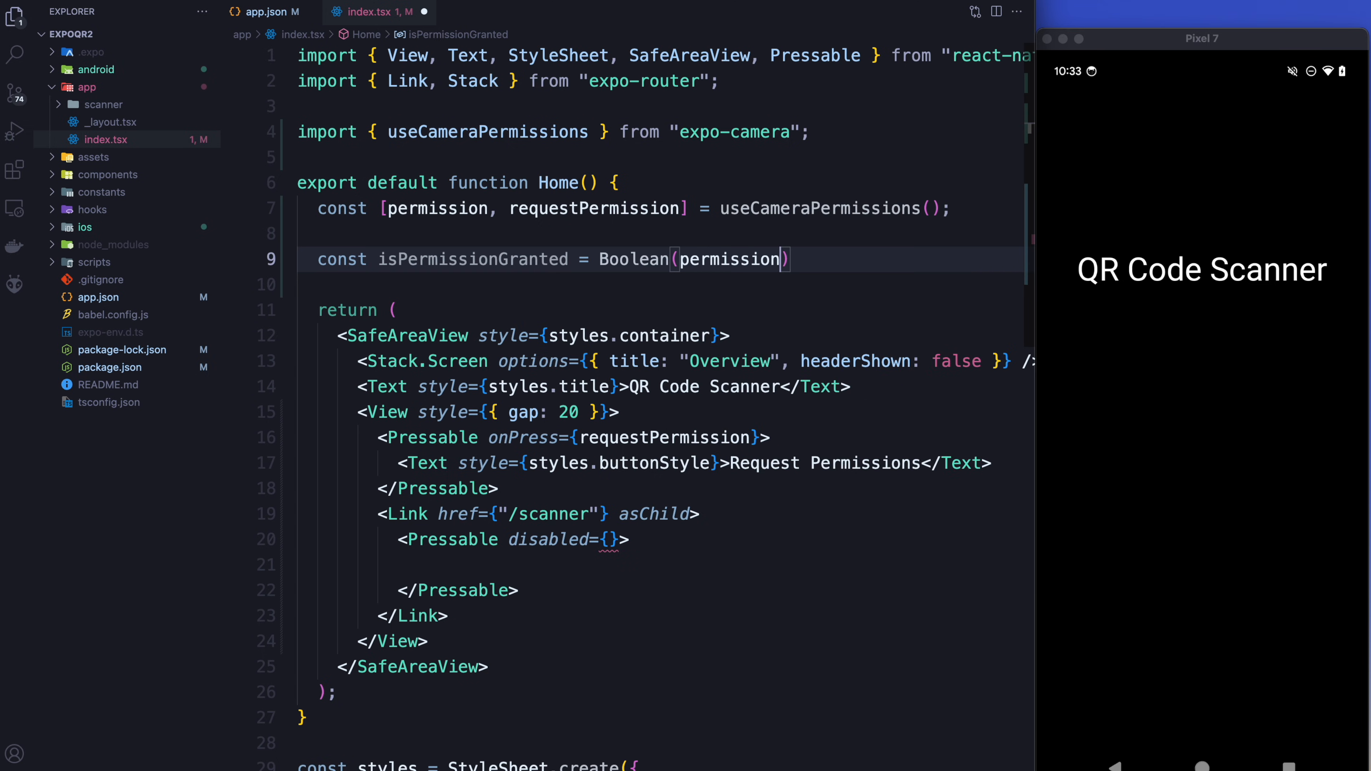
pyautogui.write('?.gra')
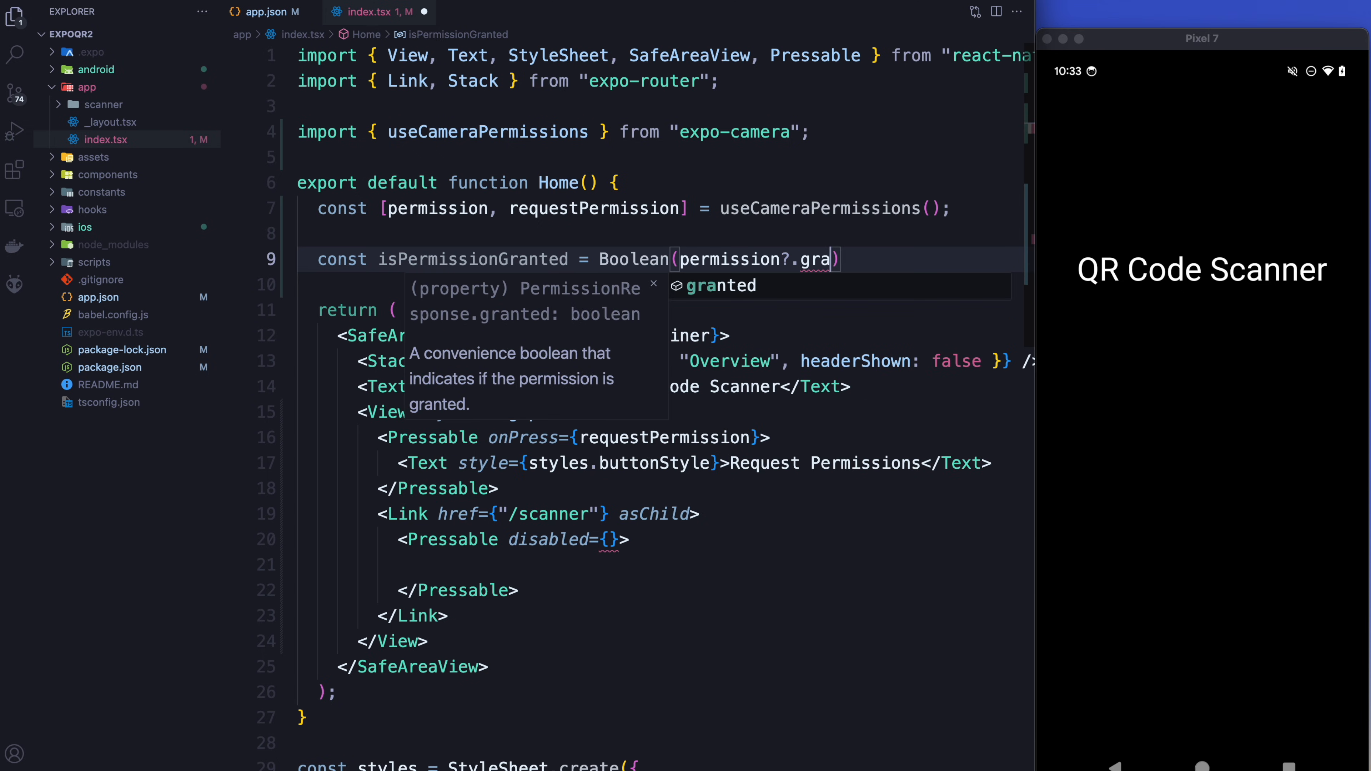
pyautogui.write('granted')
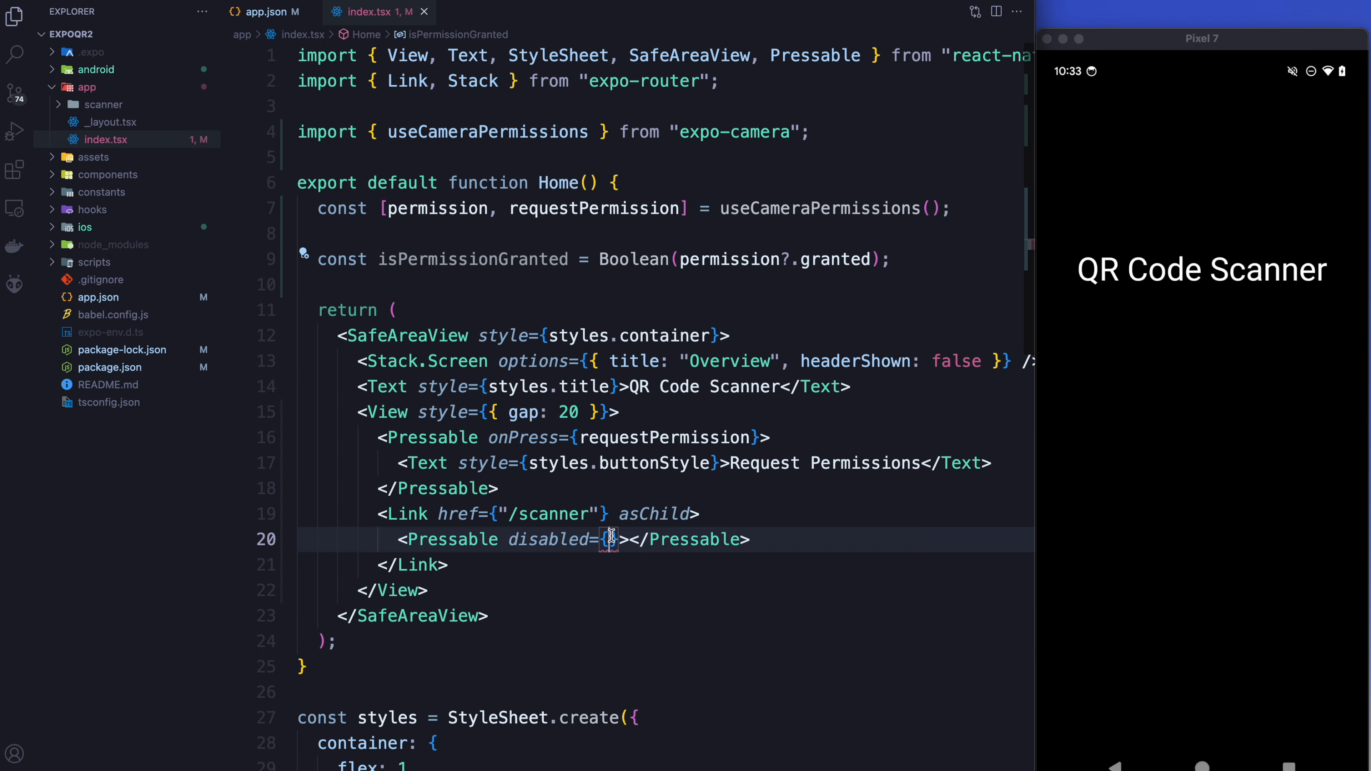
pyautogui.write('!isPermissionGranted')
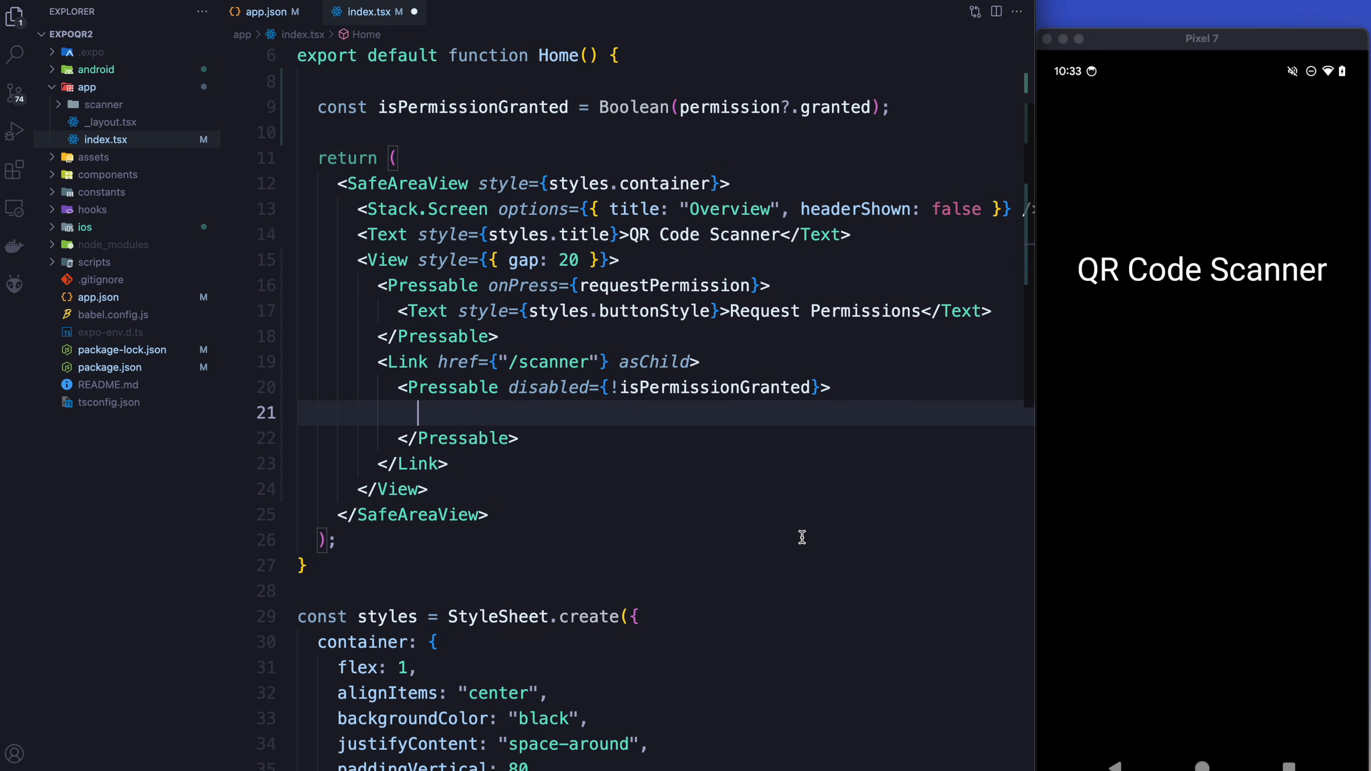
# Add a Text with buttonStyle and opacity 0.5 when permission is not granted, starting the 'Scan Code' label.
pyautogui.write('<Text>')
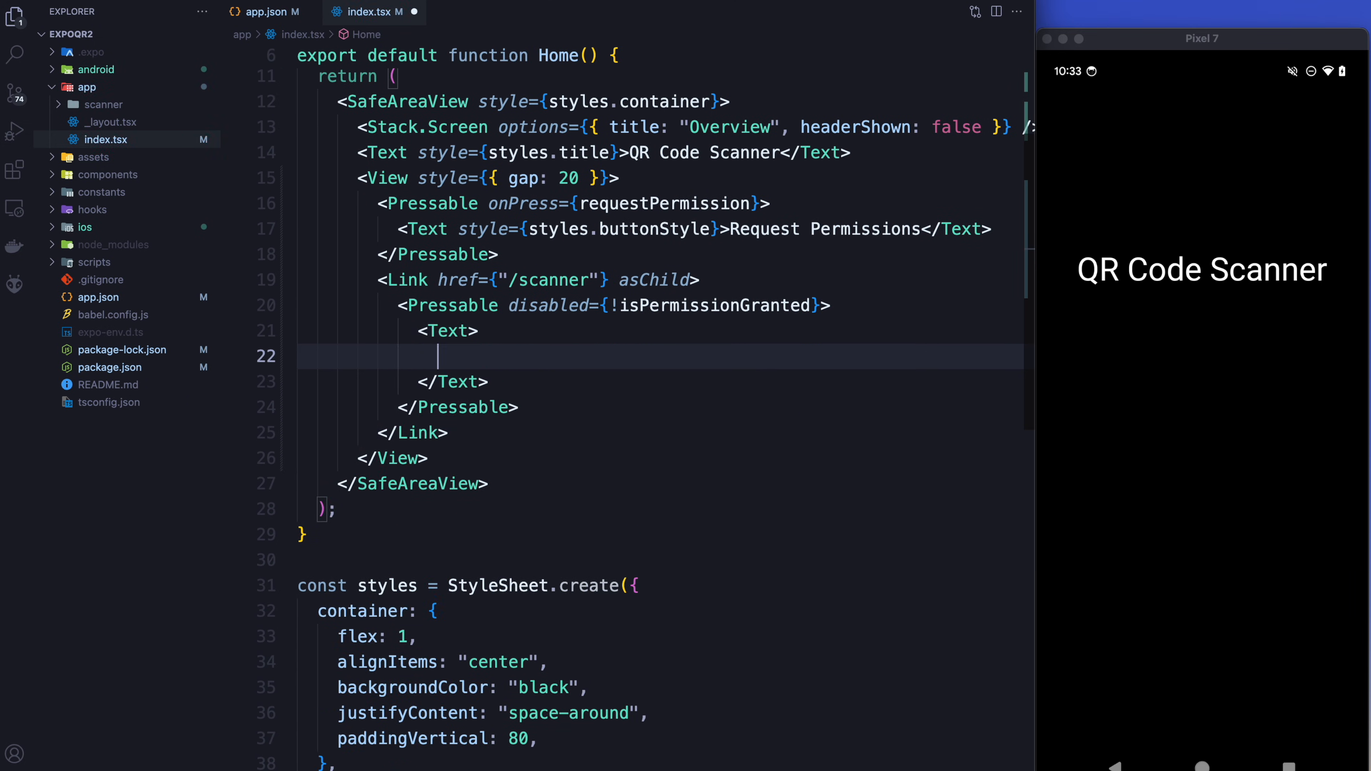
pyautogui.write('style={[')
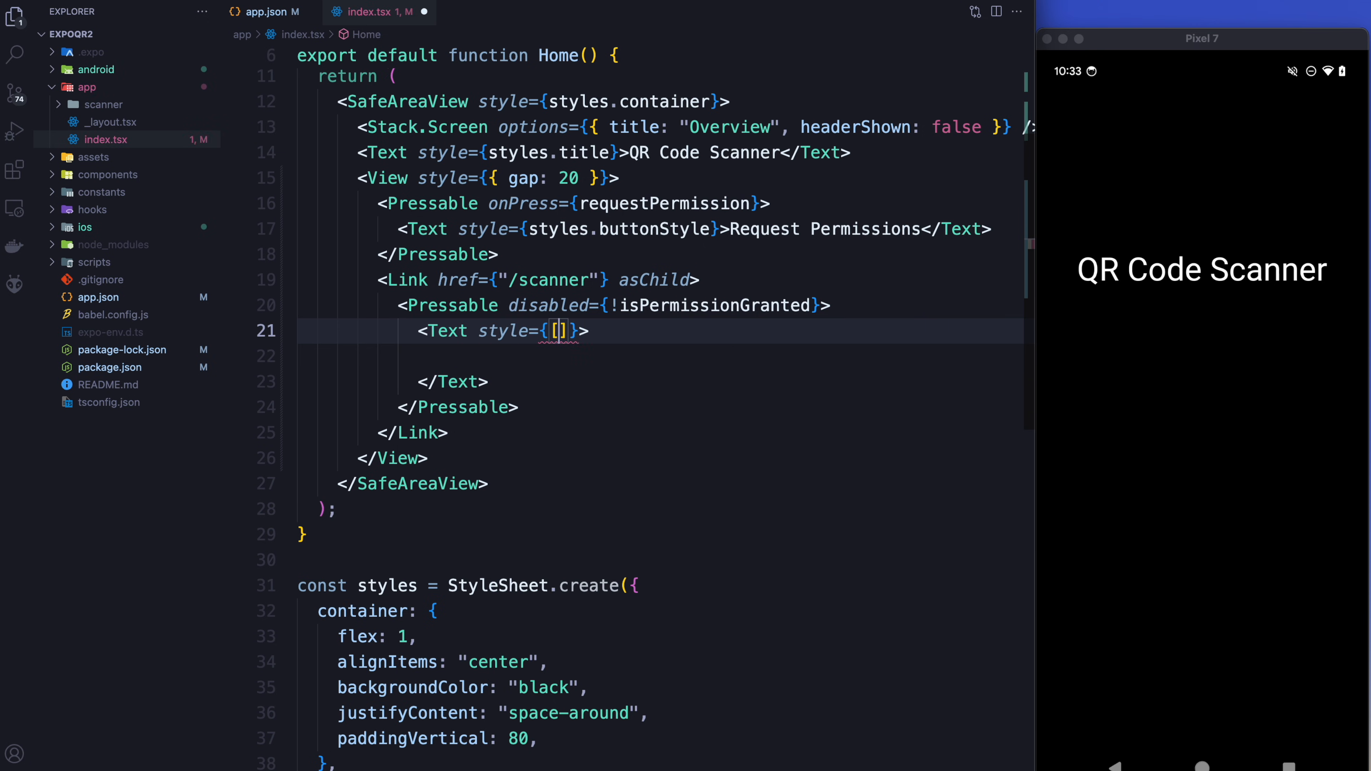
pyautogui.write('styles.buttonStyle,')
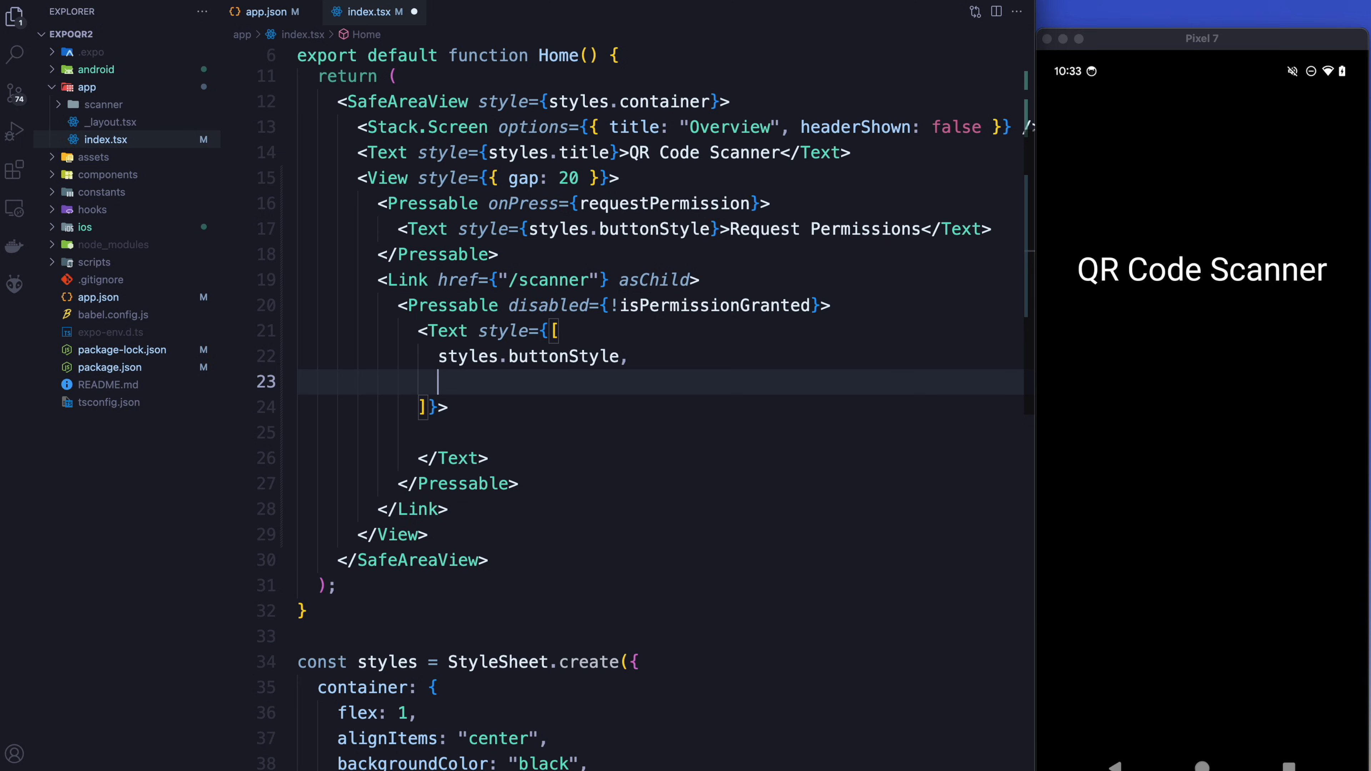
pyautogui.write('{opacity}')
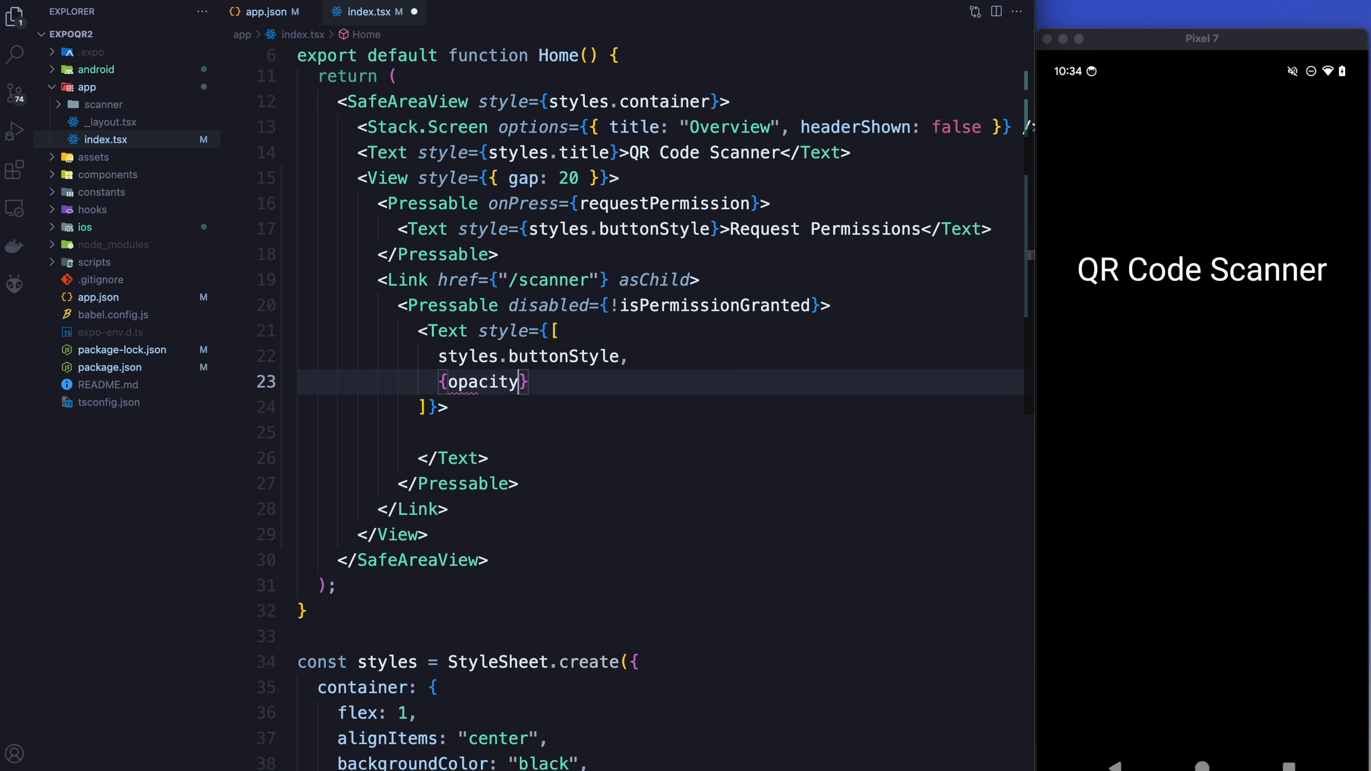
pyautogui.write(': !isPermissionGranted ?')
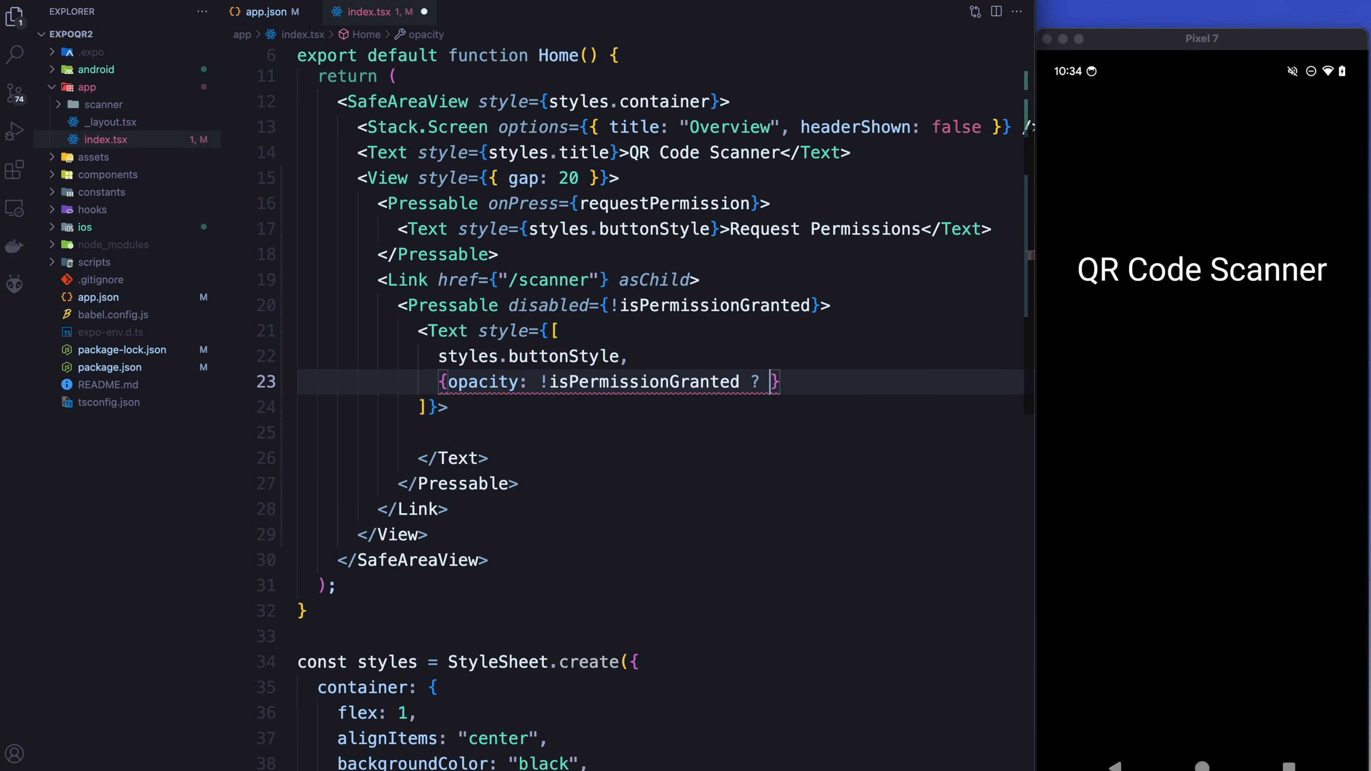
pyautogui.write('0.5 : 1')
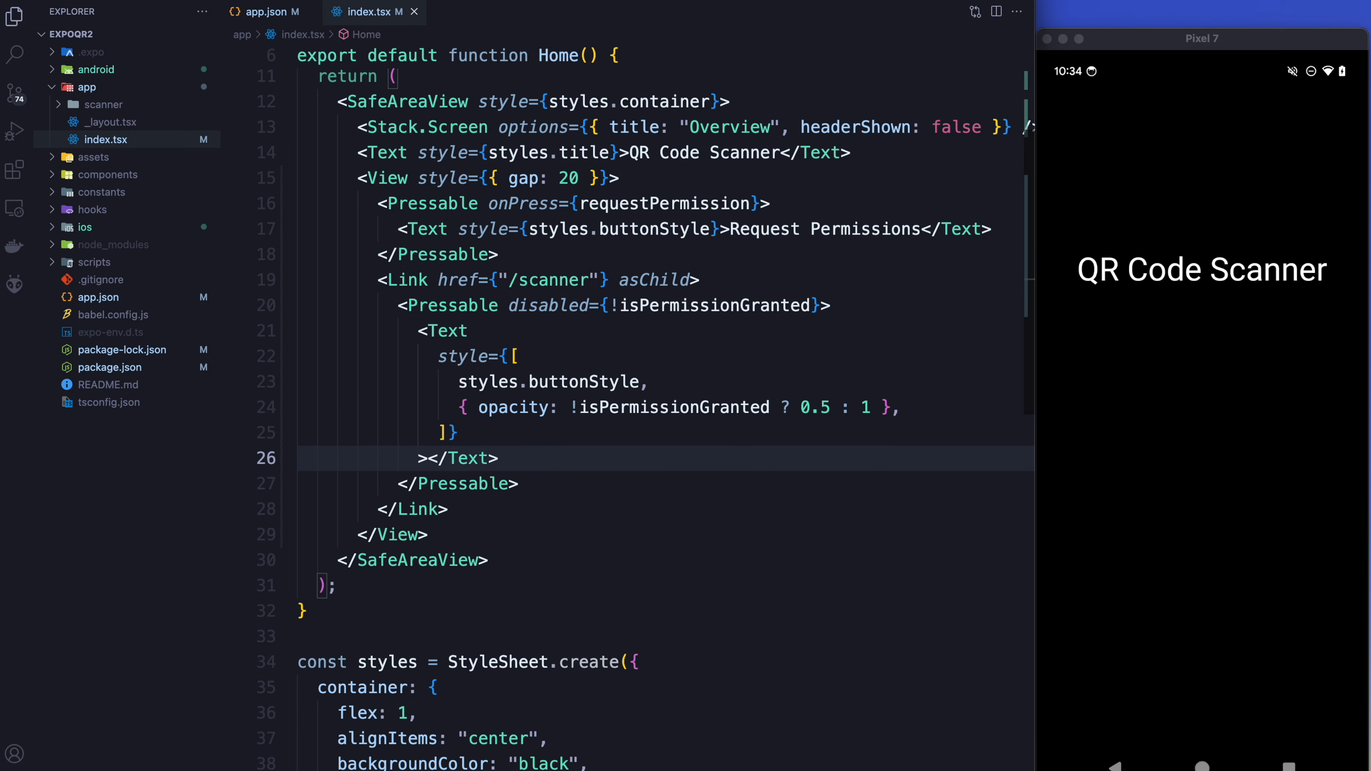
pyautogui.write('Scan')
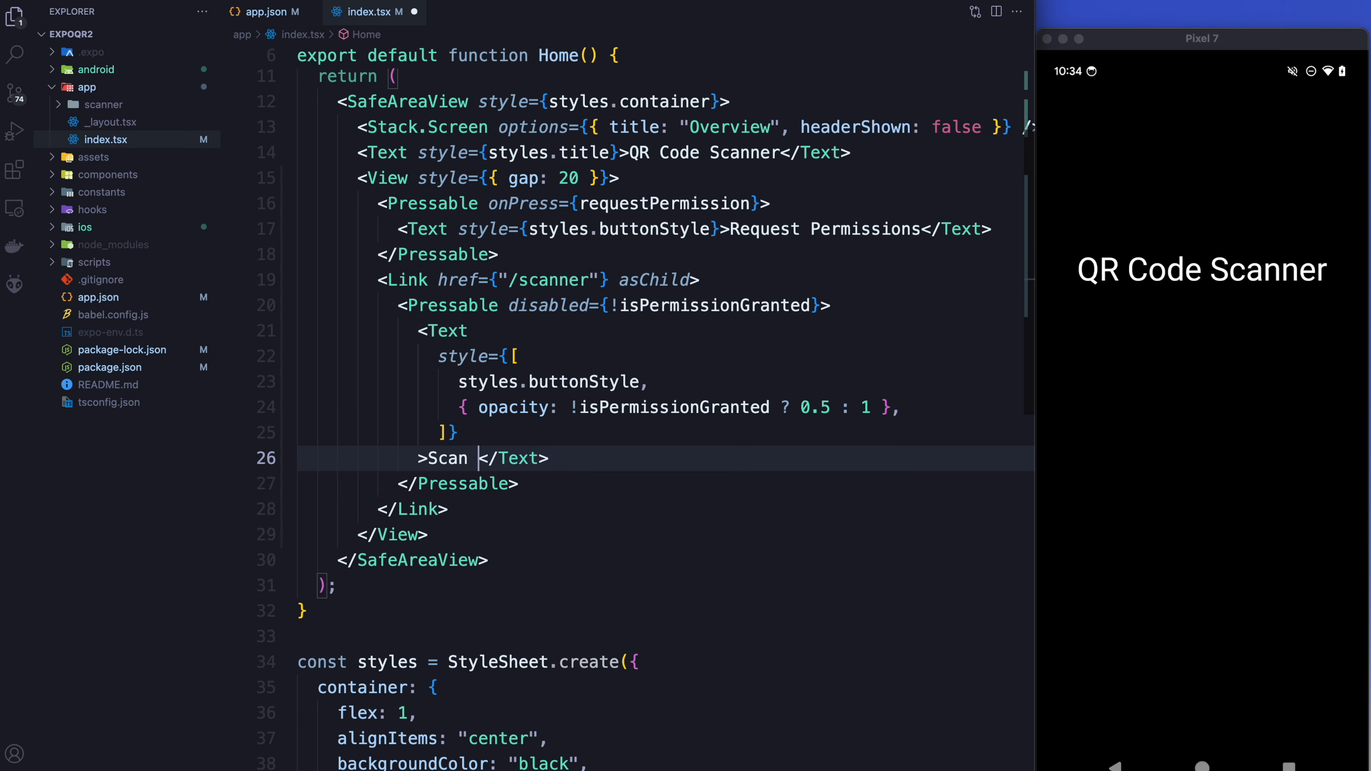
pyautogui.write('Code')
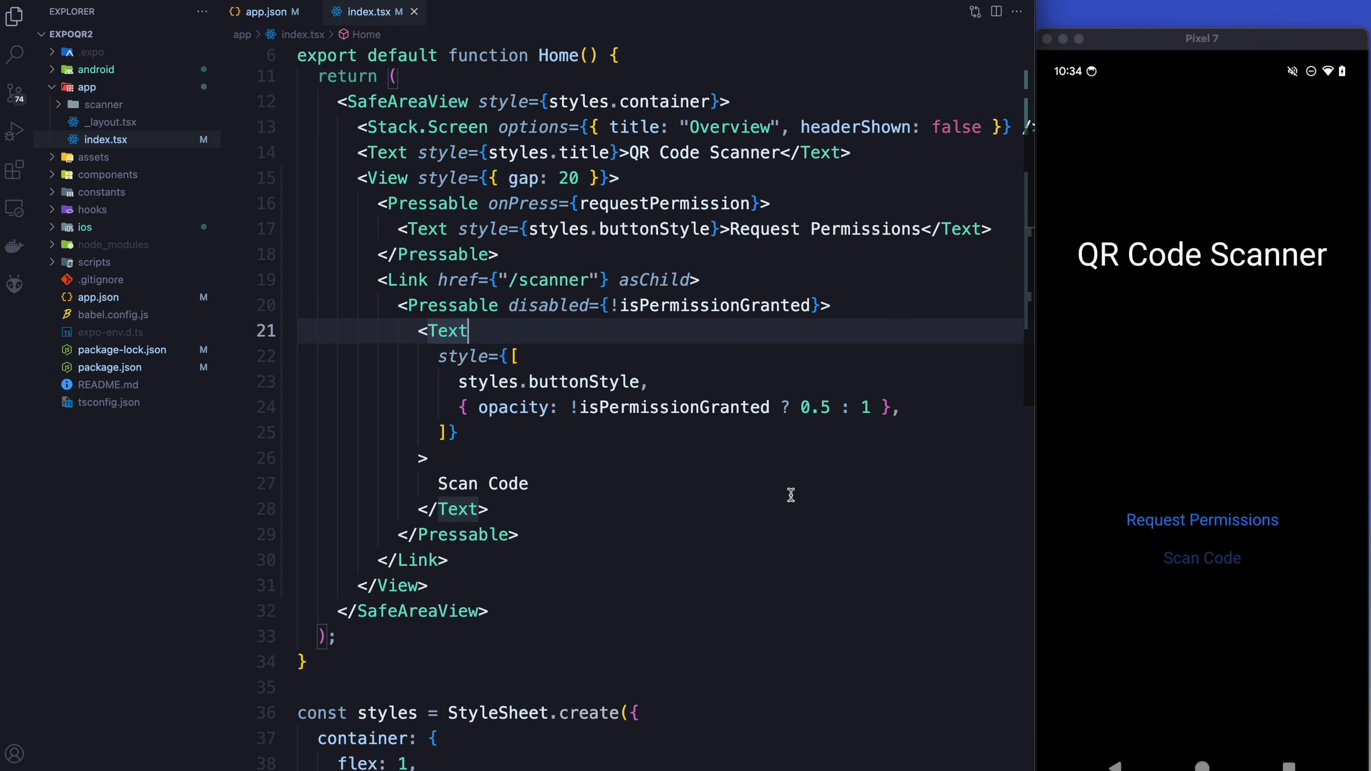
# Complete the 'Scan Code' label and save so the emulator shows the dimmed button.
pyautogui.click(1201, 519)
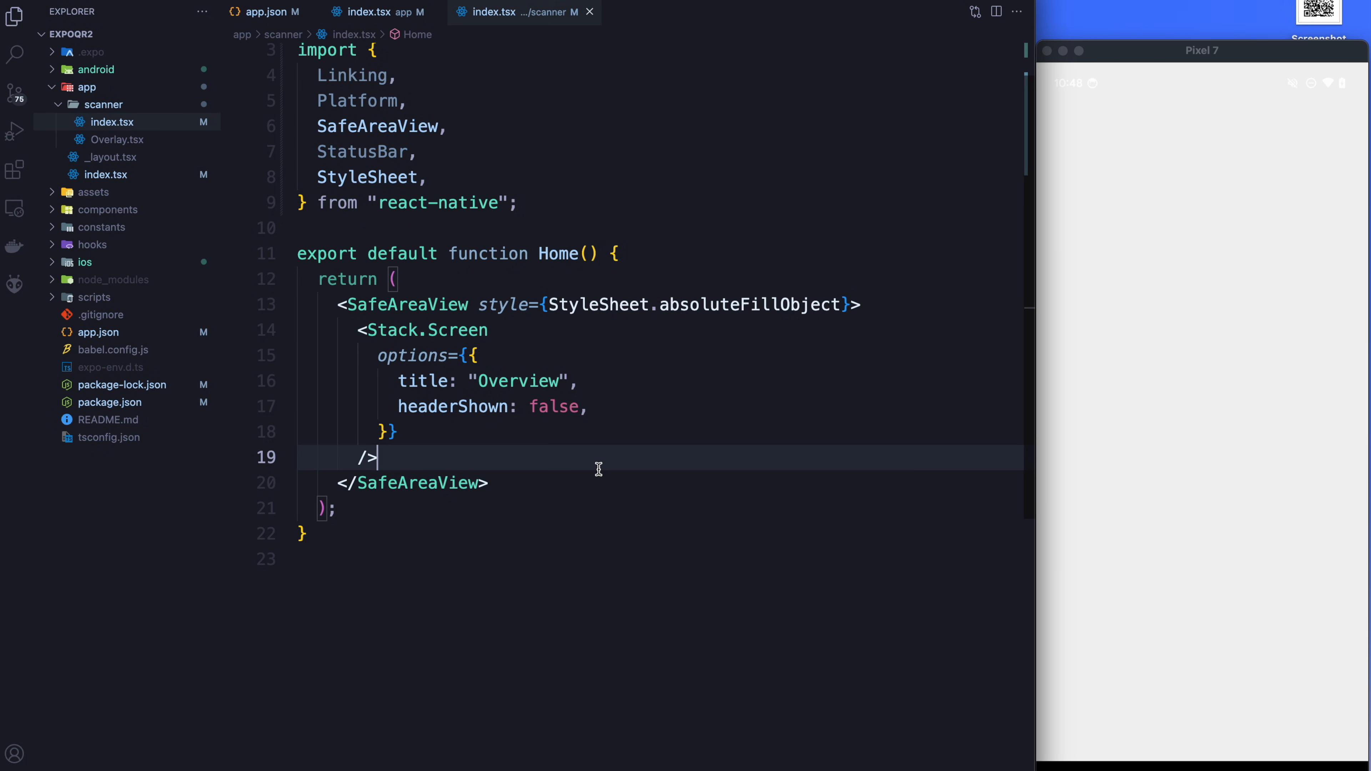
# Add a CameraView inside the SafeAreaView with StyleSheet.absoluteFillObject style and facing="back".
pyautogui.press('enter')
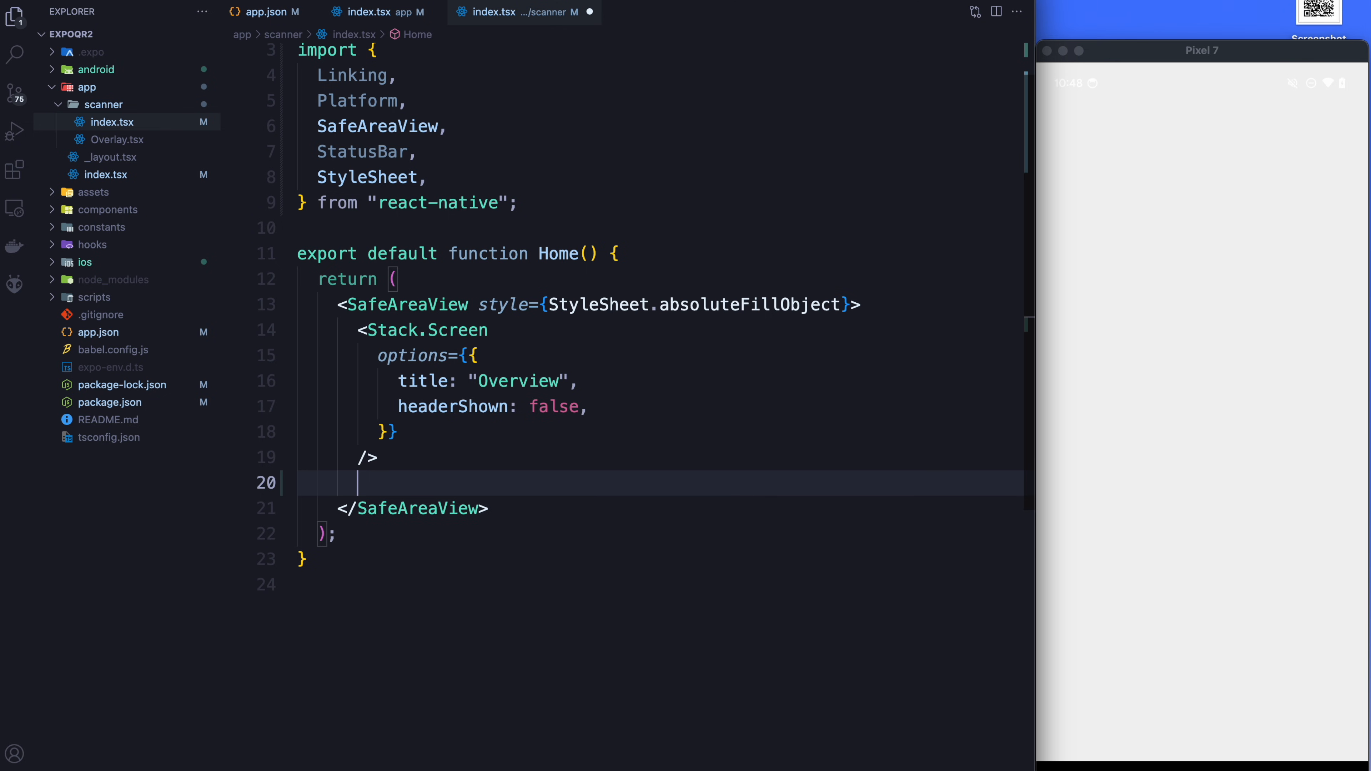
pyautogui.moveTo(743, 471)
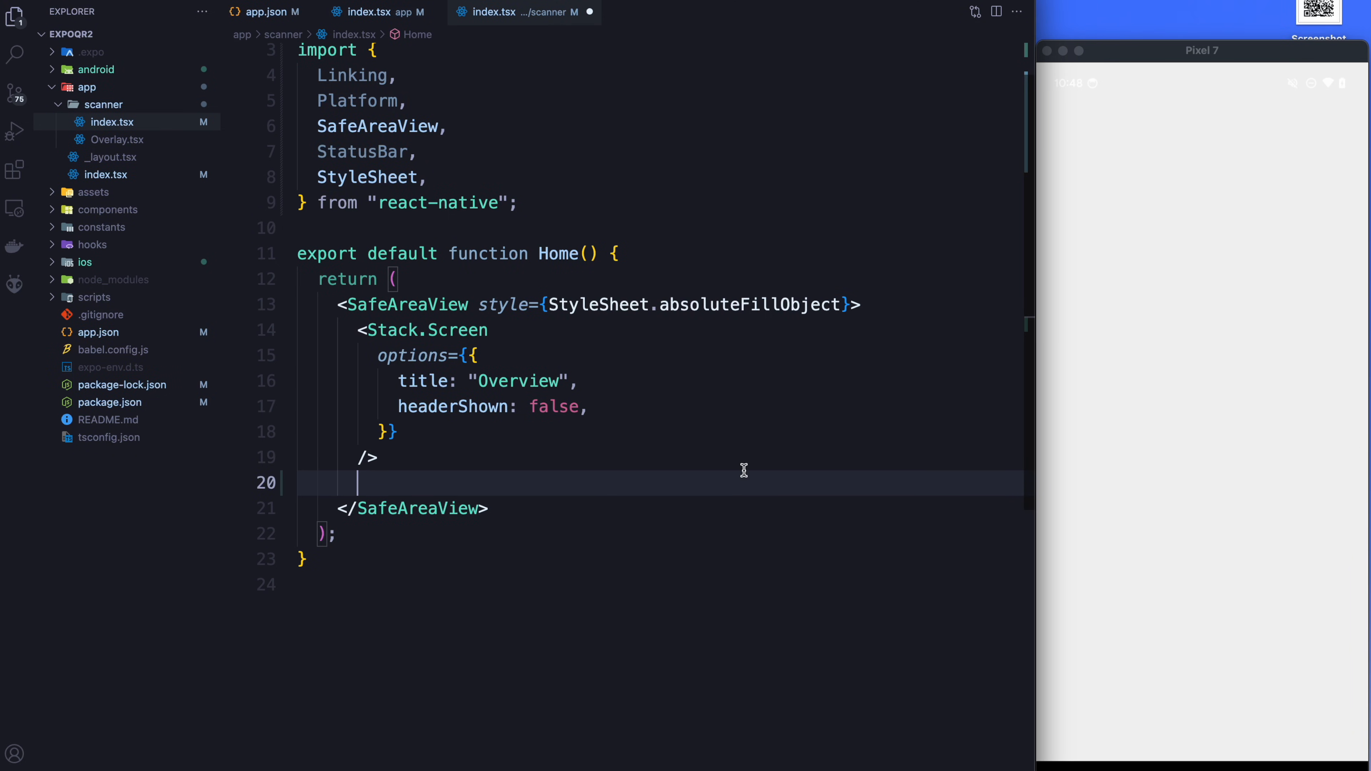
pyautogui.write('<CameraView />')
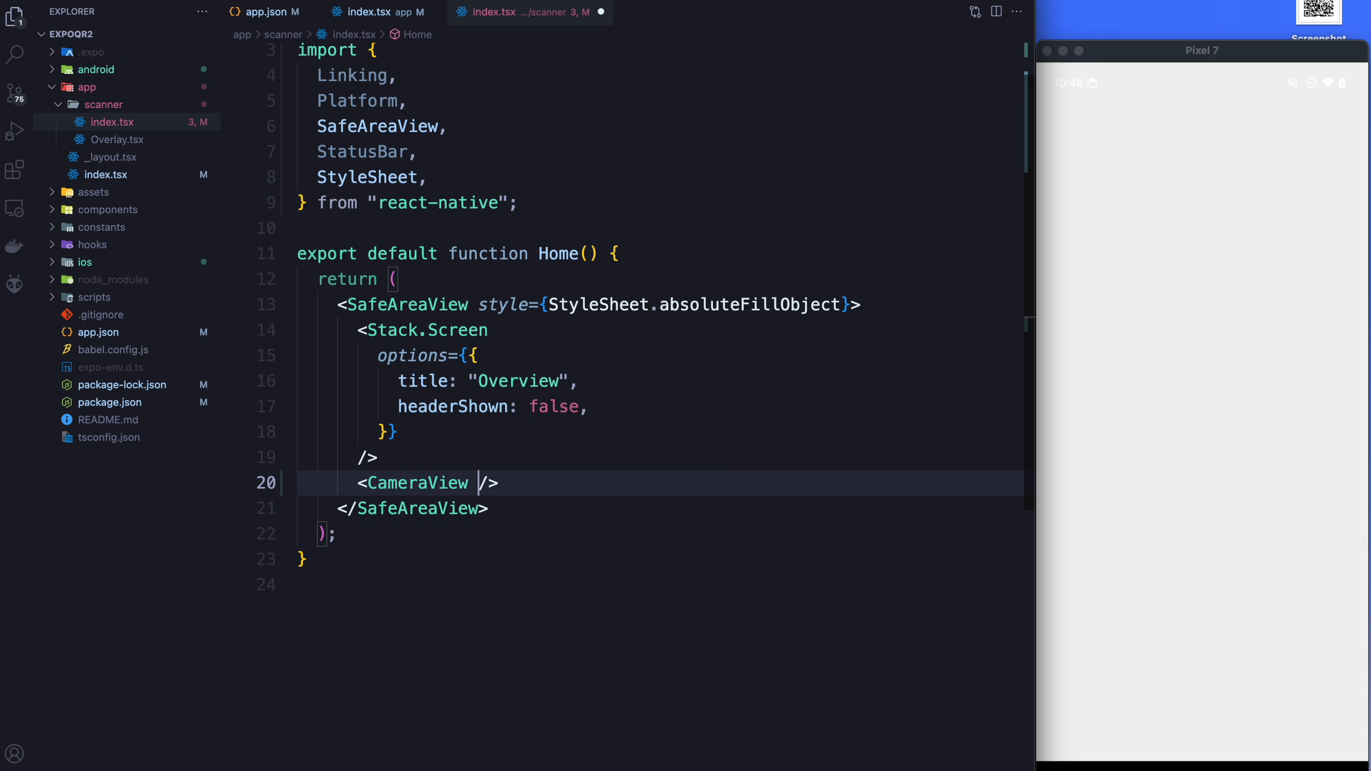
pyautogui.write('syle')
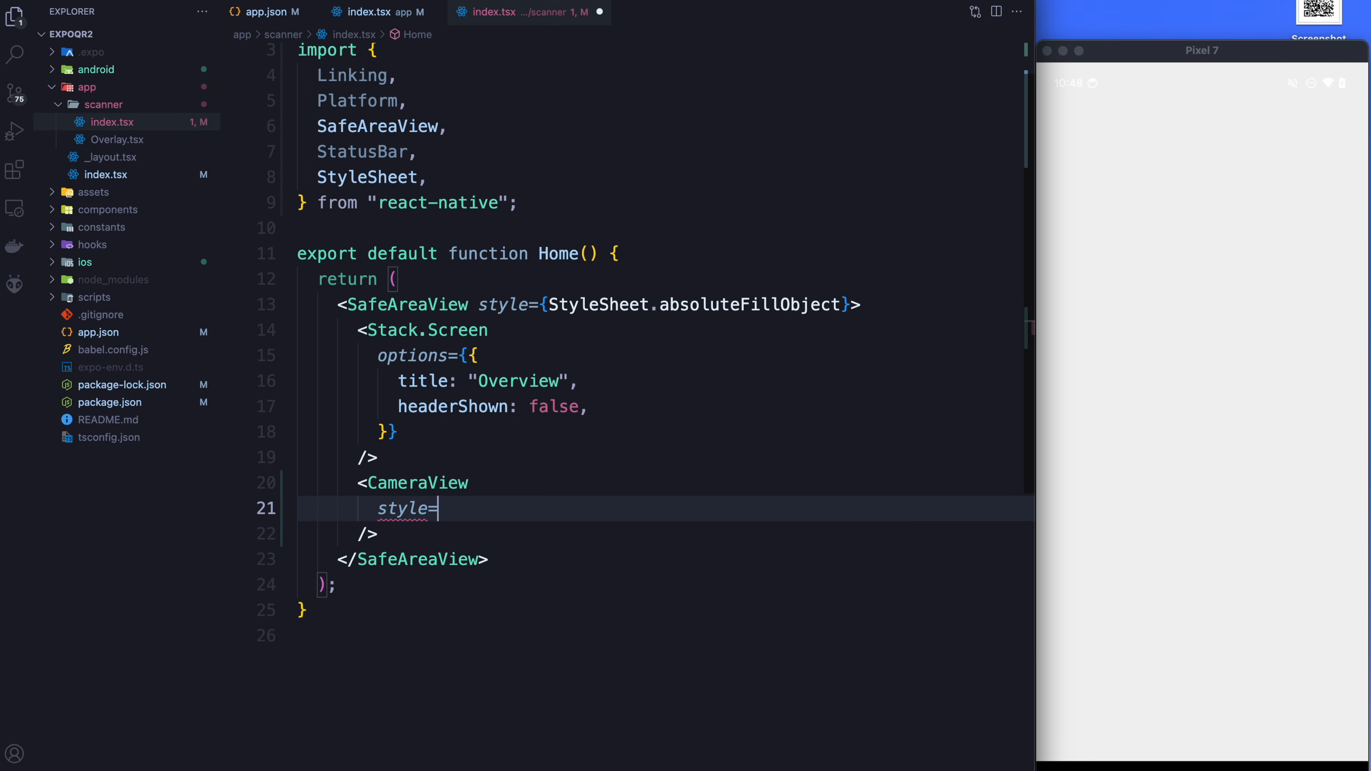
pyautogui.write('{}')
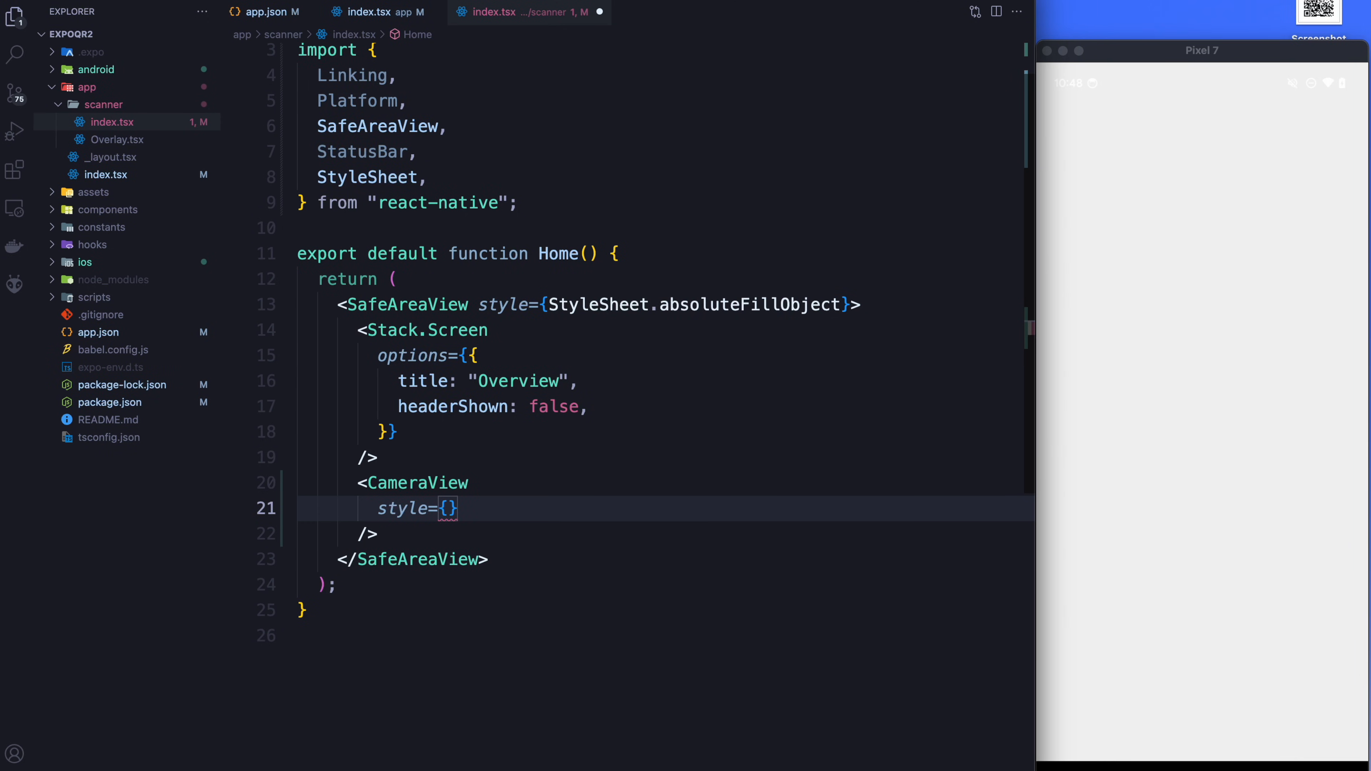
pyautogui.write('StyleSheet')
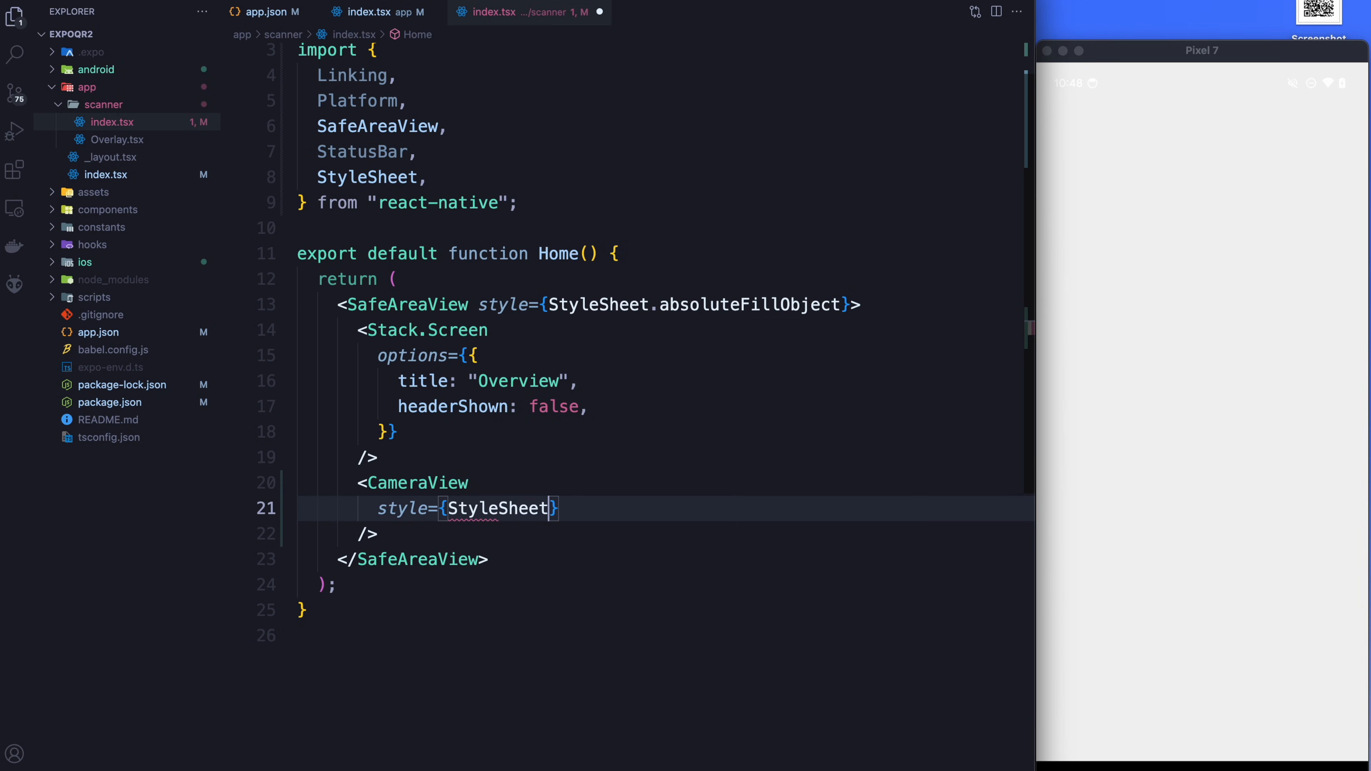
pyautogui.write('.absoluteFillObject')
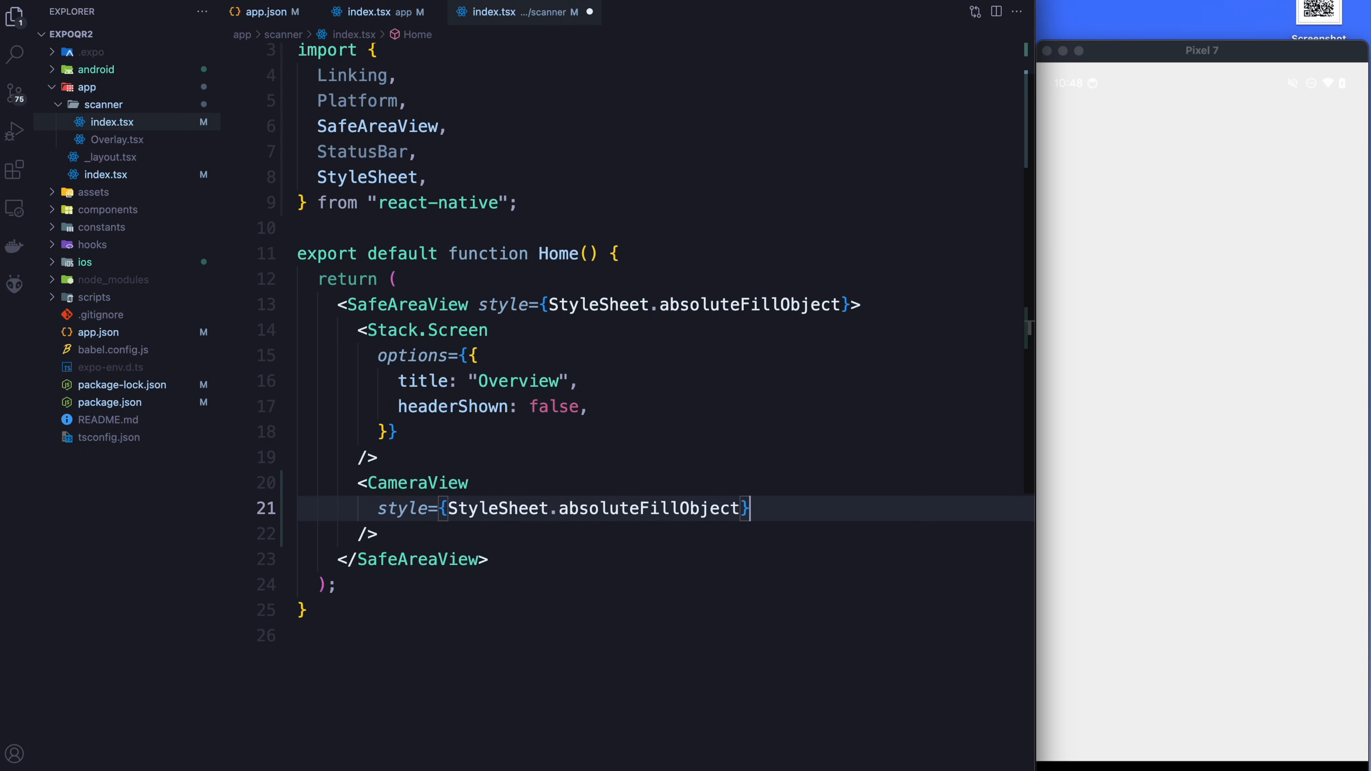
pyautogui.write('facing=""')
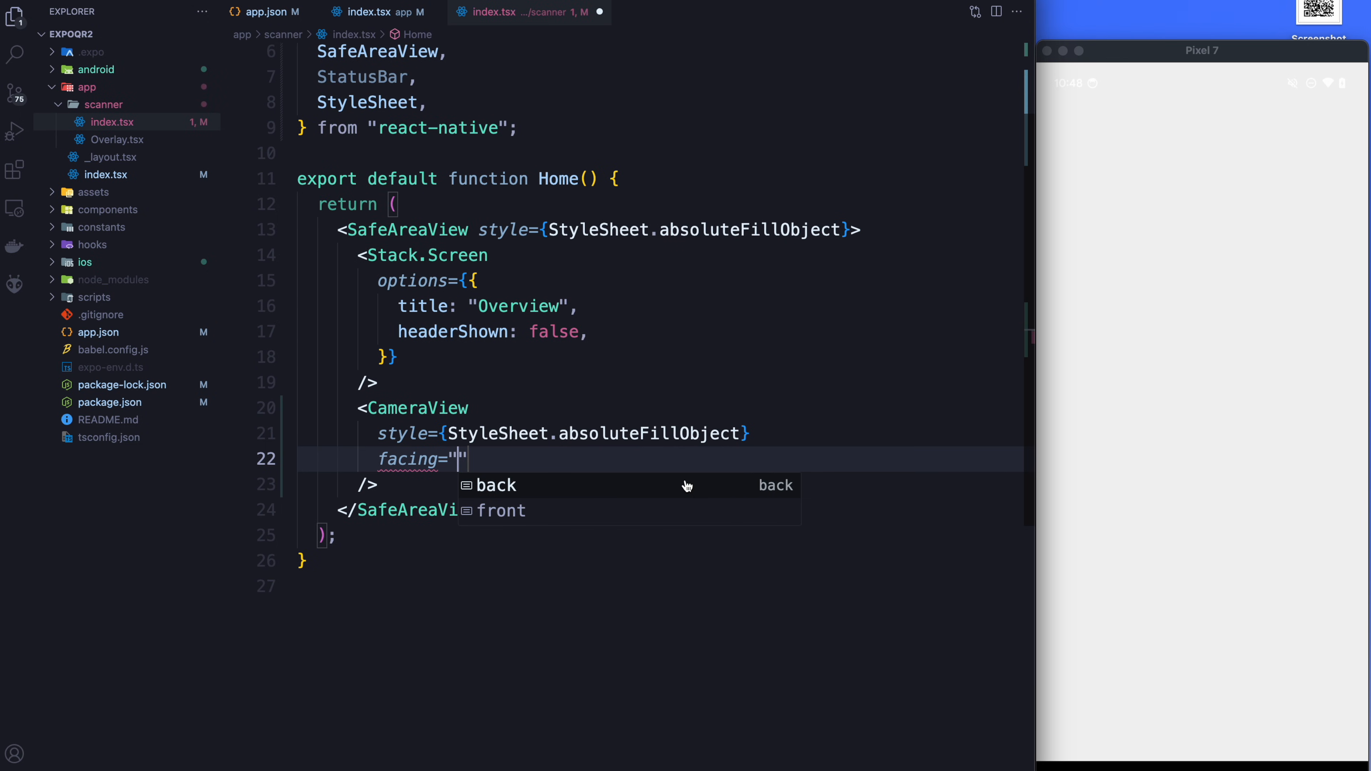
pyautogui.moveTo(506, 433)
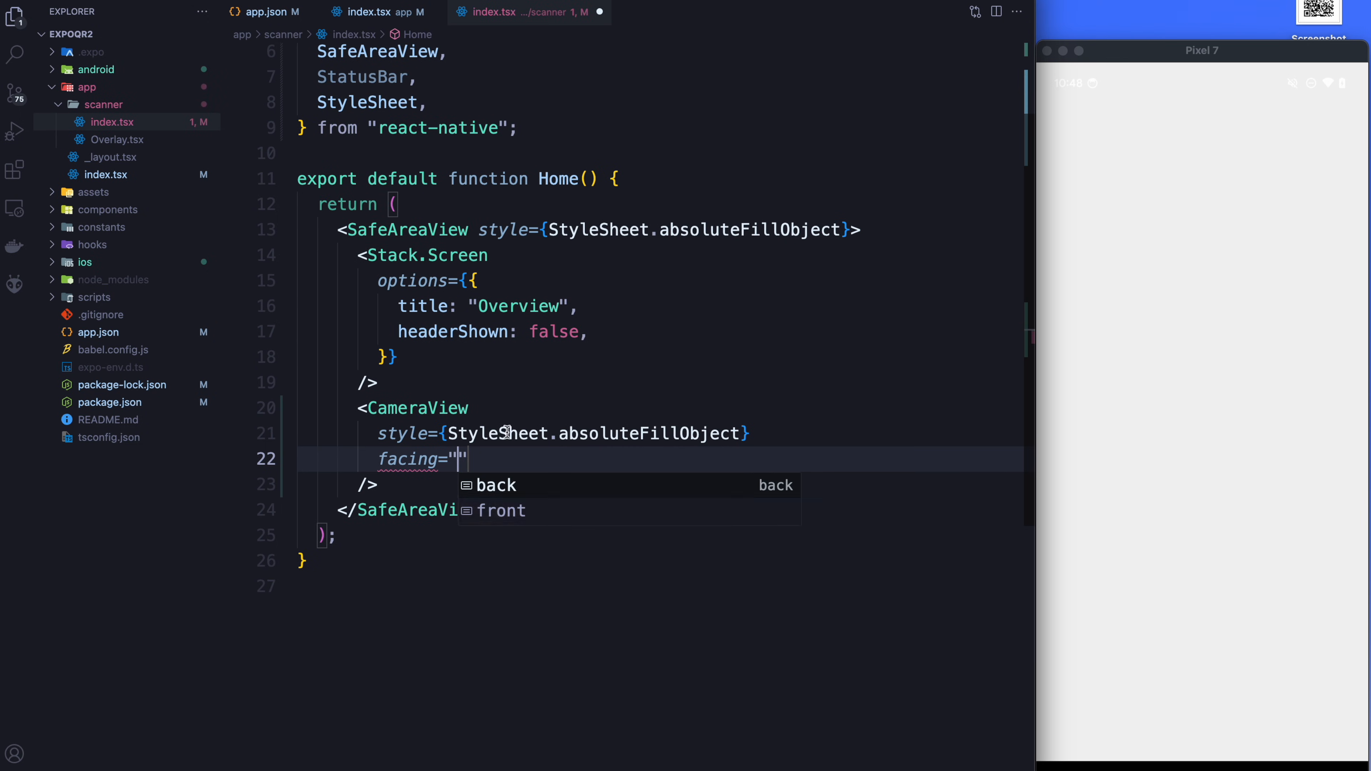
pyautogui.moveTo(518, 490)
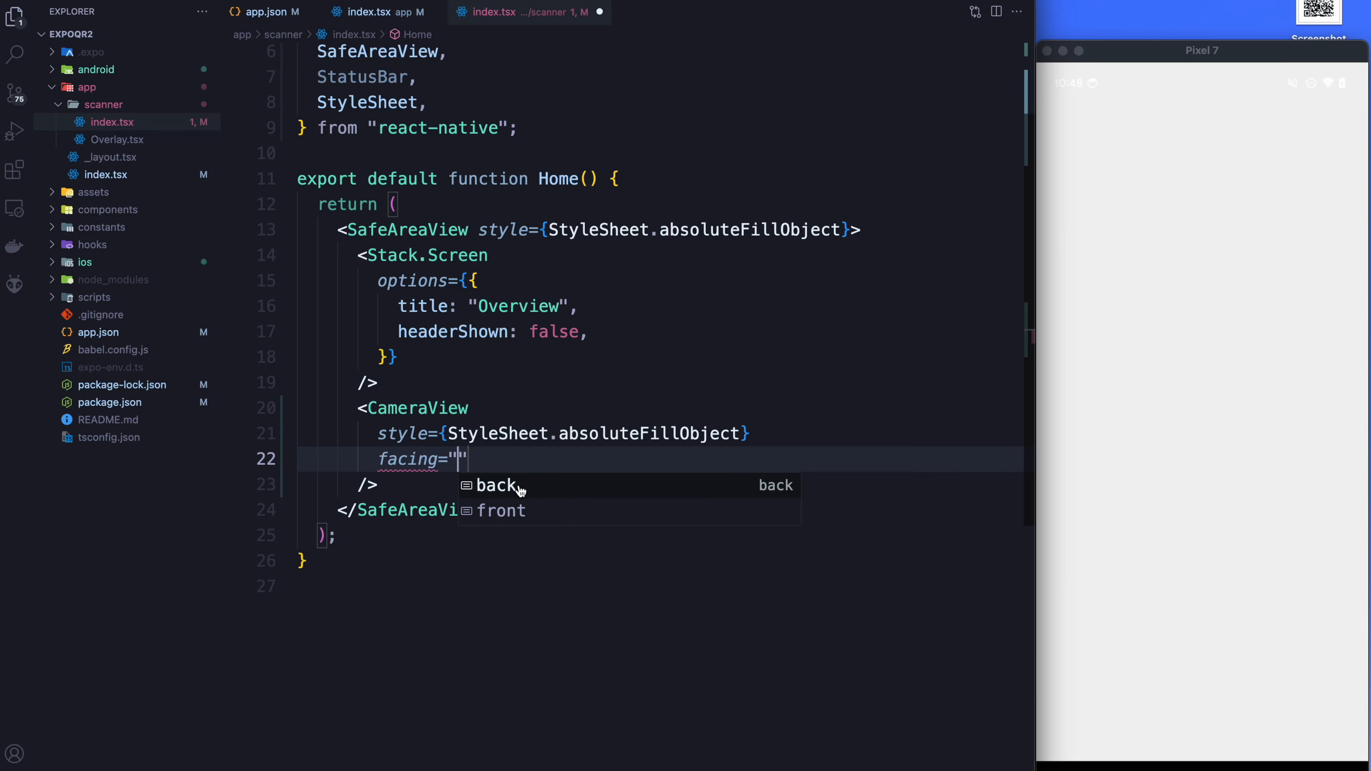
pyautogui.click(497, 485)
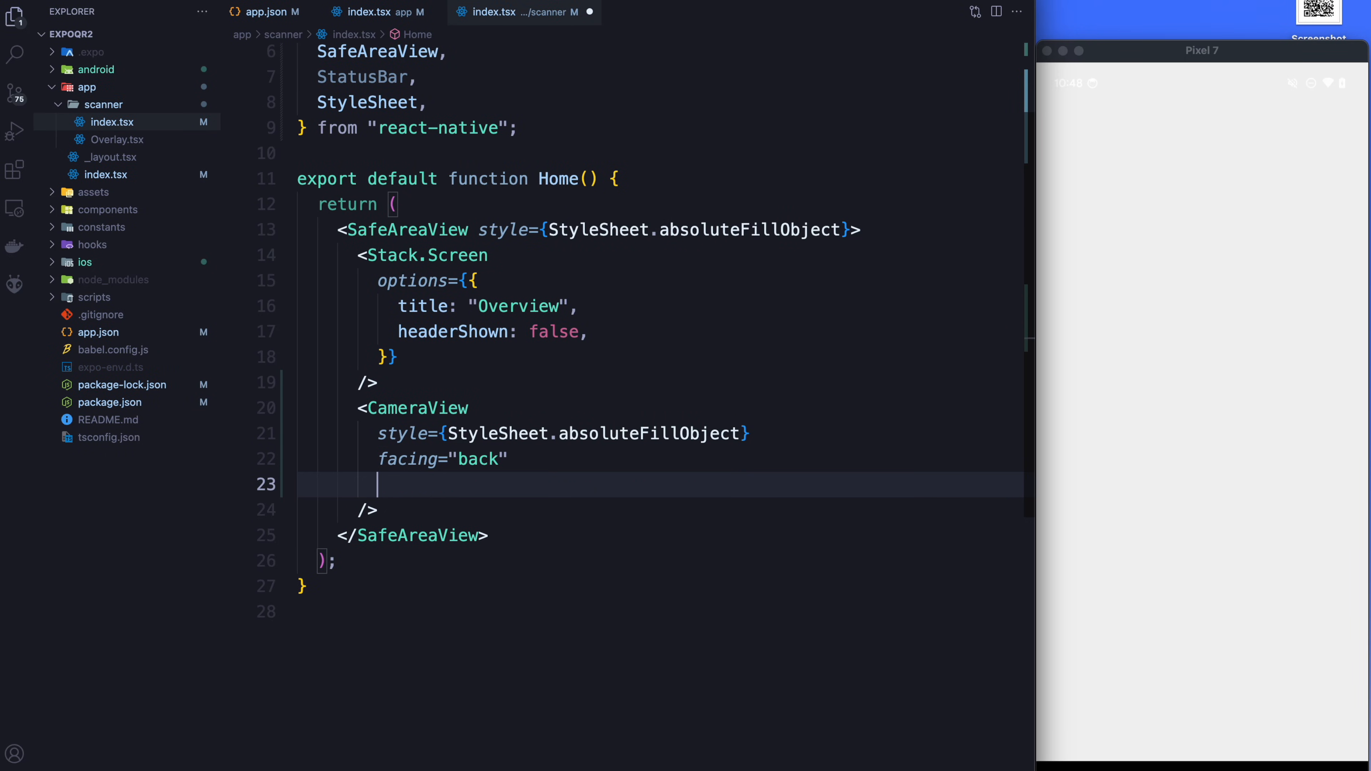
# Give the CameraView an onBarcodeScanned handler that logs console.log("data", data).
pyautogui.write('onBac')
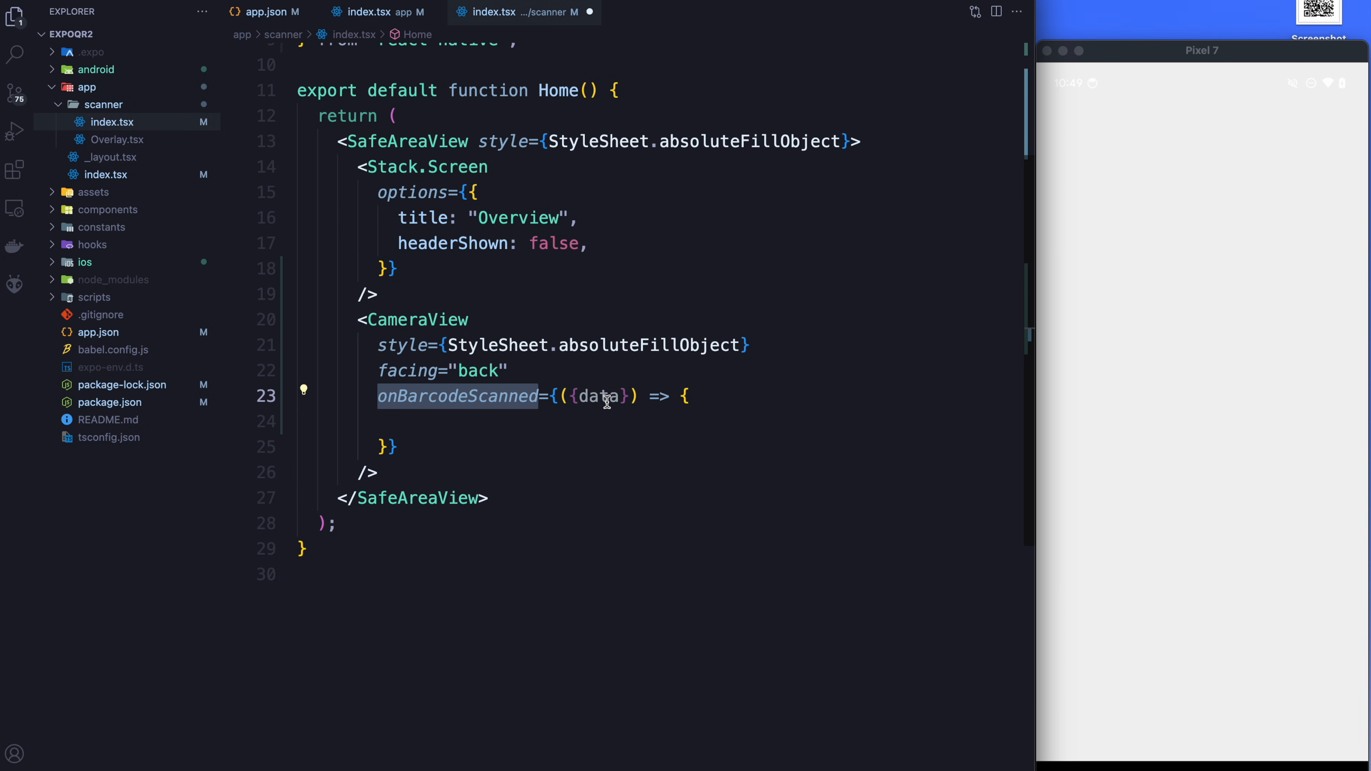
pyautogui.write('console.log("data", data);')
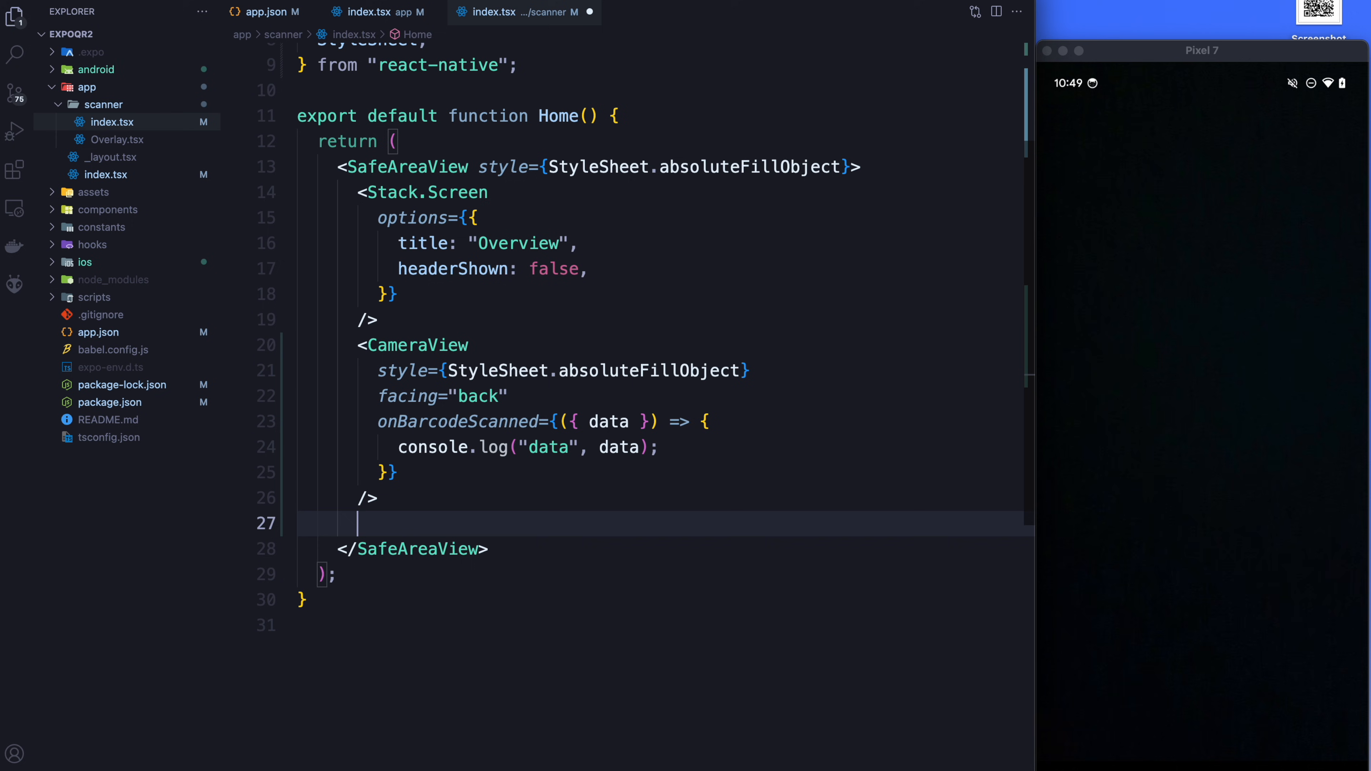
# Render <Overlay /> after the CameraView and start a JSX expression below Stack.Screen.
pyautogui.write('<Overlay /')
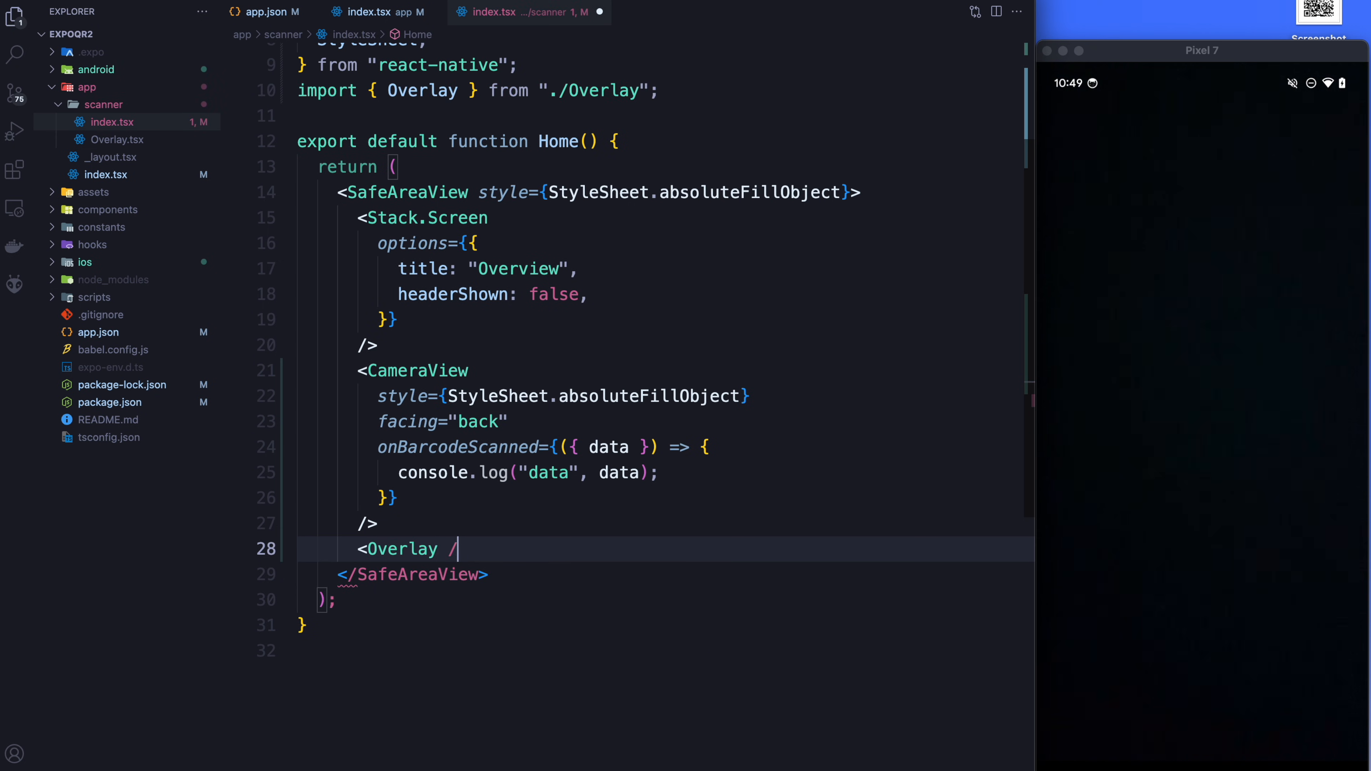
pyautogui.write('>')
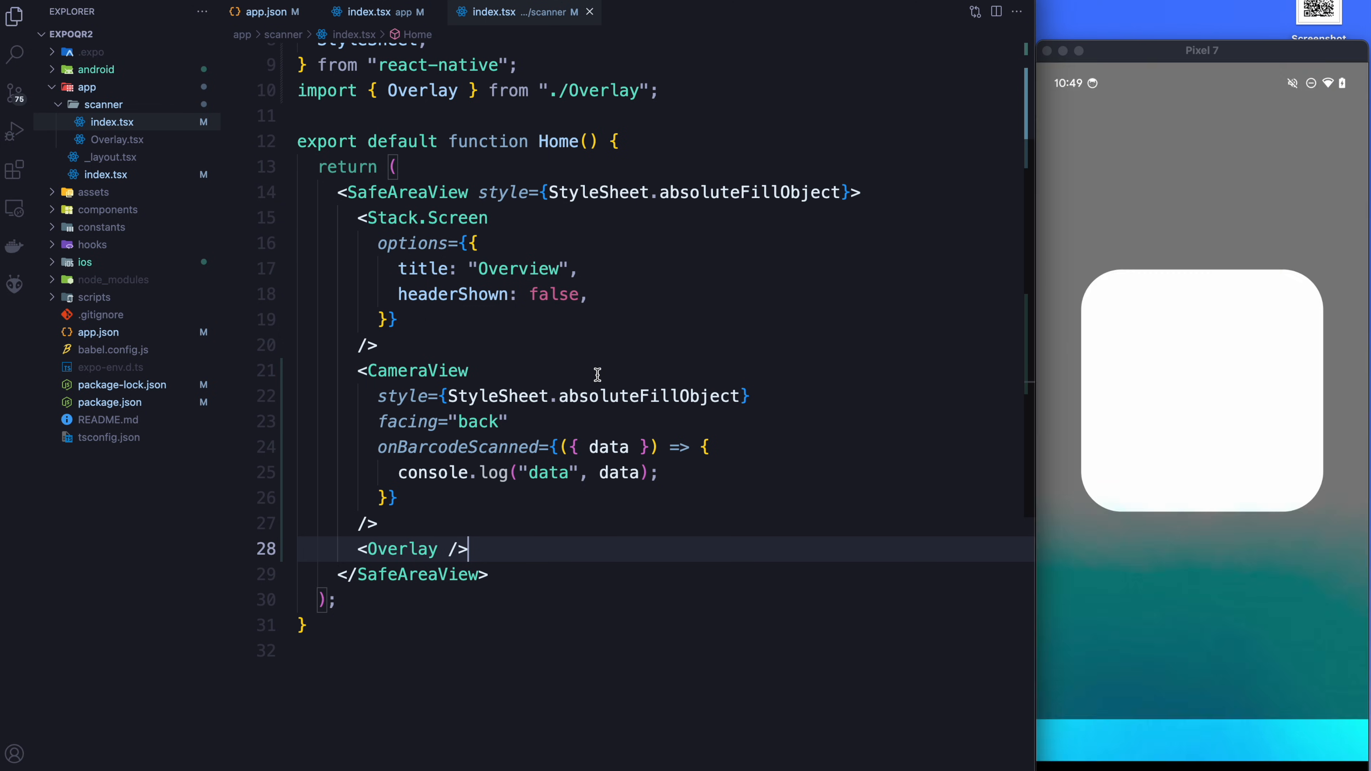
pyautogui.press('Enter')
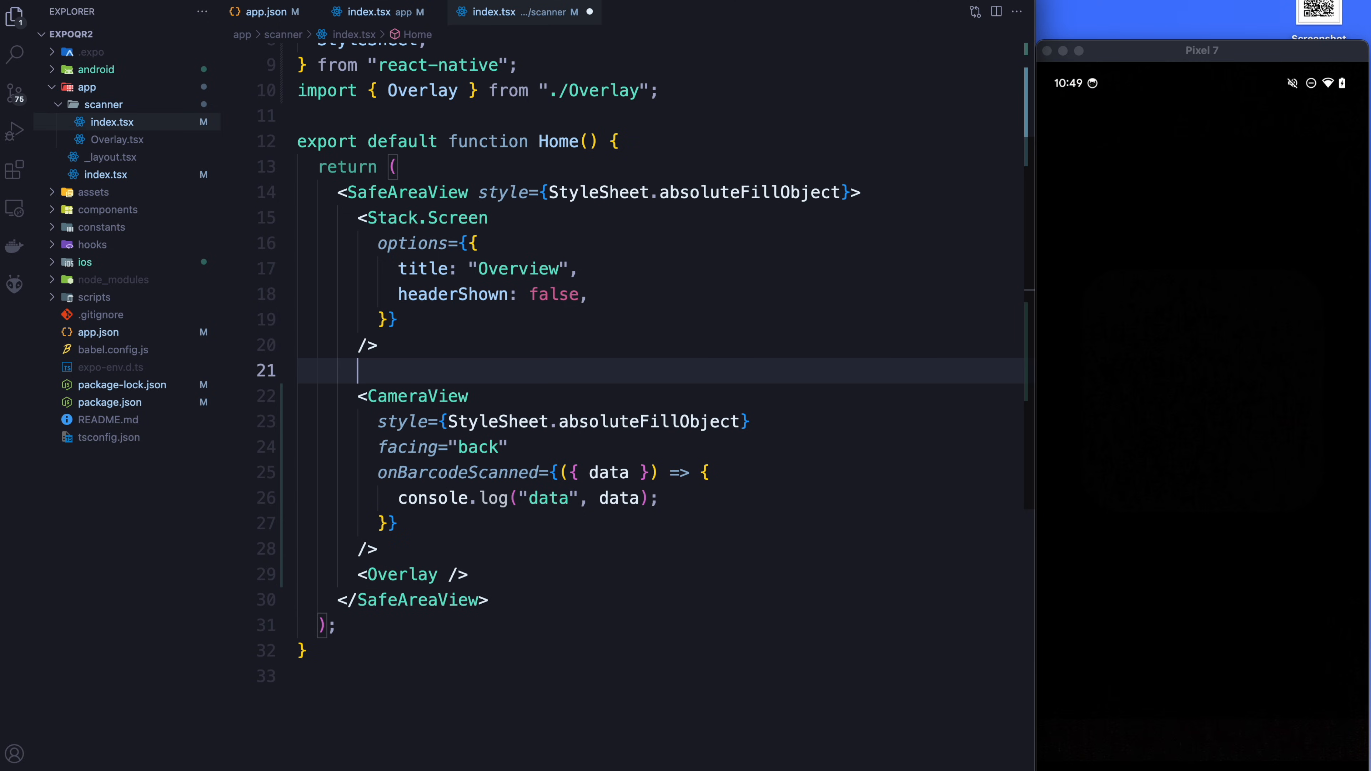
pyautogui.write('{}')
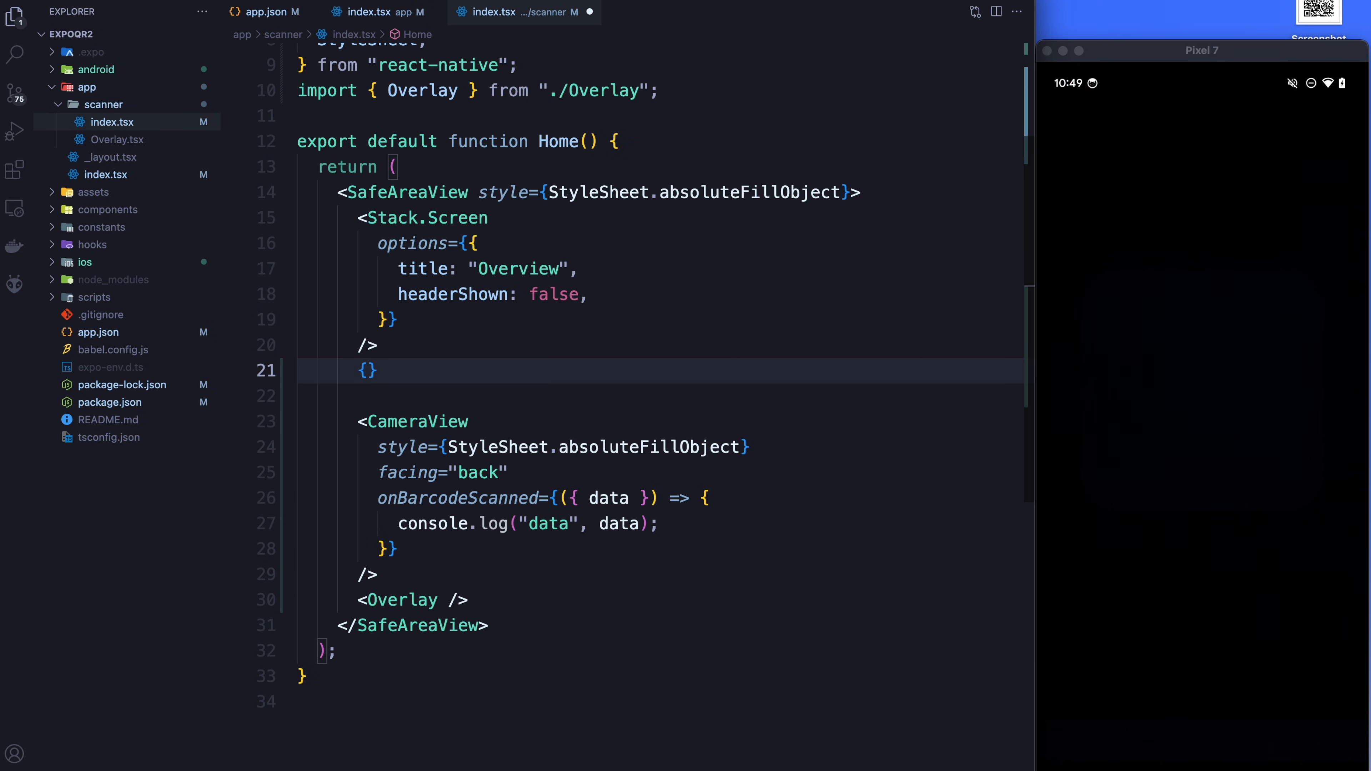
# Write Platform.OS === 'android' ? <StatusBar ... : null so the StatusBar renders only on Android.
pyautogui.write('Platform.')
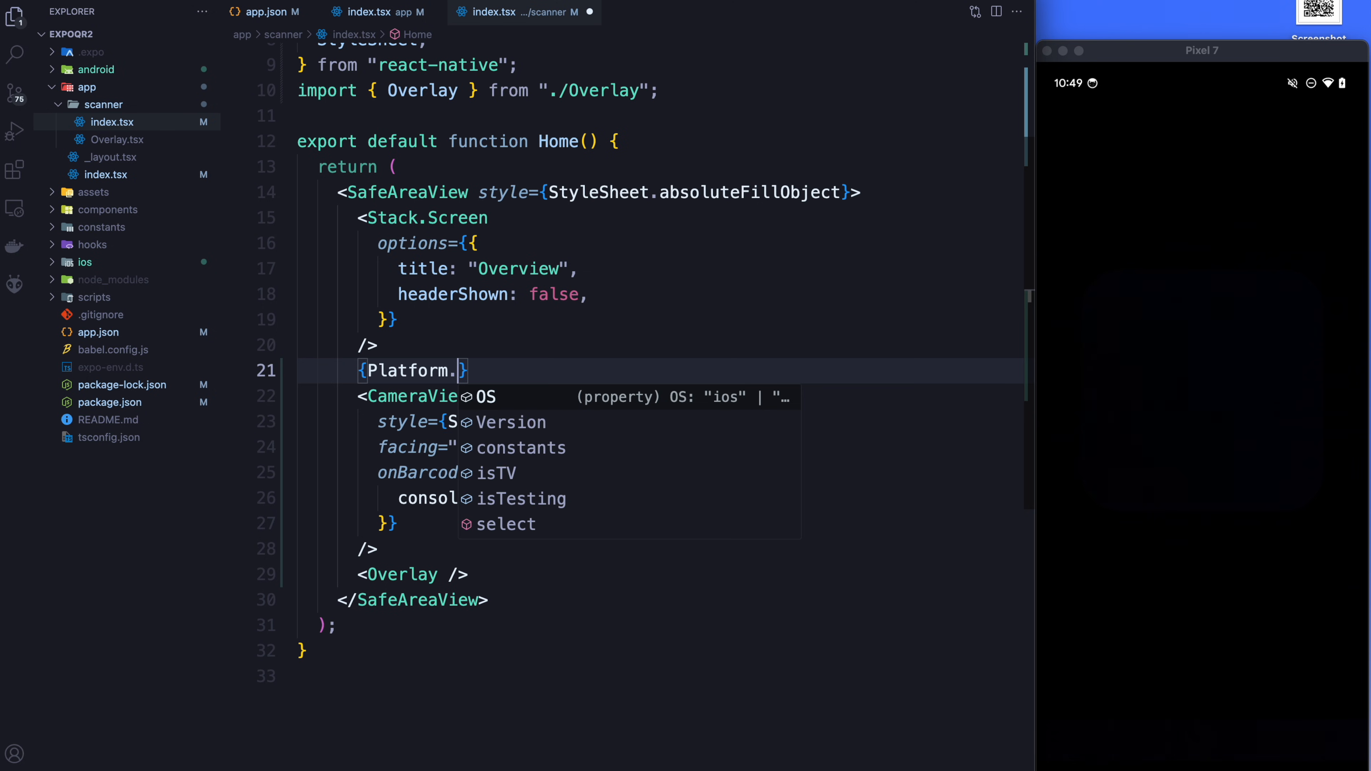
pyautogui.write("OS === '")
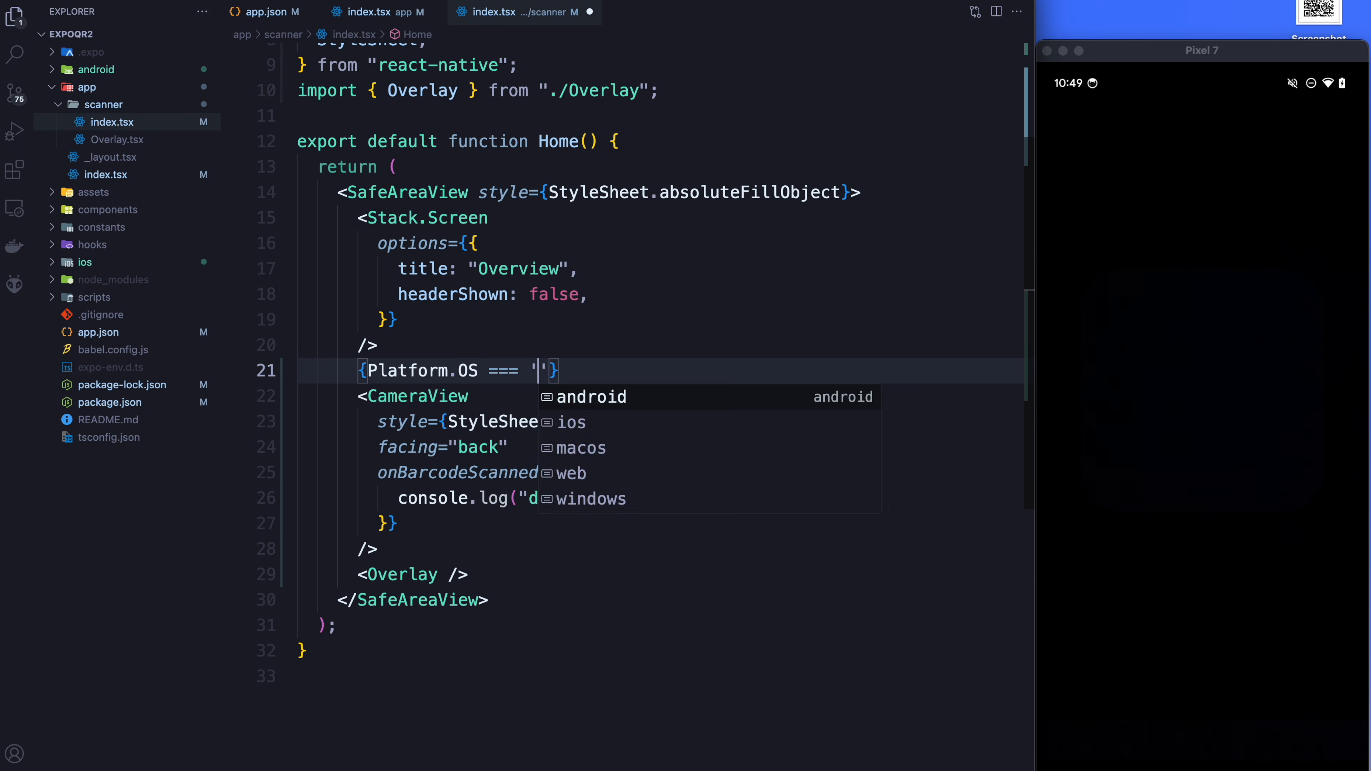
pyautogui.write("android' ? :")
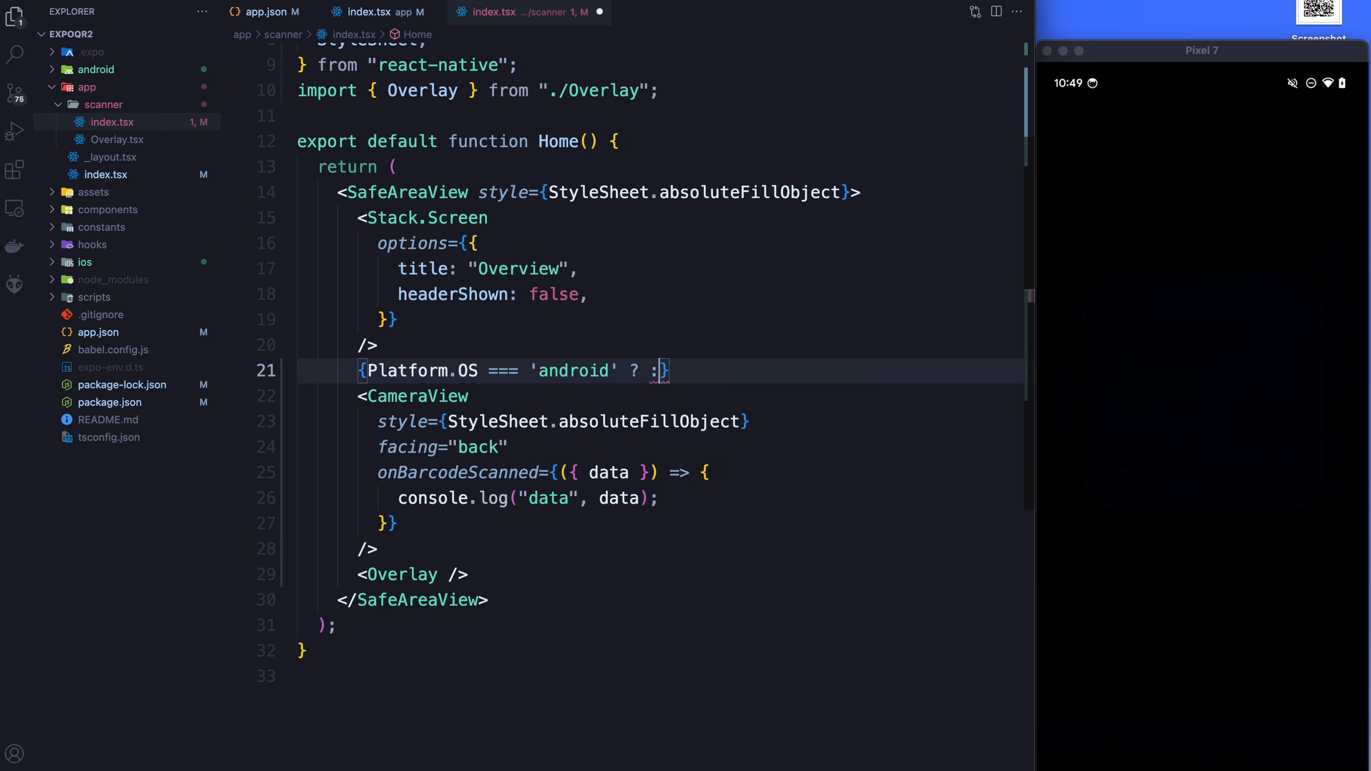
pyautogui.write('null')
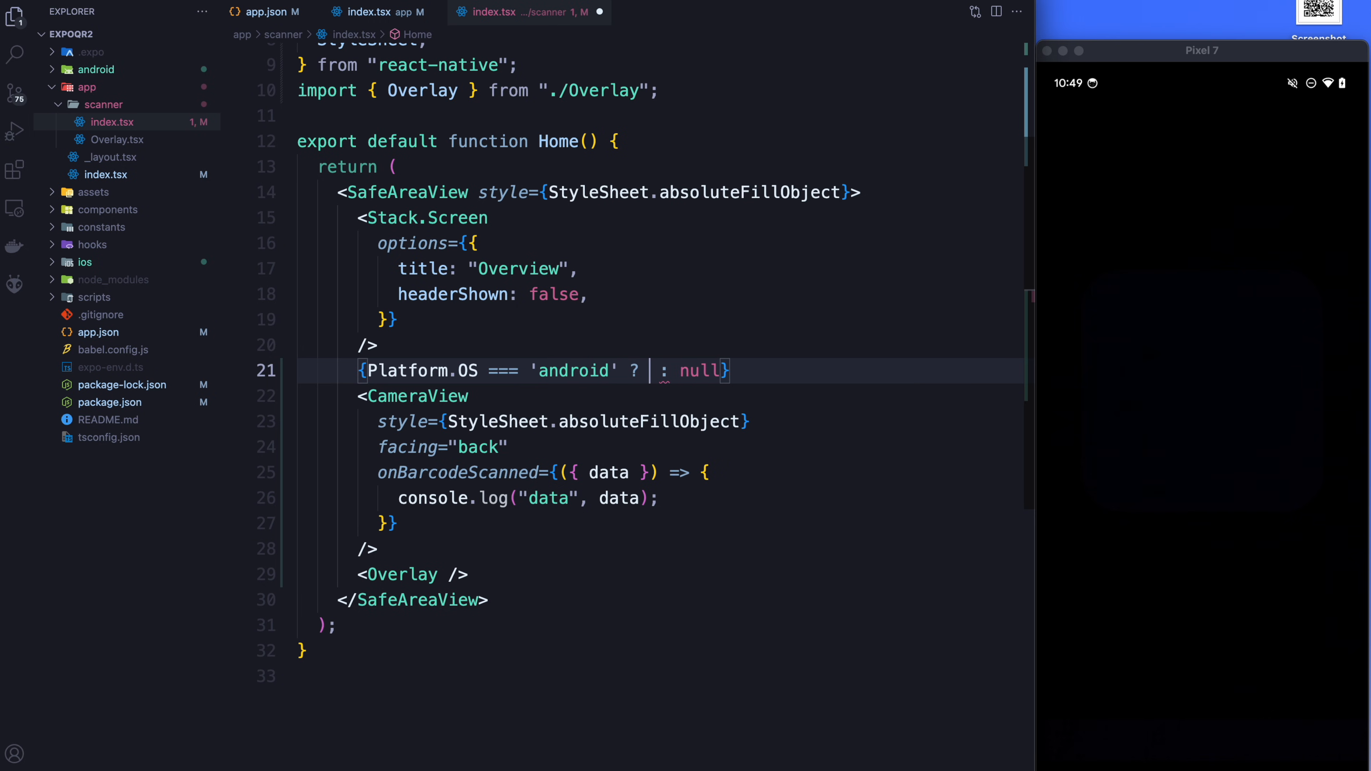
pyautogui.write('<StatusBar hidden />')
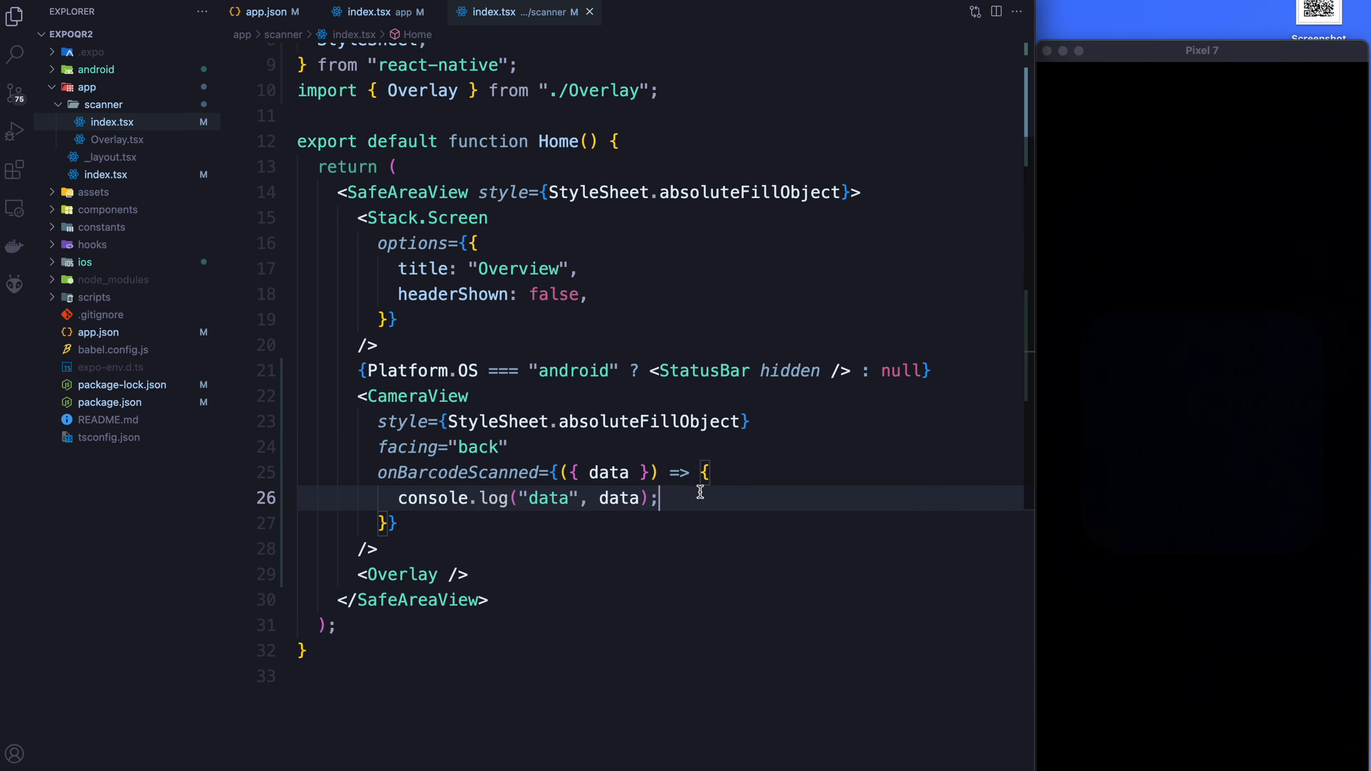
pyautogui.moveTo(717, 486)
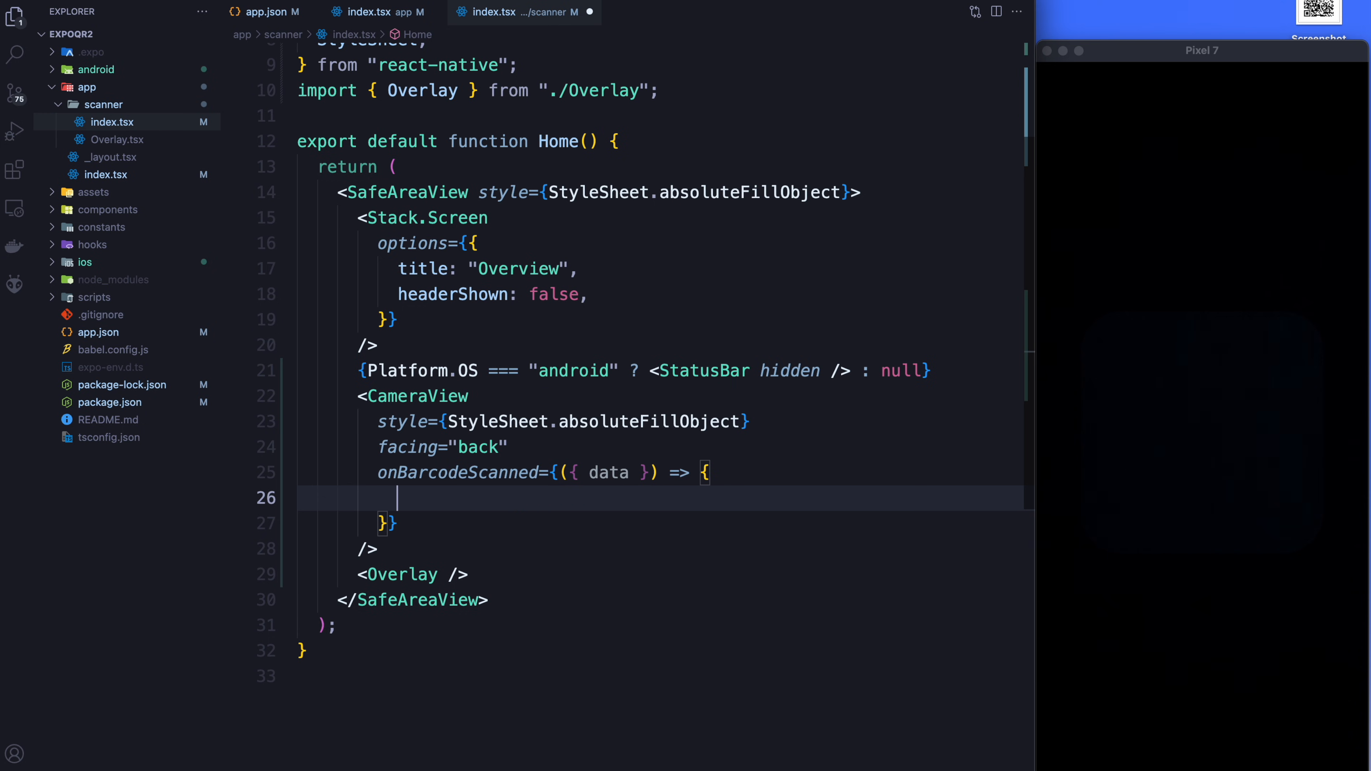
# Replace the log with Linking.openURL(data) and show the QR image to the emulator camera to test.
pyautogui.write('Li')
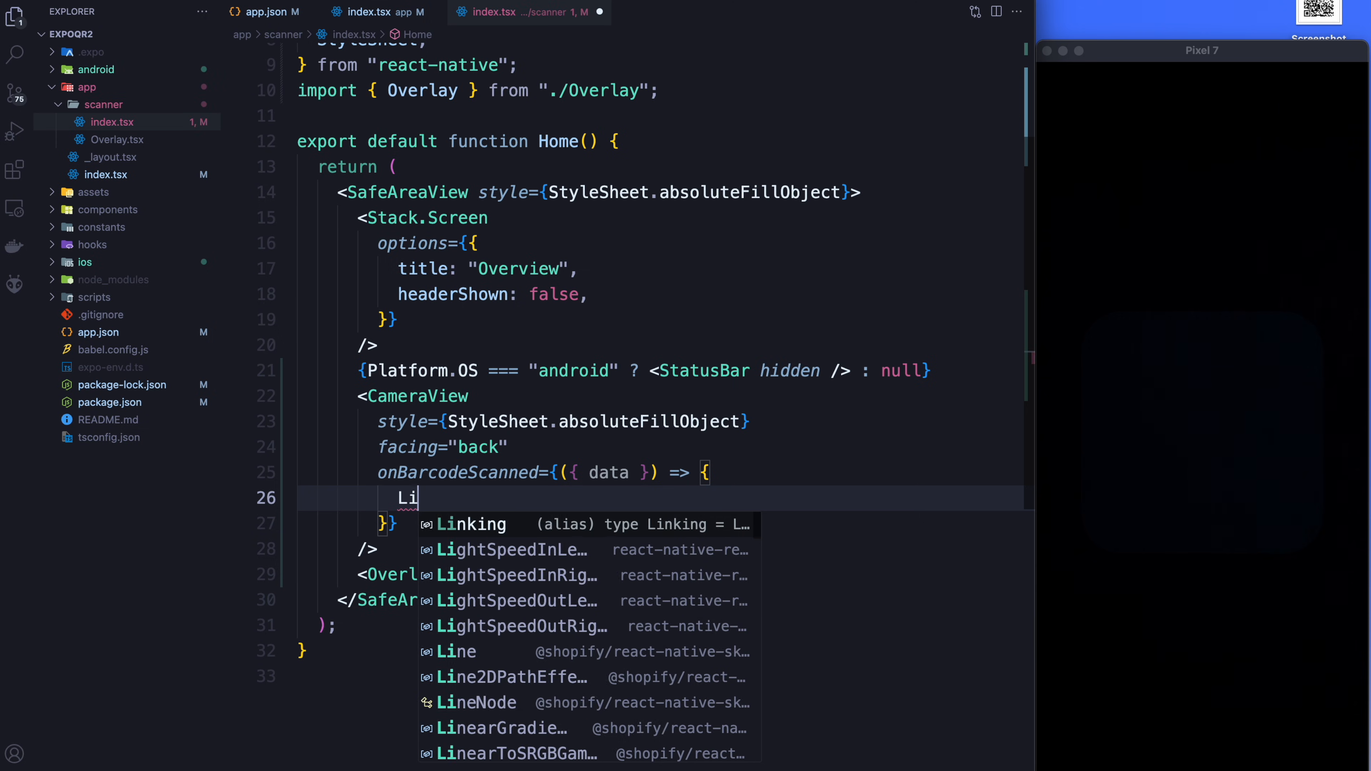
pyautogui.write('nking.openURL(data);')
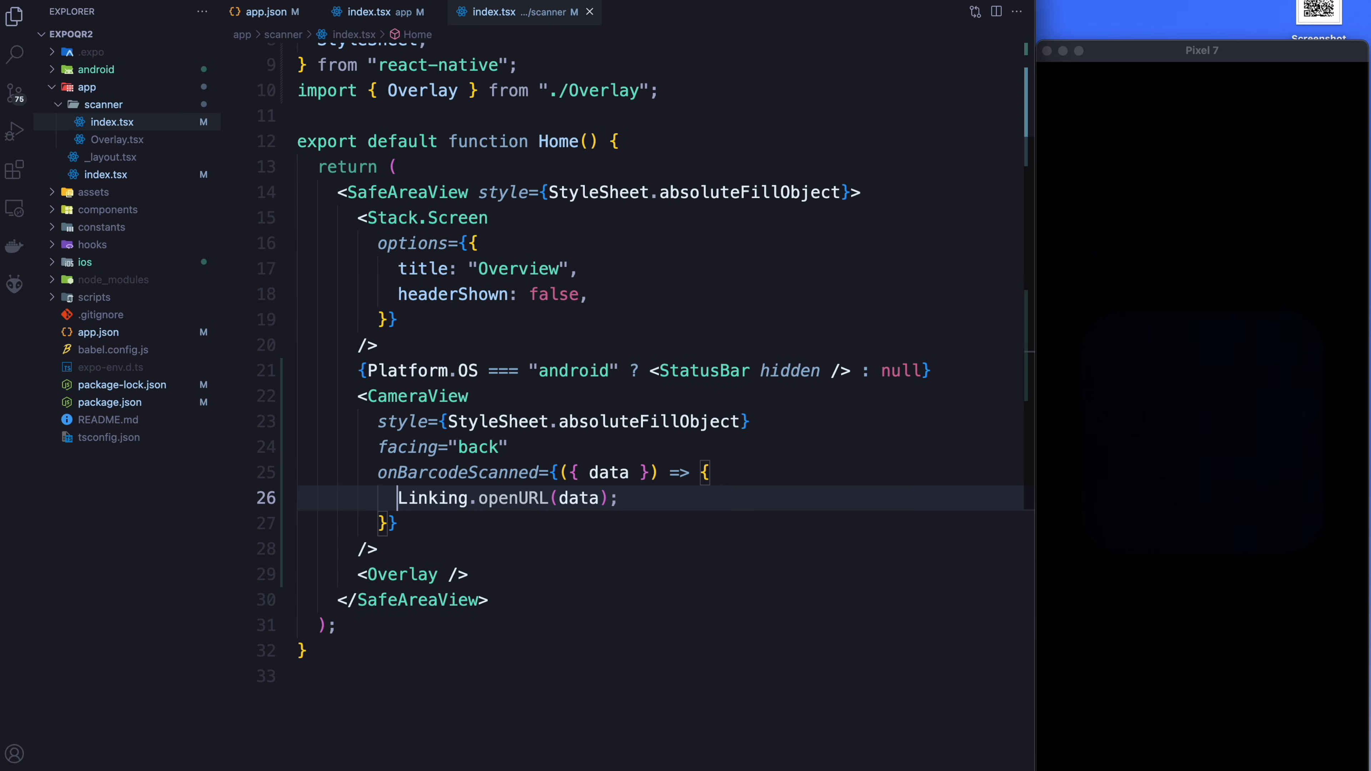
pyautogui.doubleClick(430, 497)
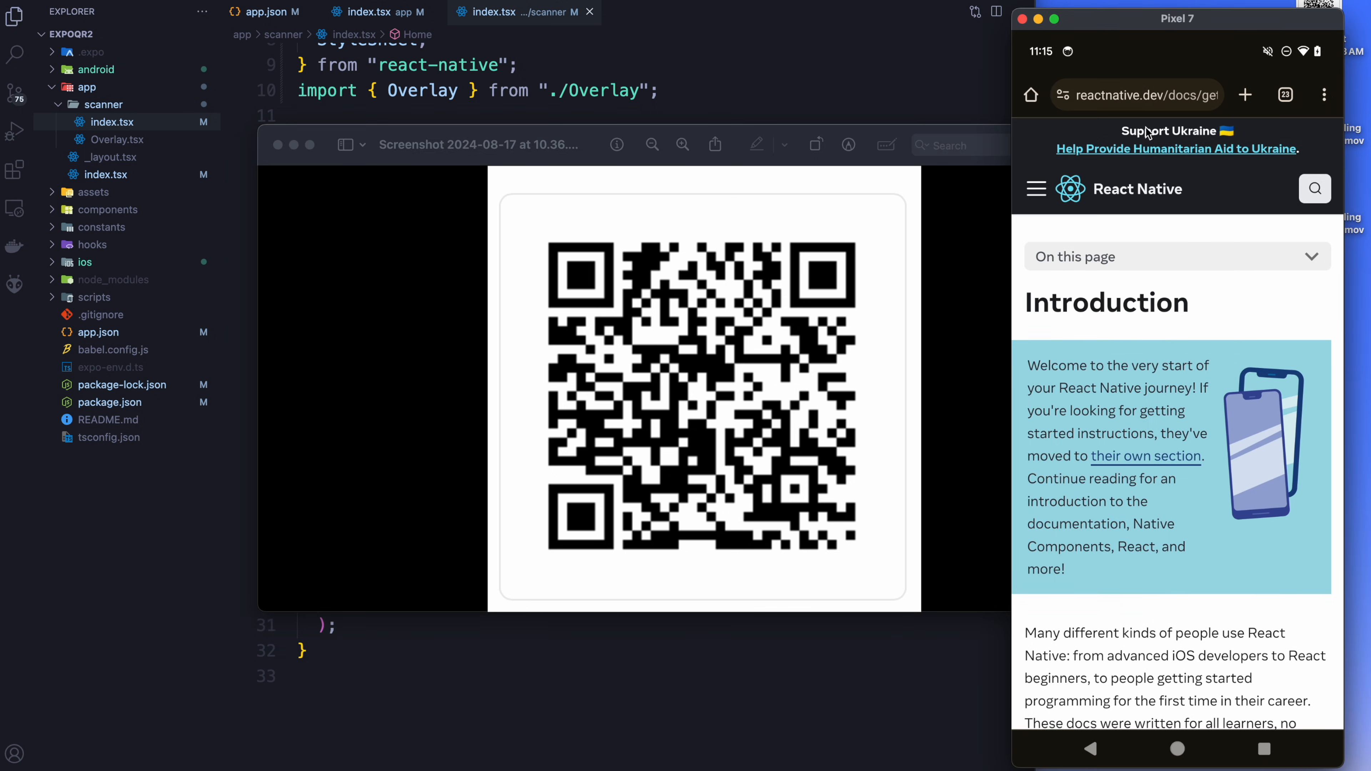
pyautogui.moveTo(1178, 299)
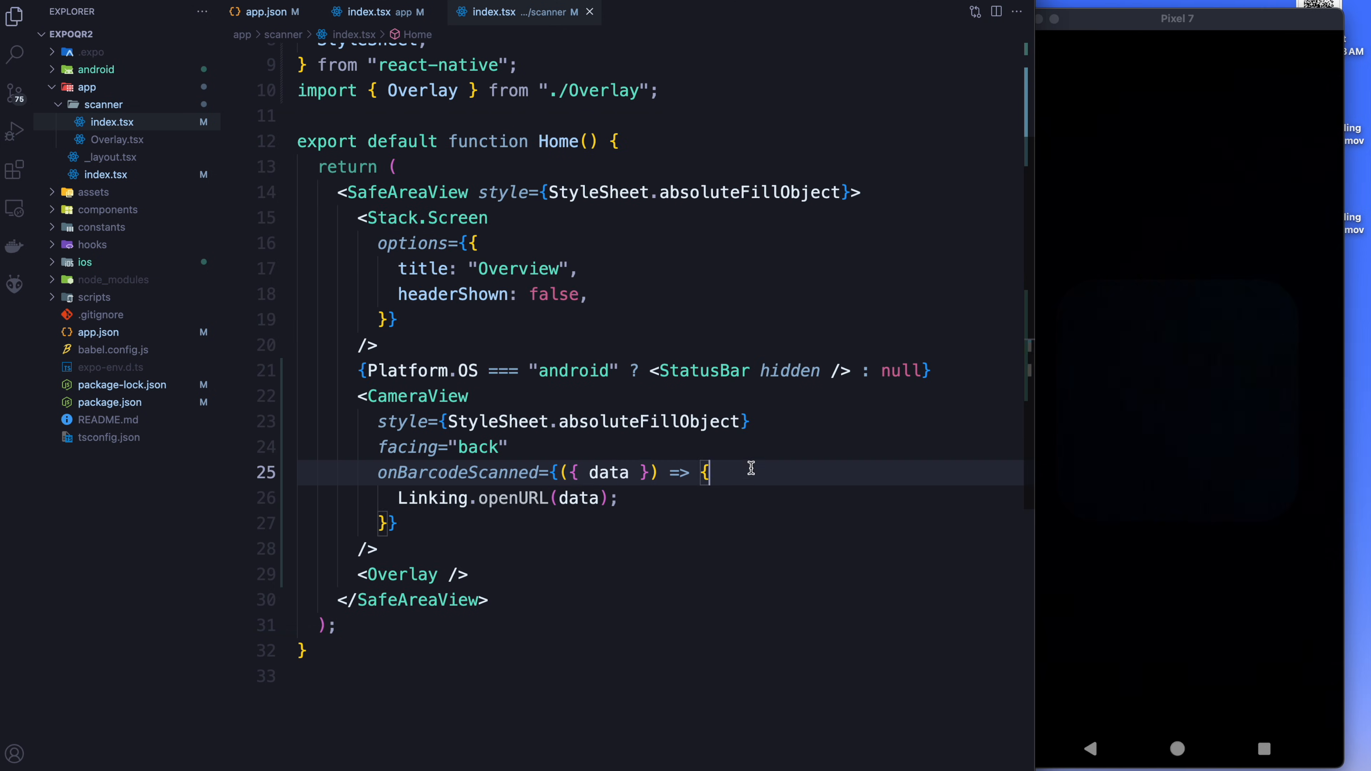
# Wrap Linking.openURL(data) in setTimeout(async () => { await ... }, 500) and save the handler.
pyautogui.write('setTimeout(() => {')
pyautogui.write('}, 500)')
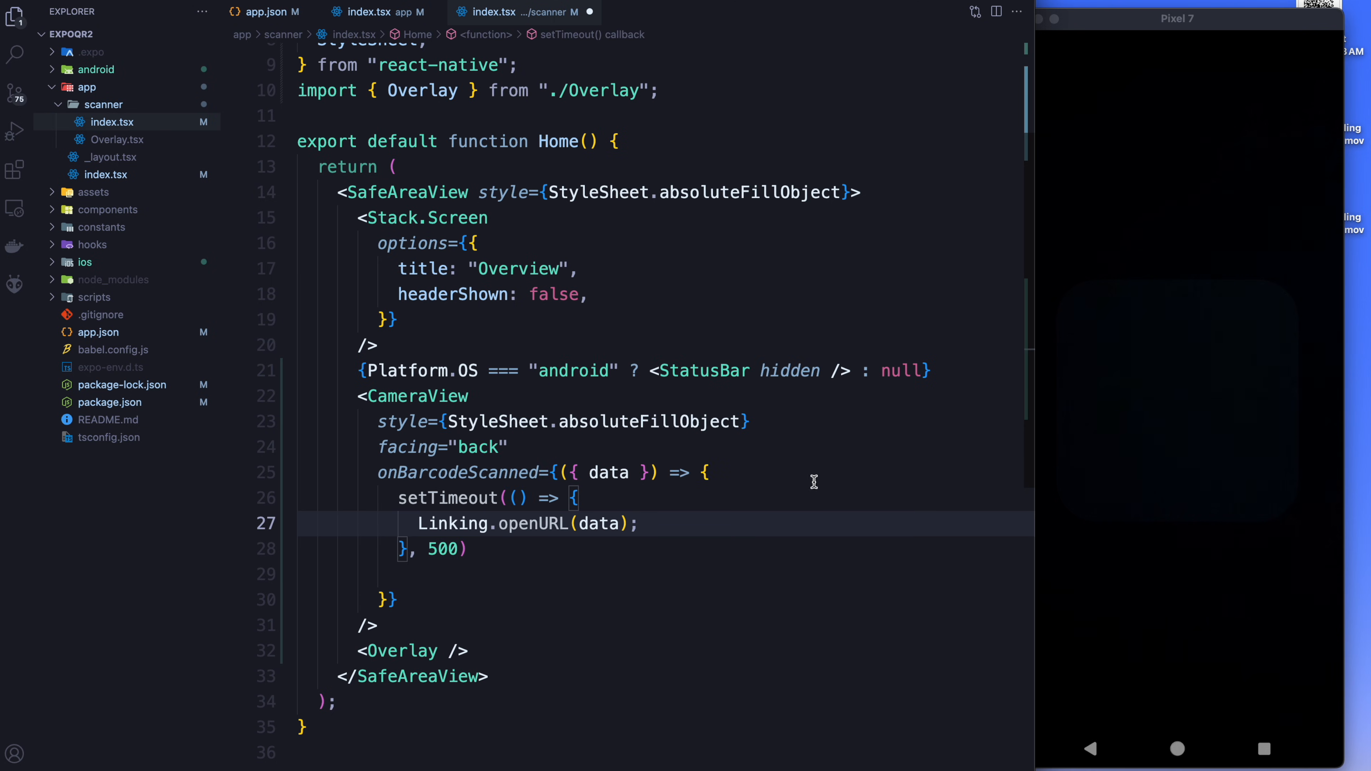
pyautogui.write('awa')
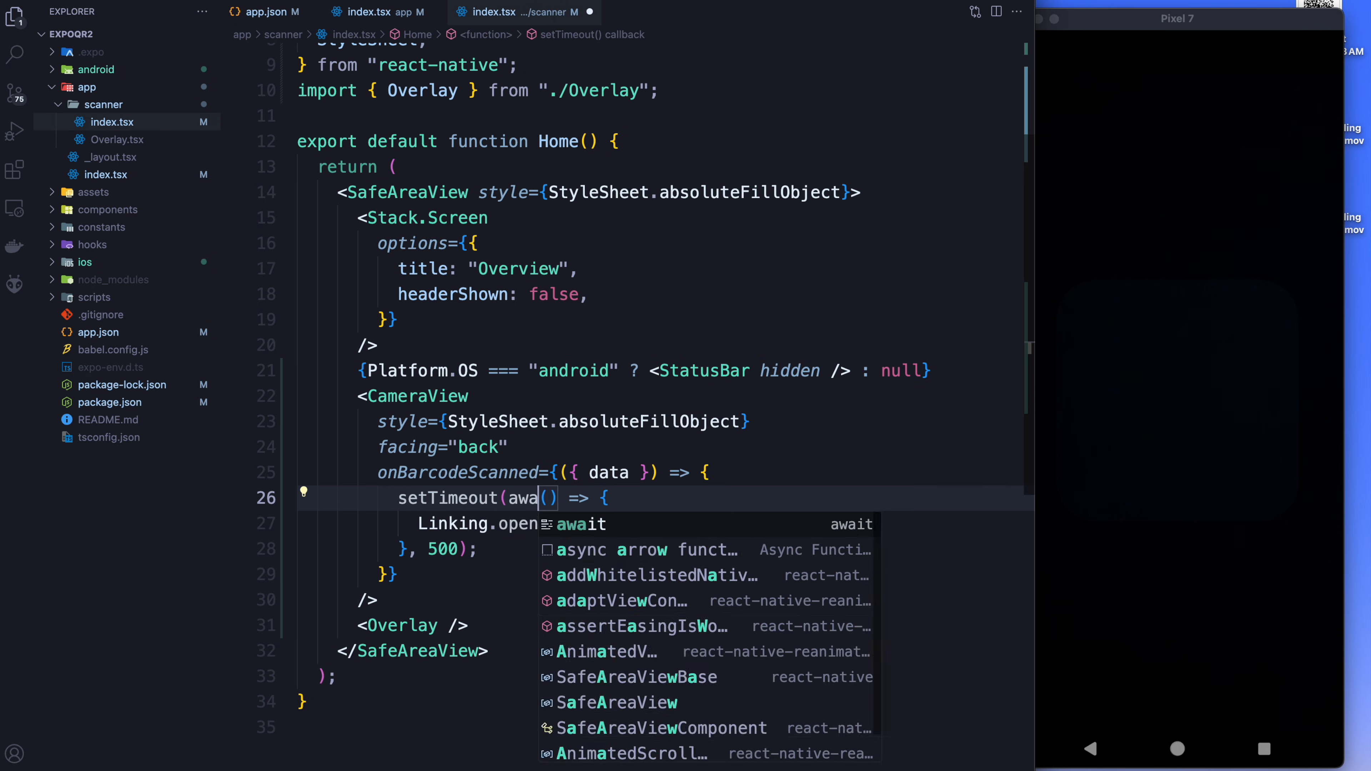
pyautogui.write('wait')
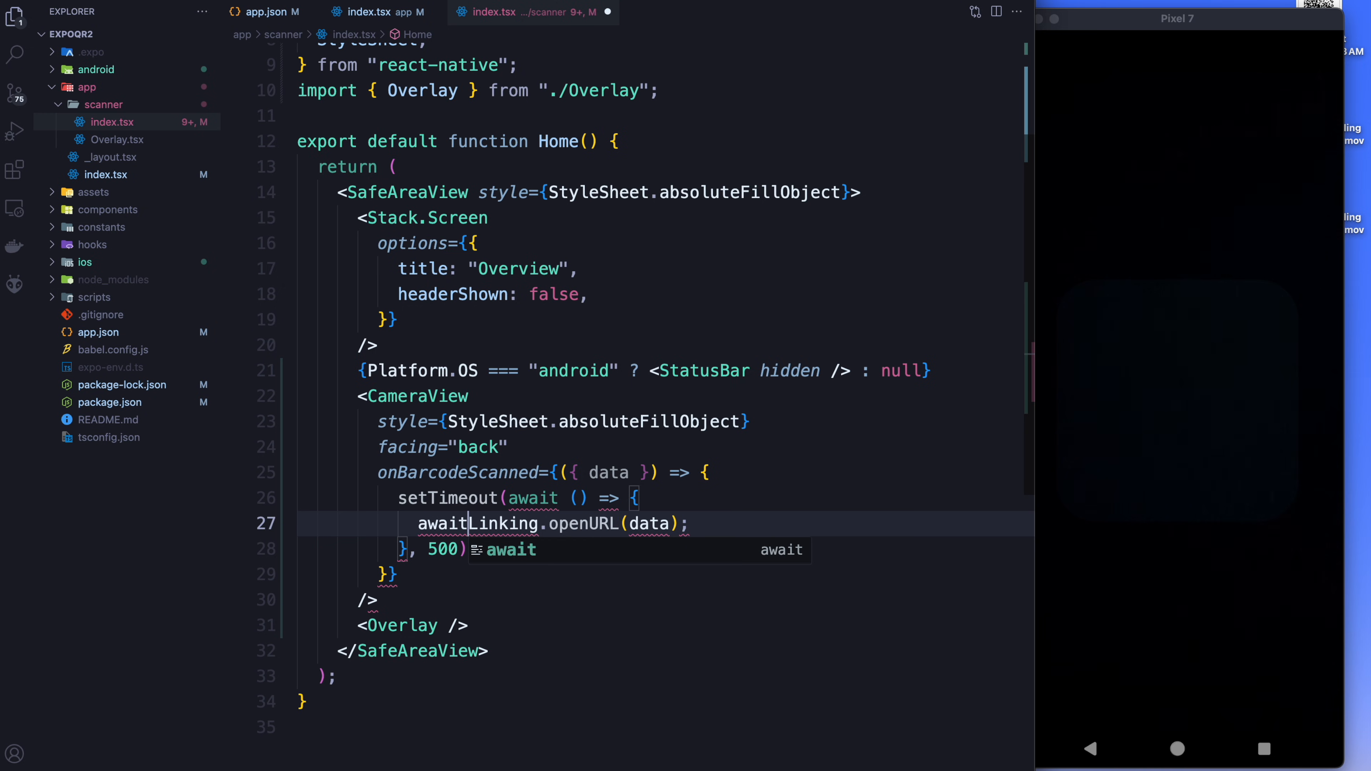
pyautogui.write('async')
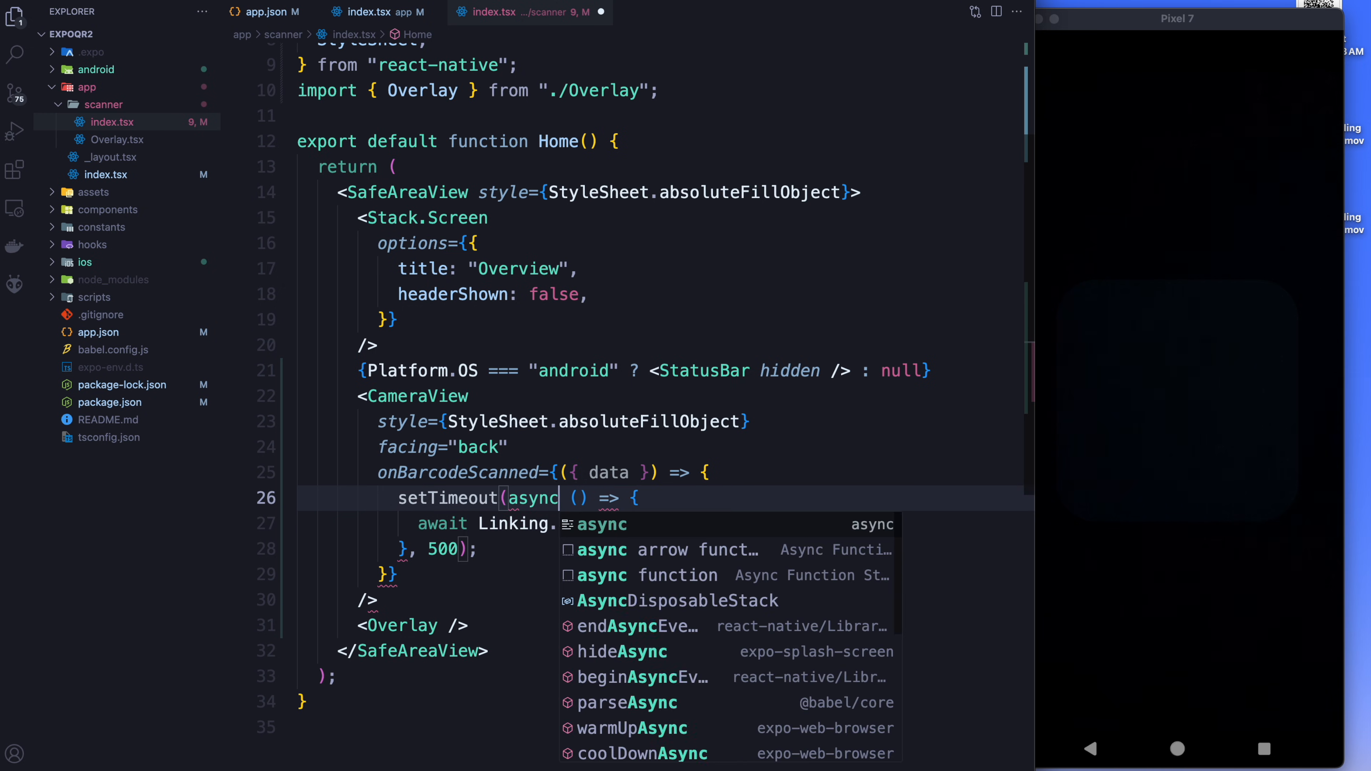
pyautogui.write('openURL(data);')
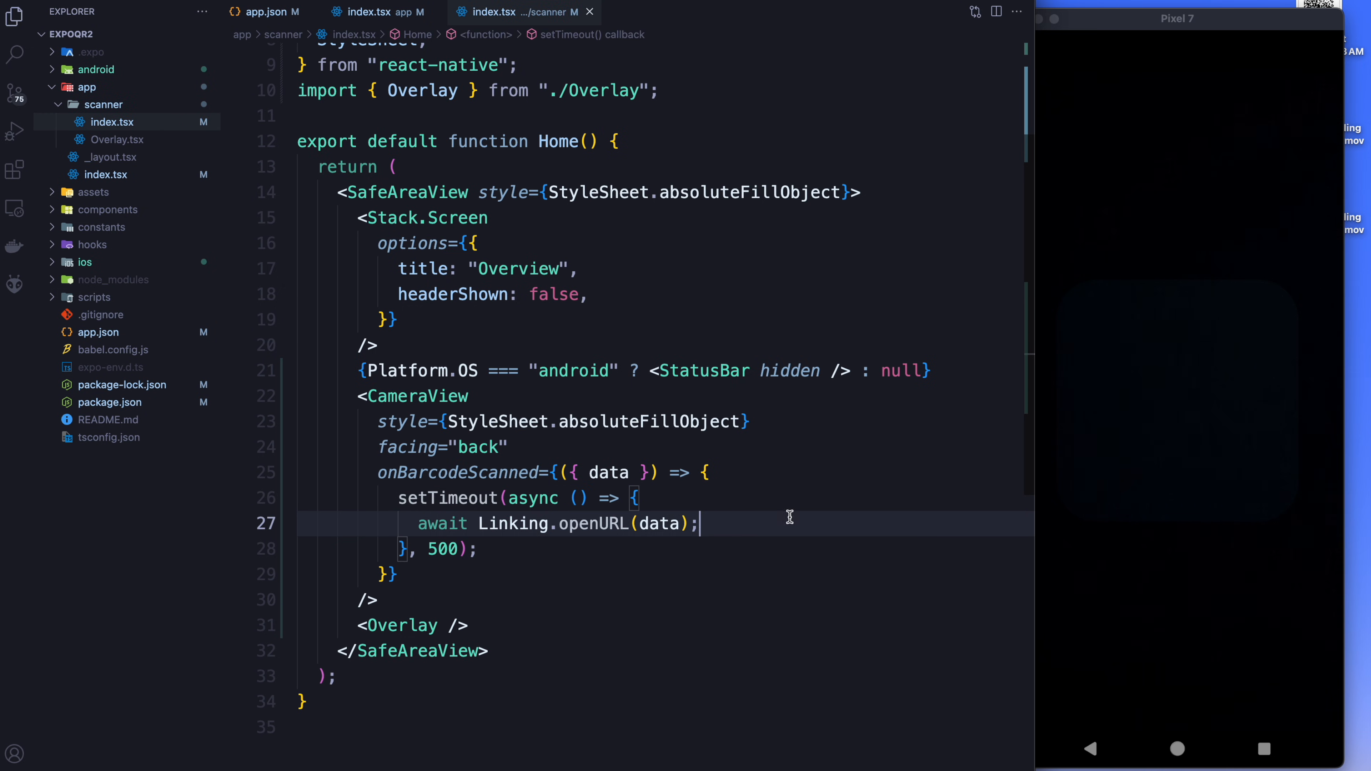
pyautogui.press('cmd+tab')
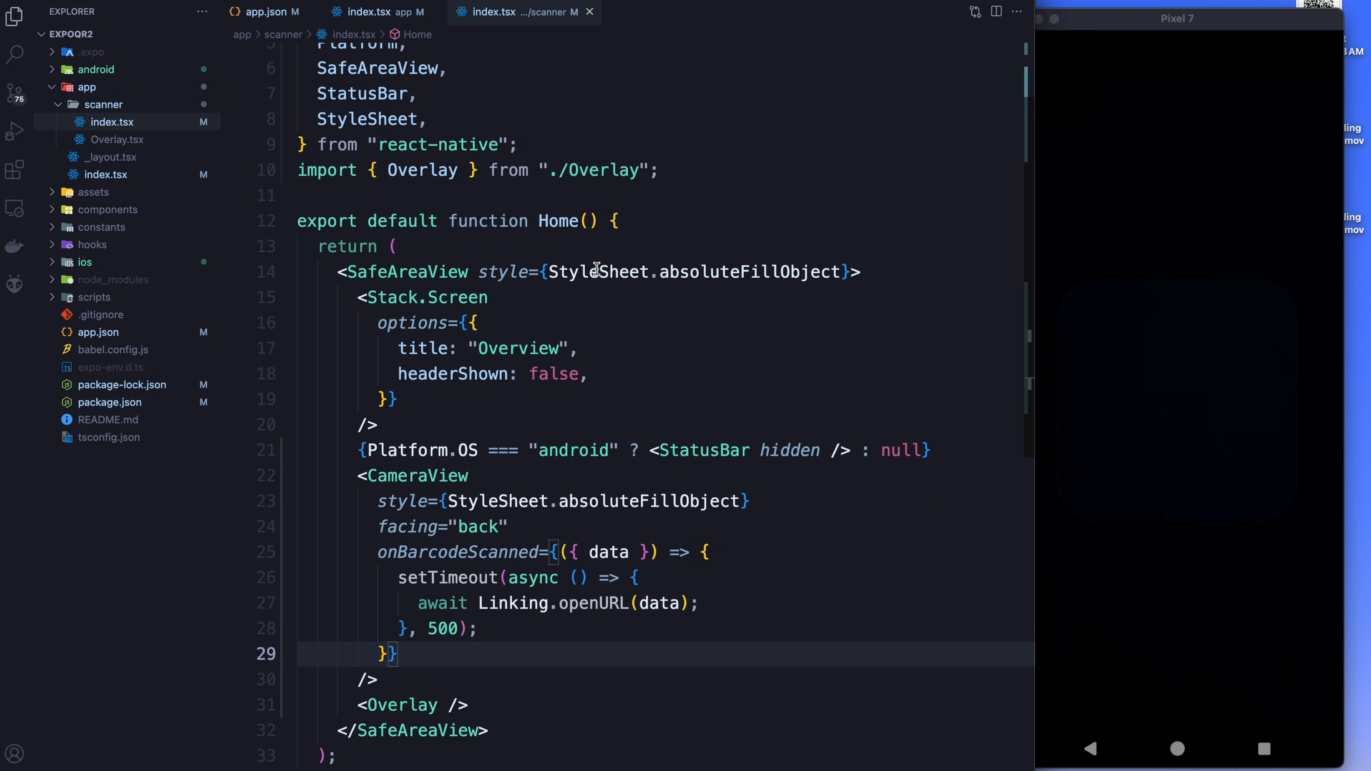
pyautogui.click(658, 271)
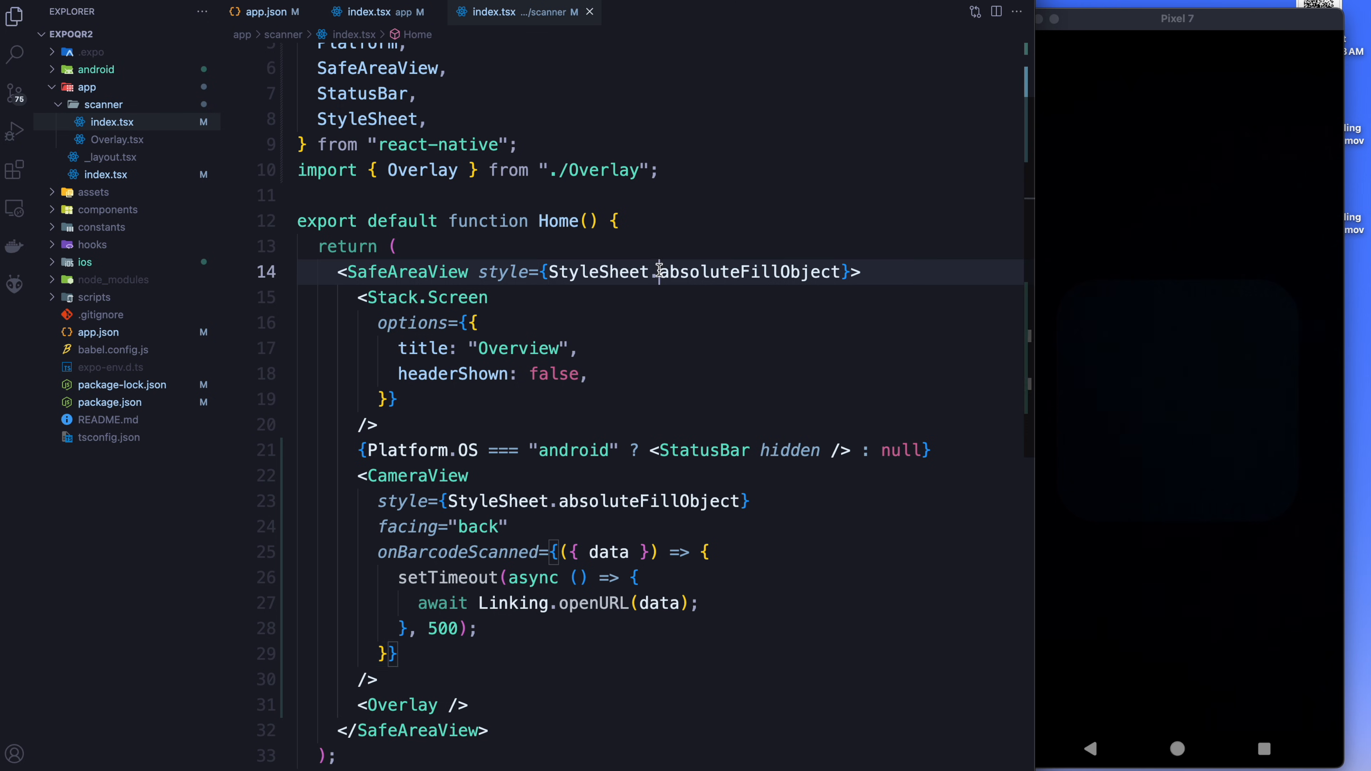
# Declare const qrLock = useRef(false) and const appState = useRef(AppState.currentState) above return.
pyautogui.press('Enter')
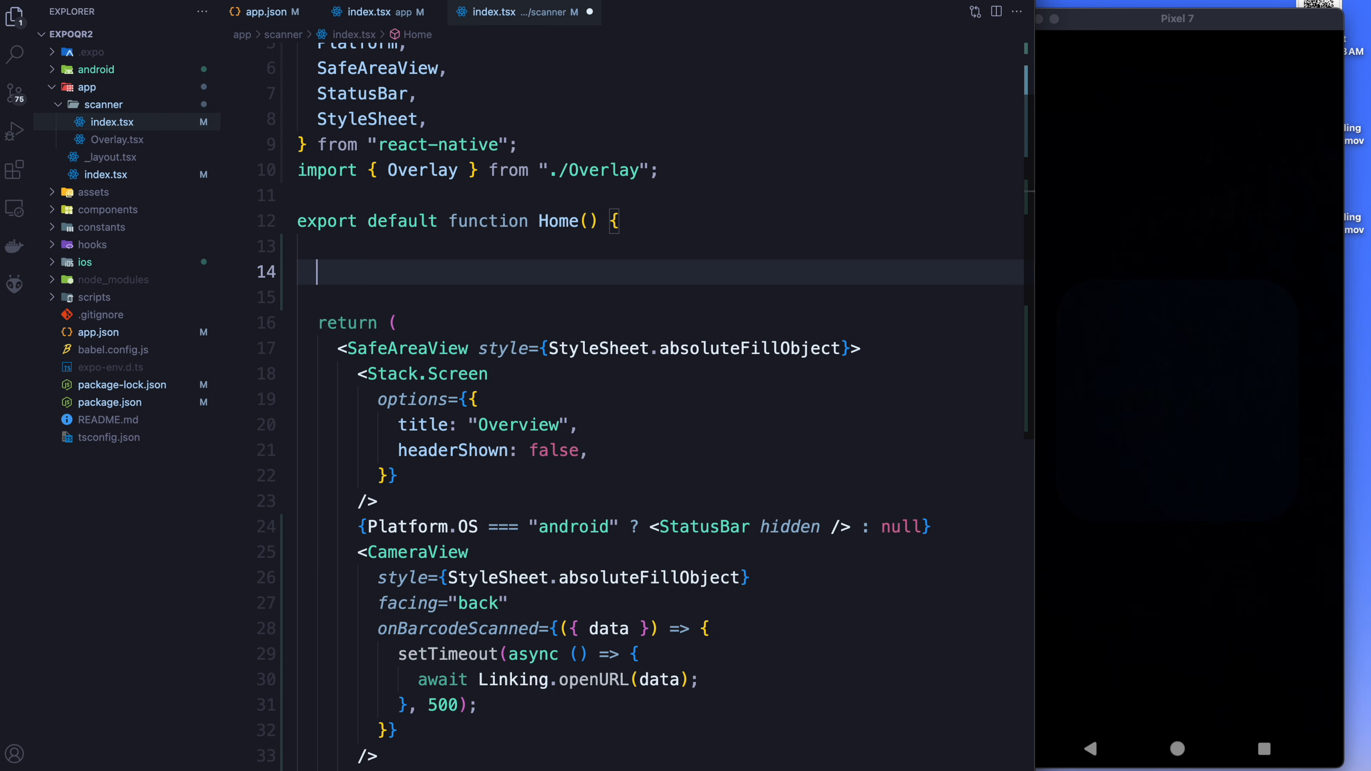
pyautogui.write('const')
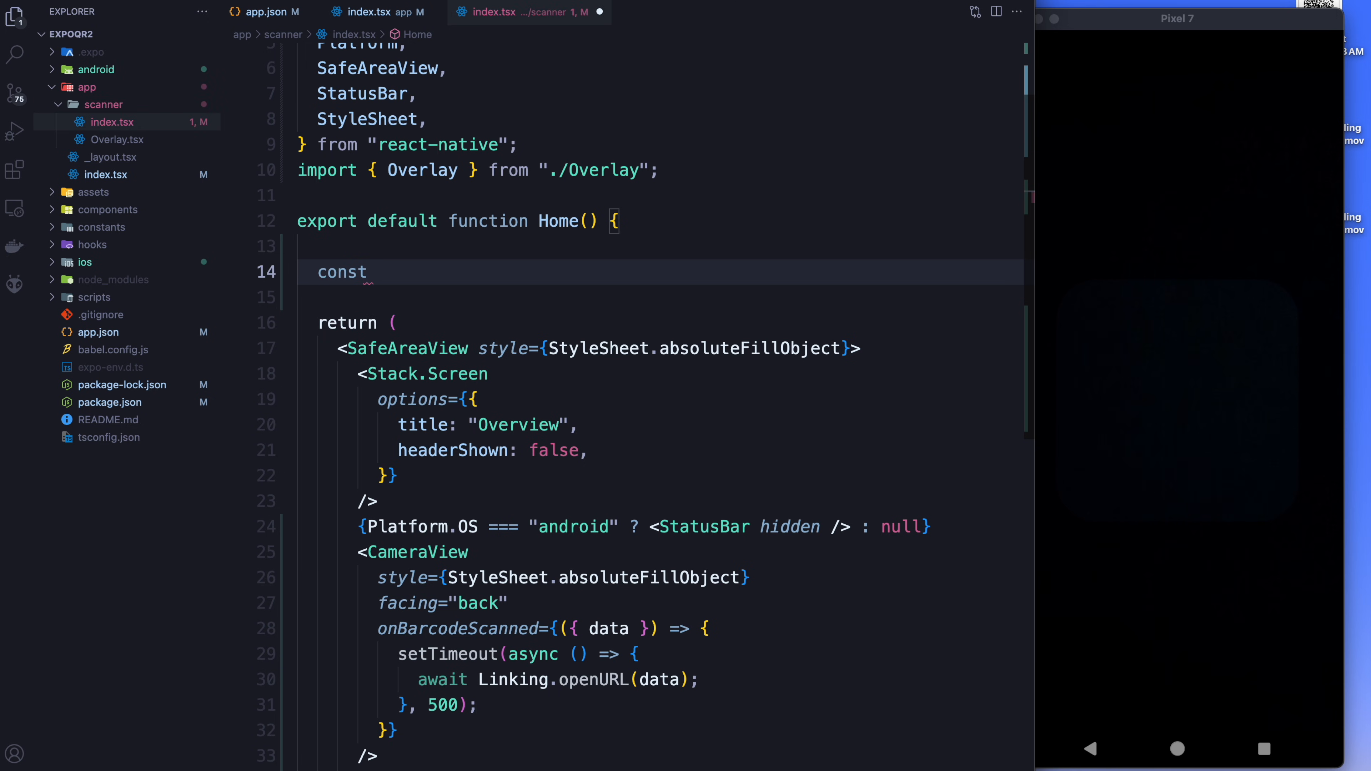
pyautogui.write('qrLock =')
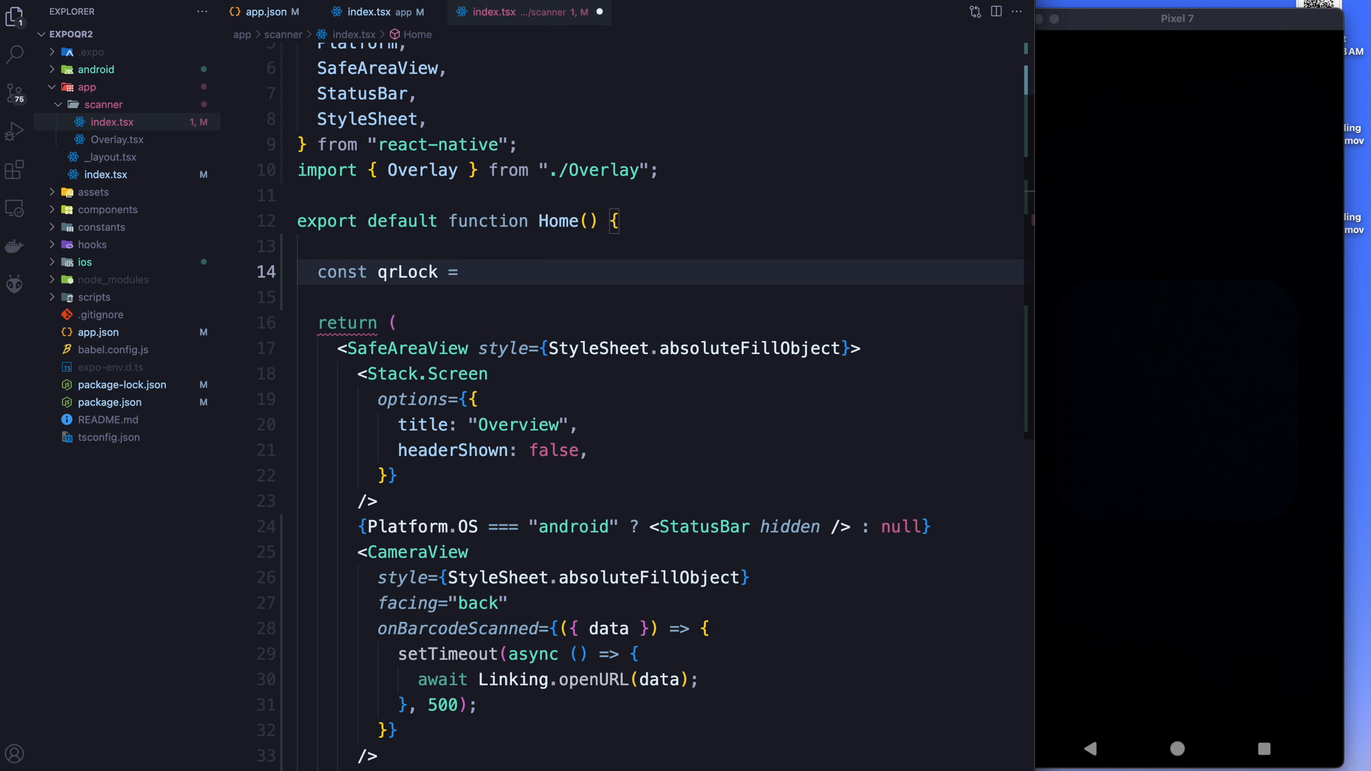
pyautogui.write('use')
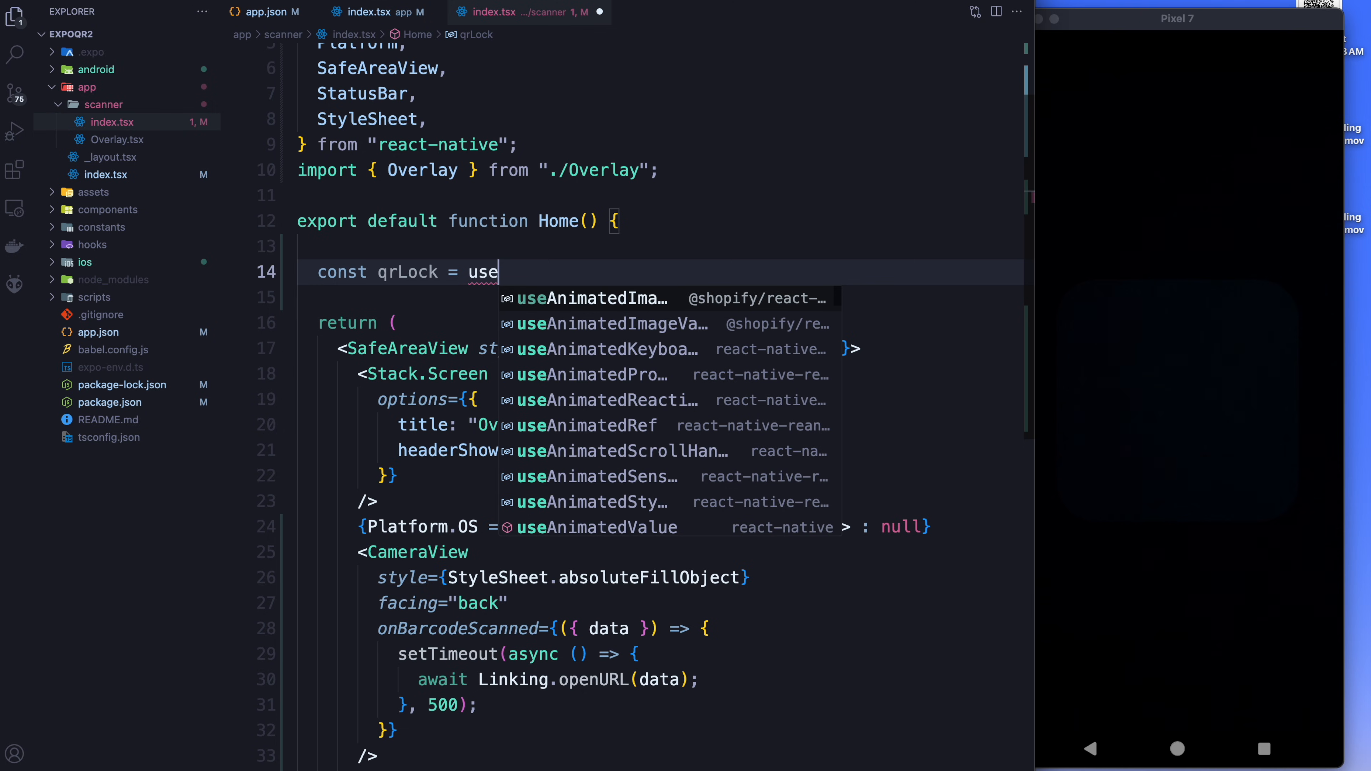
pyautogui.write('Ref(false);')
pyautogui.click(660, 297)
pyautogui.write('const')
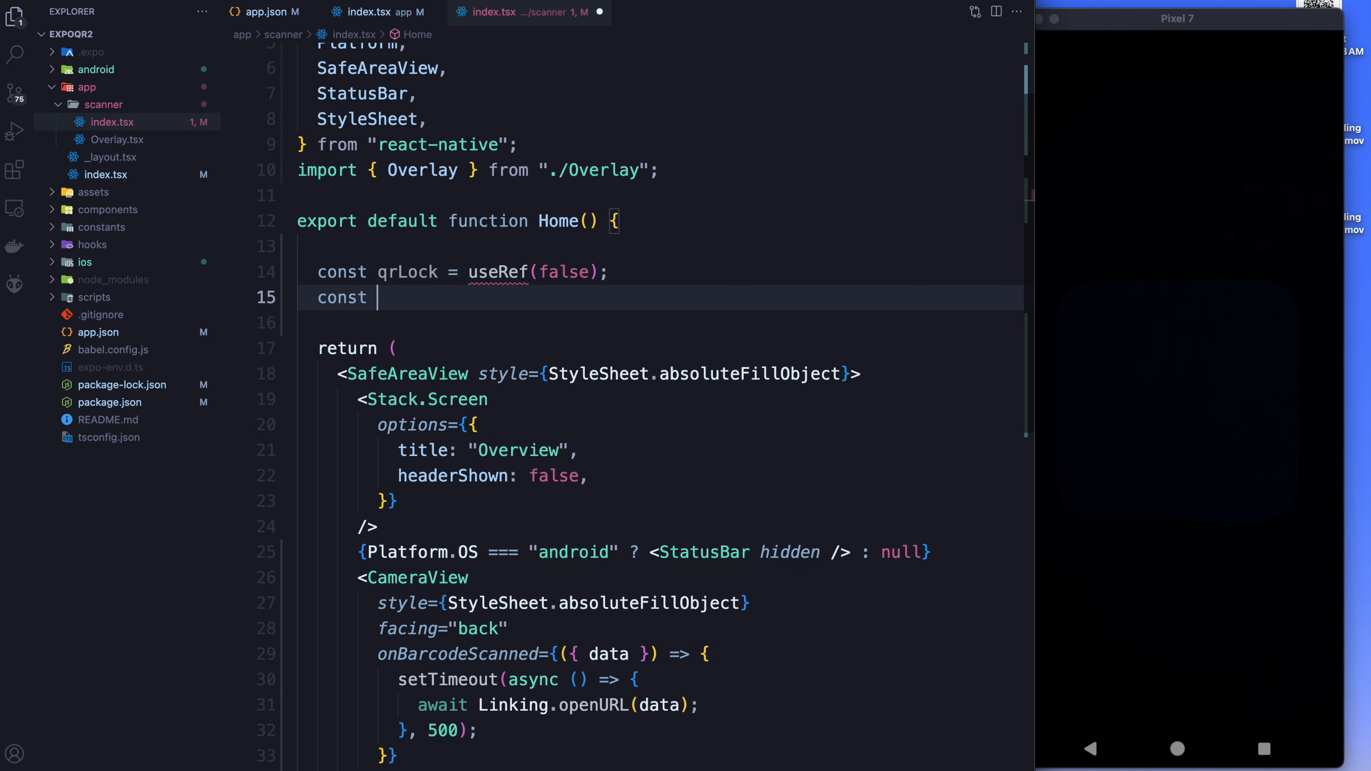
pyautogui.write('appState = use')
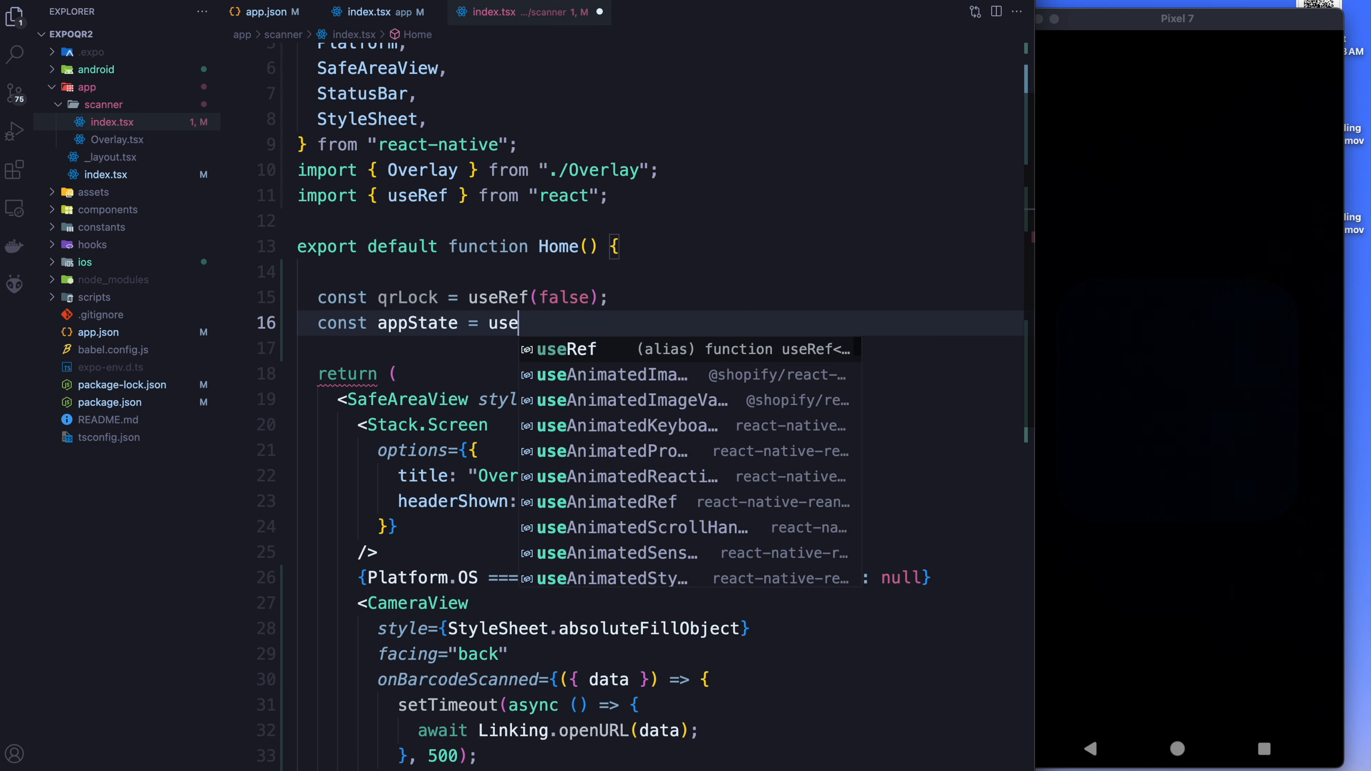
pyautogui.write('Ref(A')
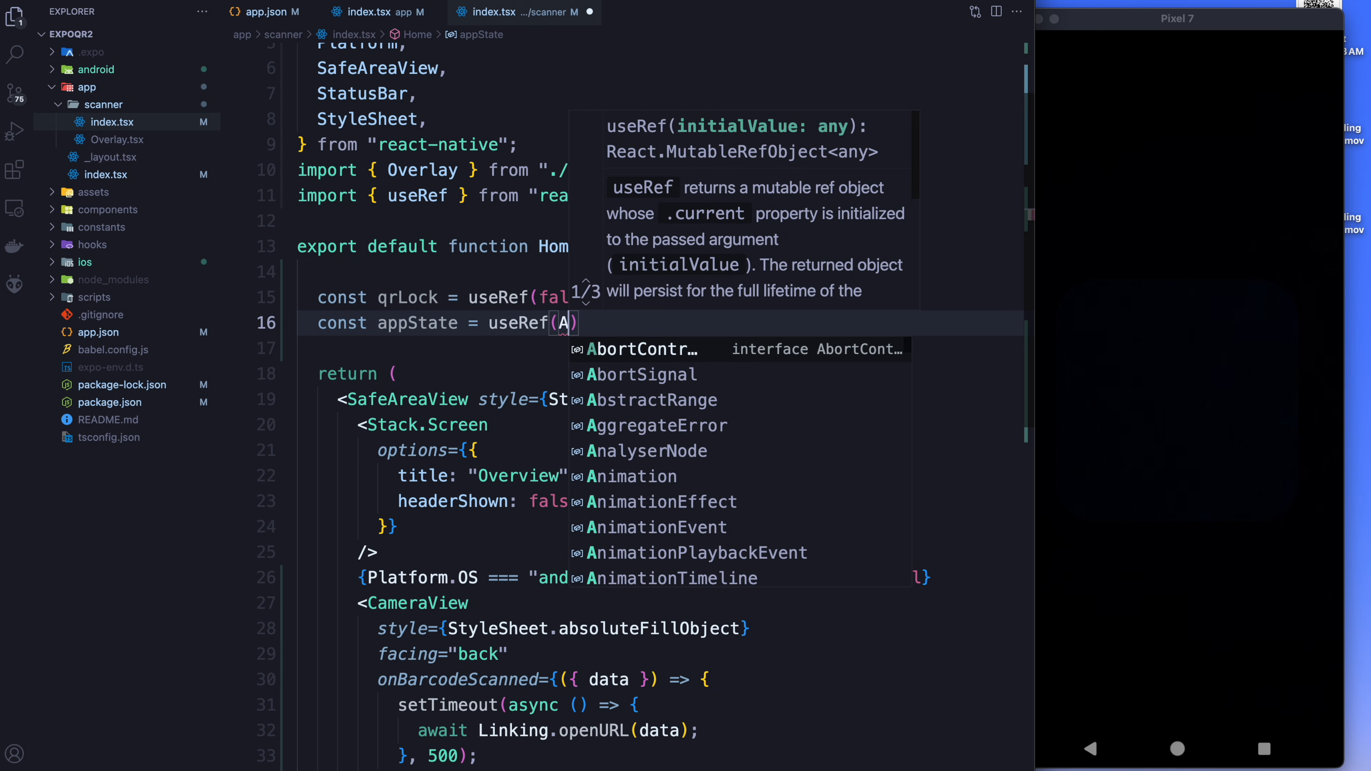
pyautogui.write('ppState.currentState')
pyautogui.write('useEffect(() => {')
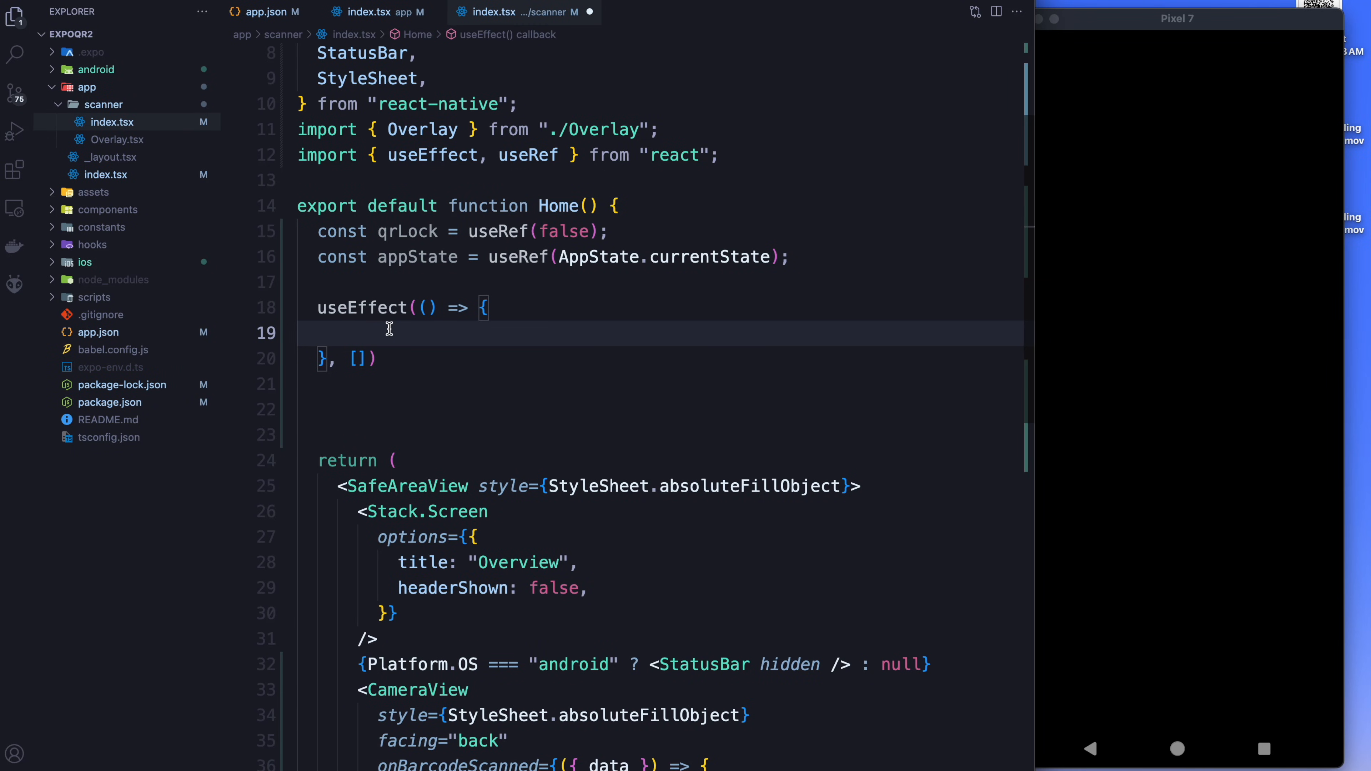
# Add const subscription = AppState.addEventListener("change", (nextAppState) => ...) inside useEffect.
pyautogui.write('const')
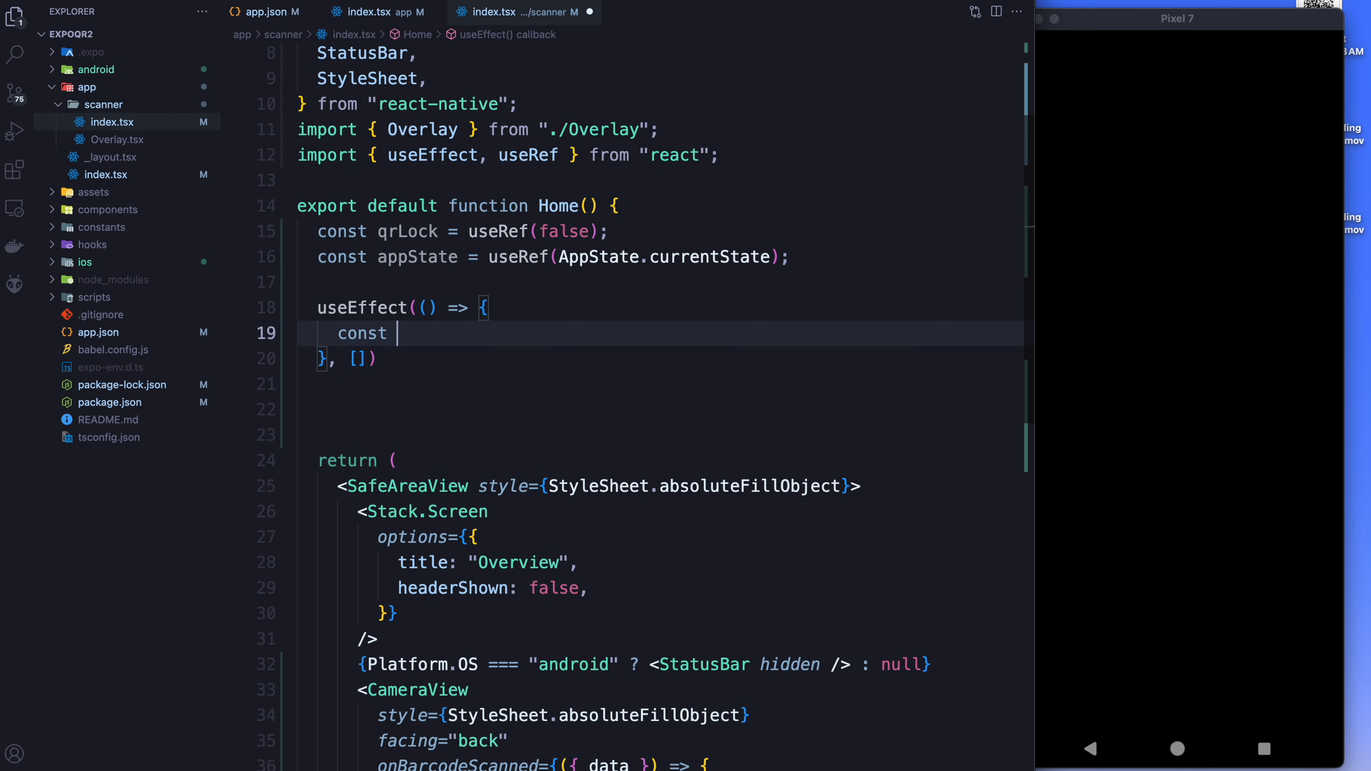
pyautogui.write('subscription =')
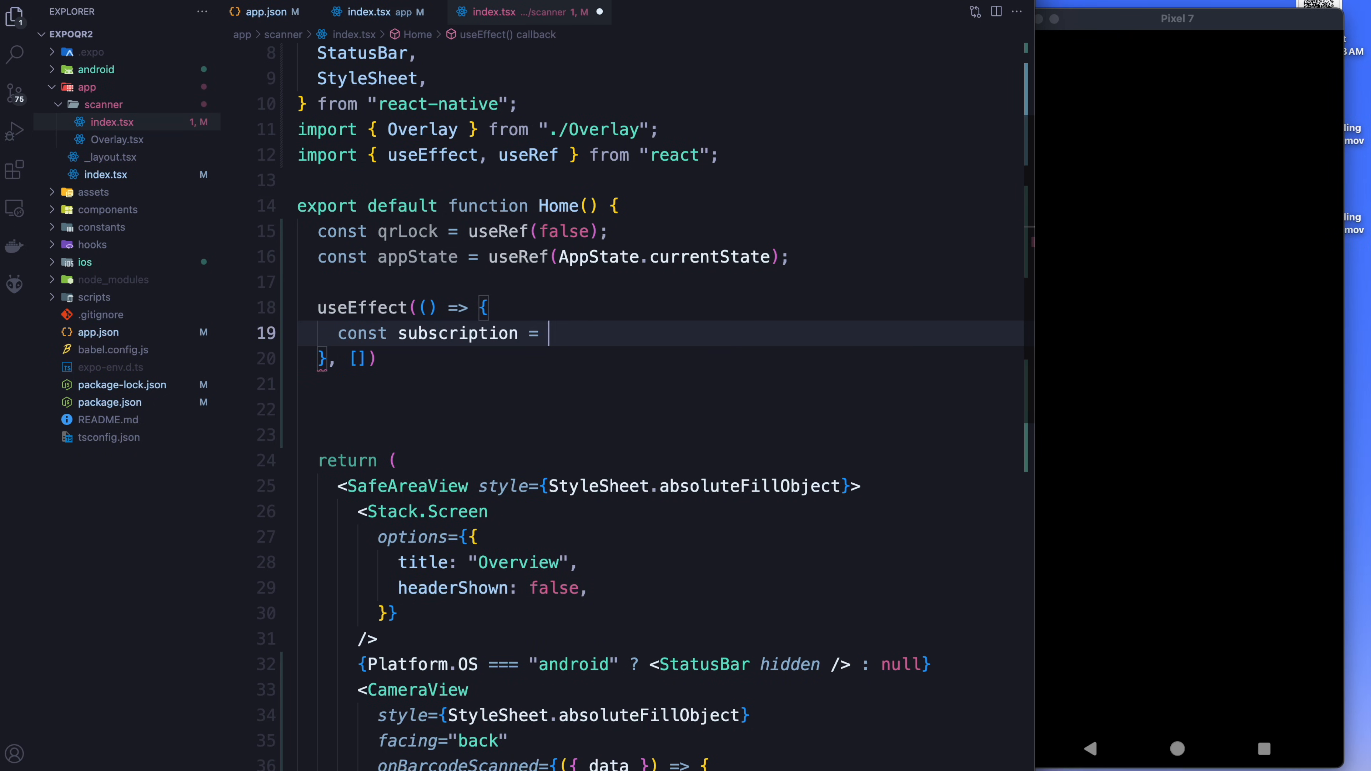
pyautogui.write('AppState.addEventListener(')
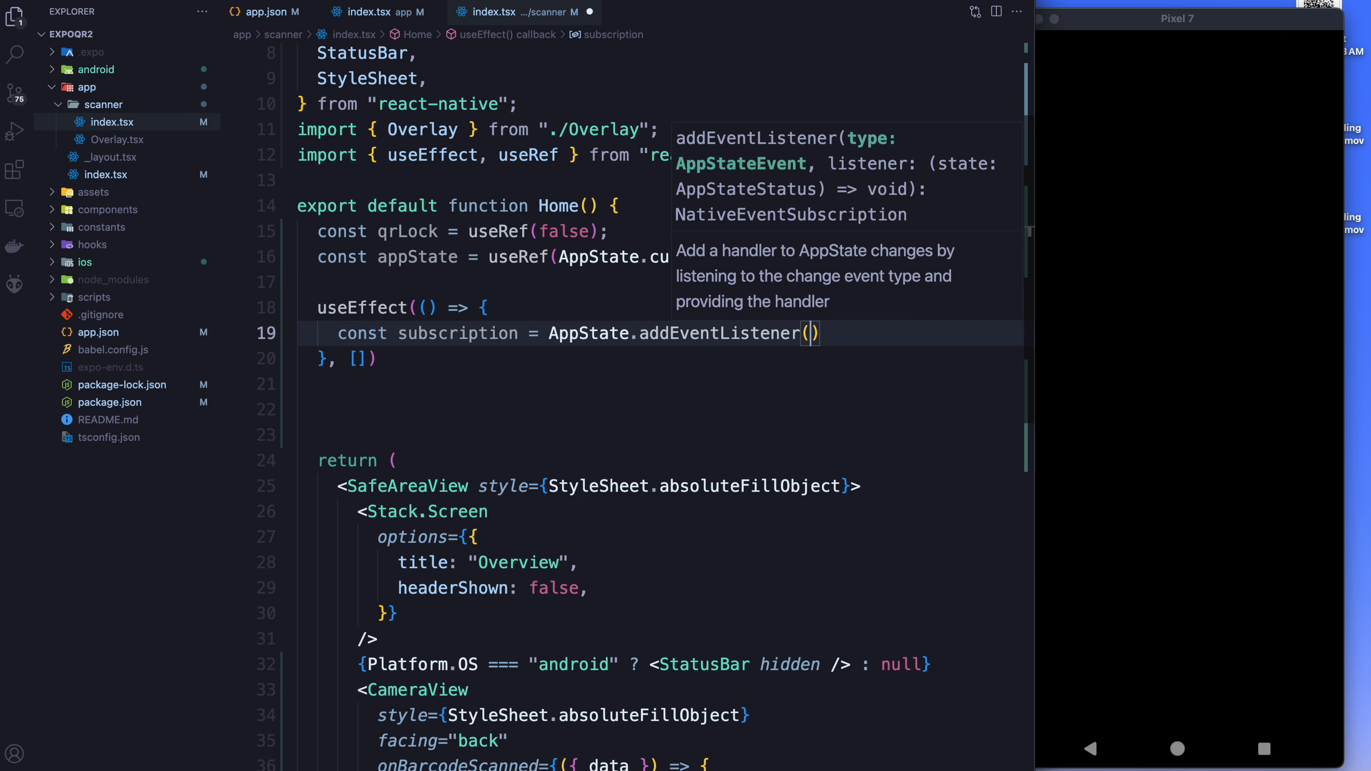
pyautogui.write('"ch"')
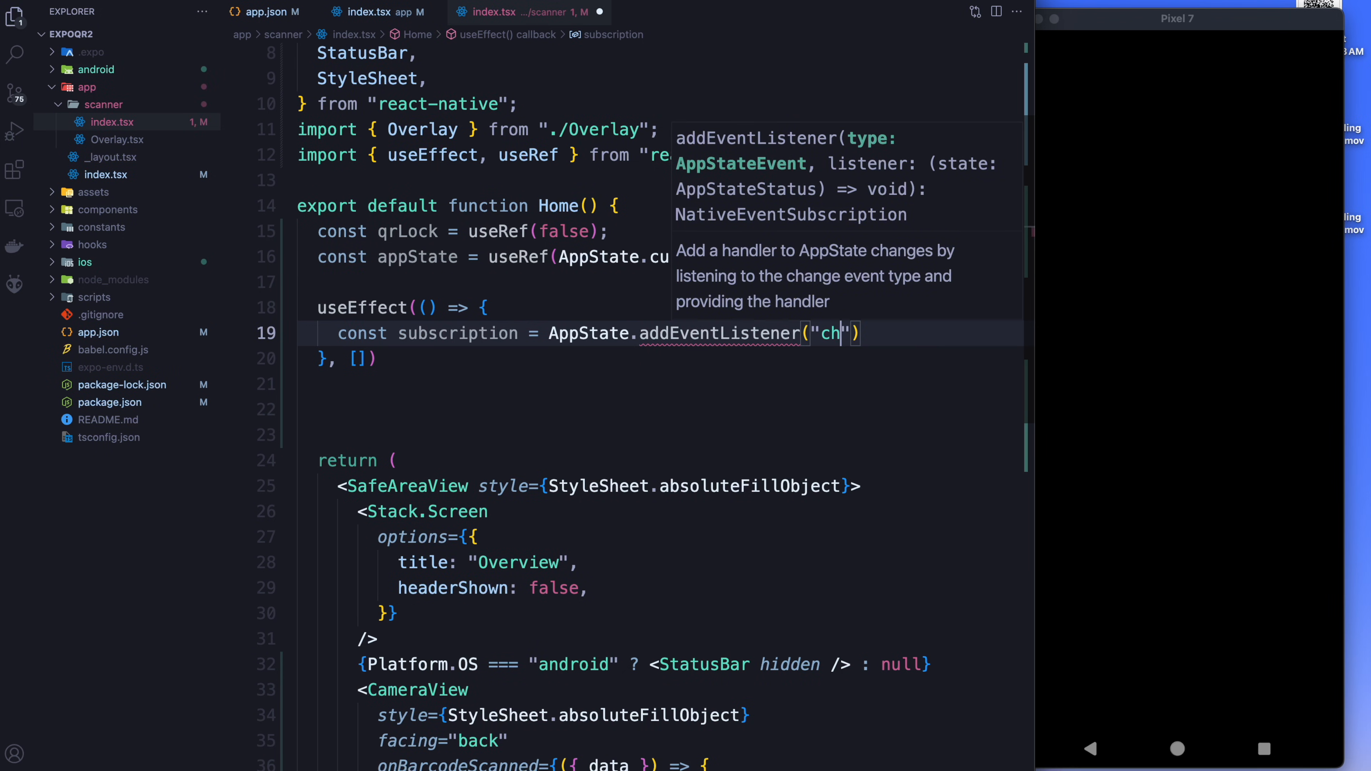
pyautogui.write('ange')
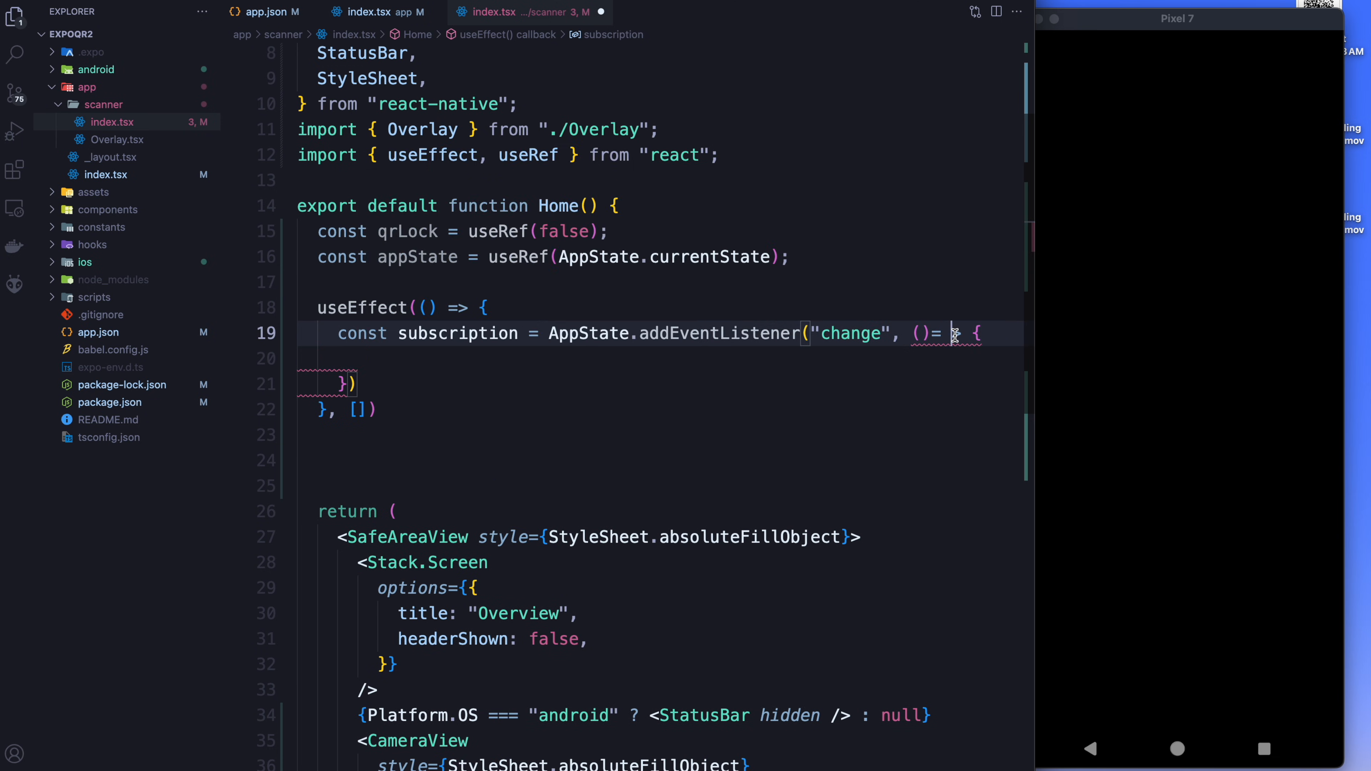
pyautogui.write('>')
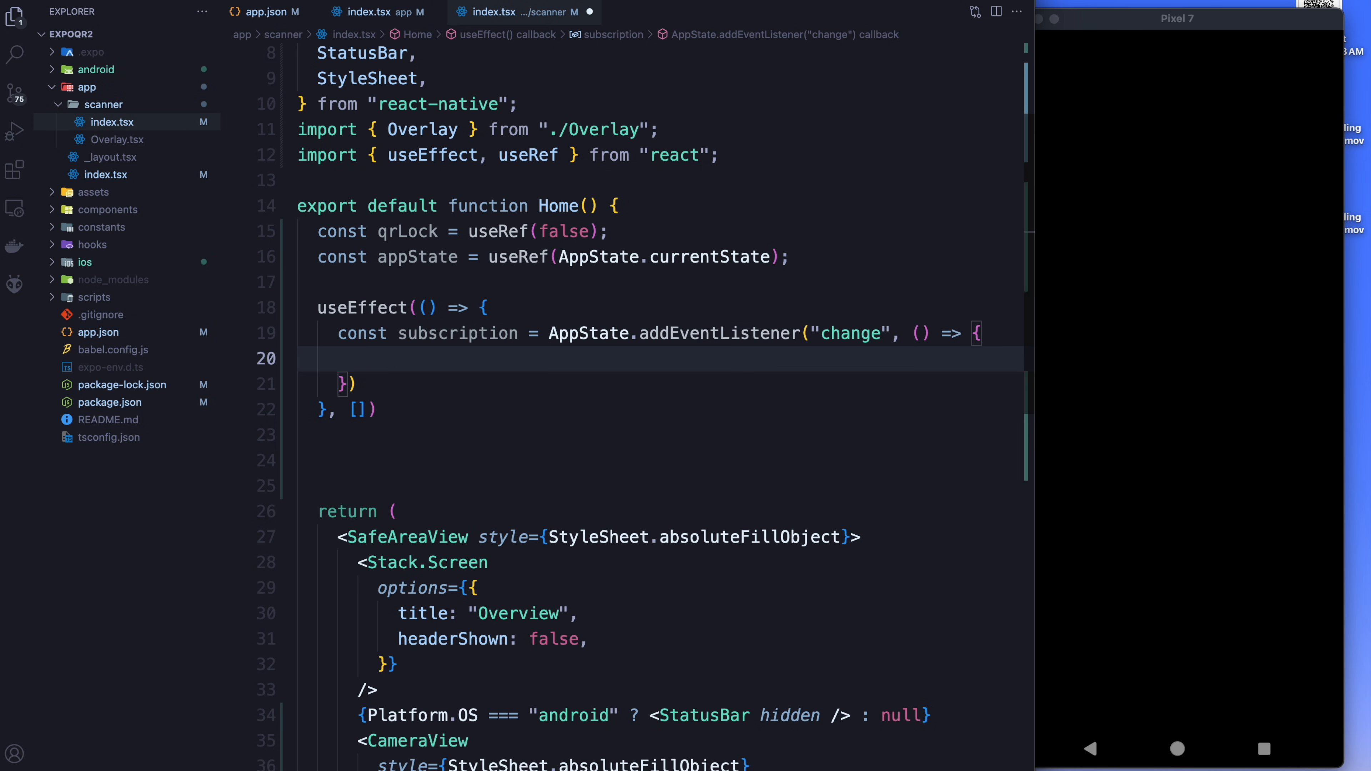
# Check appState.current.match(/inactive|background/) && nextAppState === "active" in an if block.
pyautogui.write('if(')
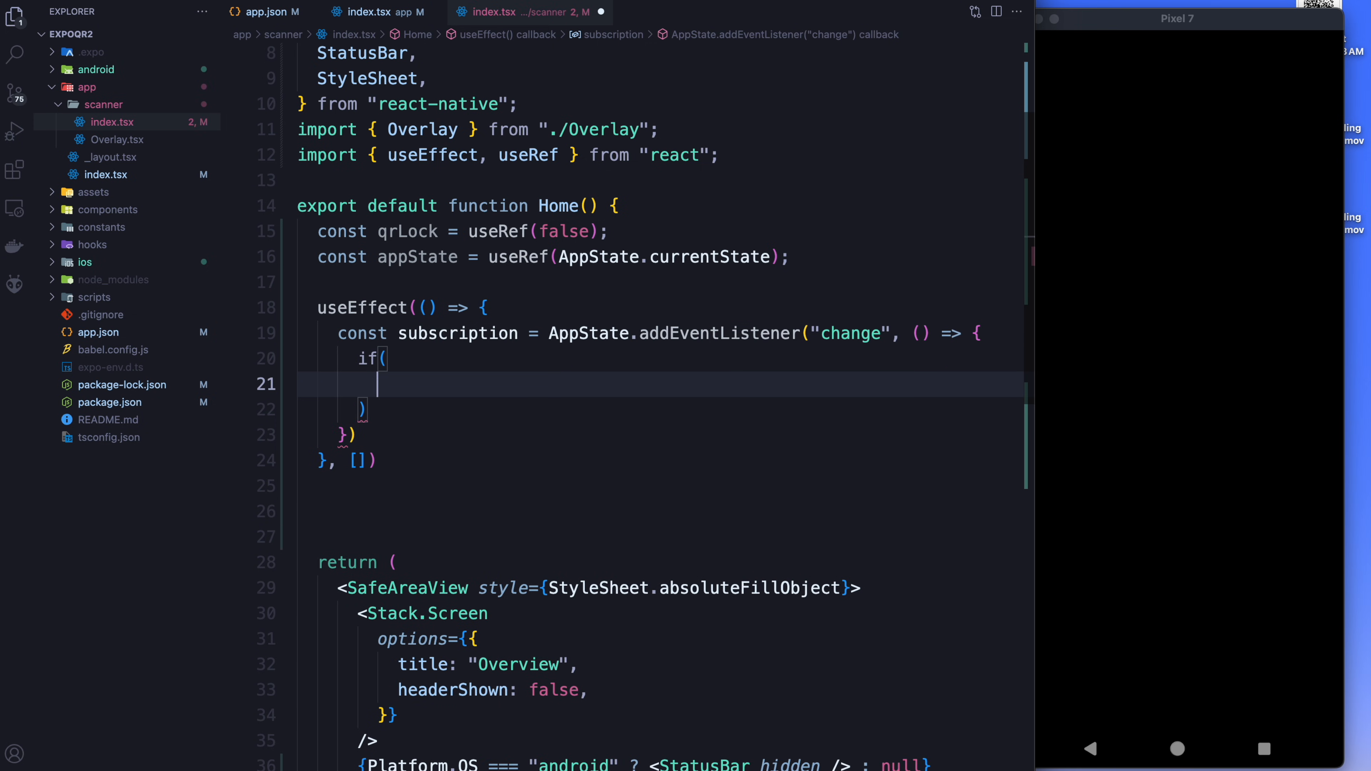
pyautogui.write('appState.a')
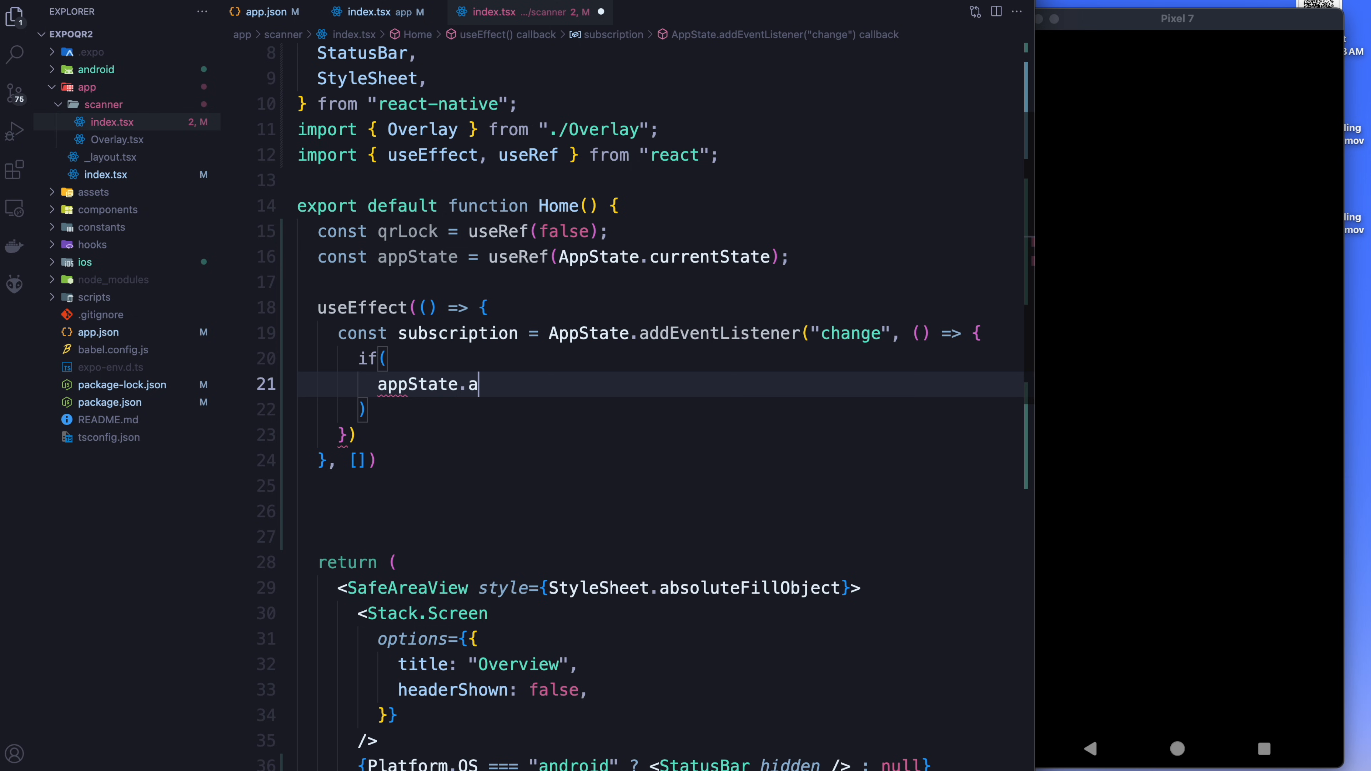
pyautogui.write('current.')
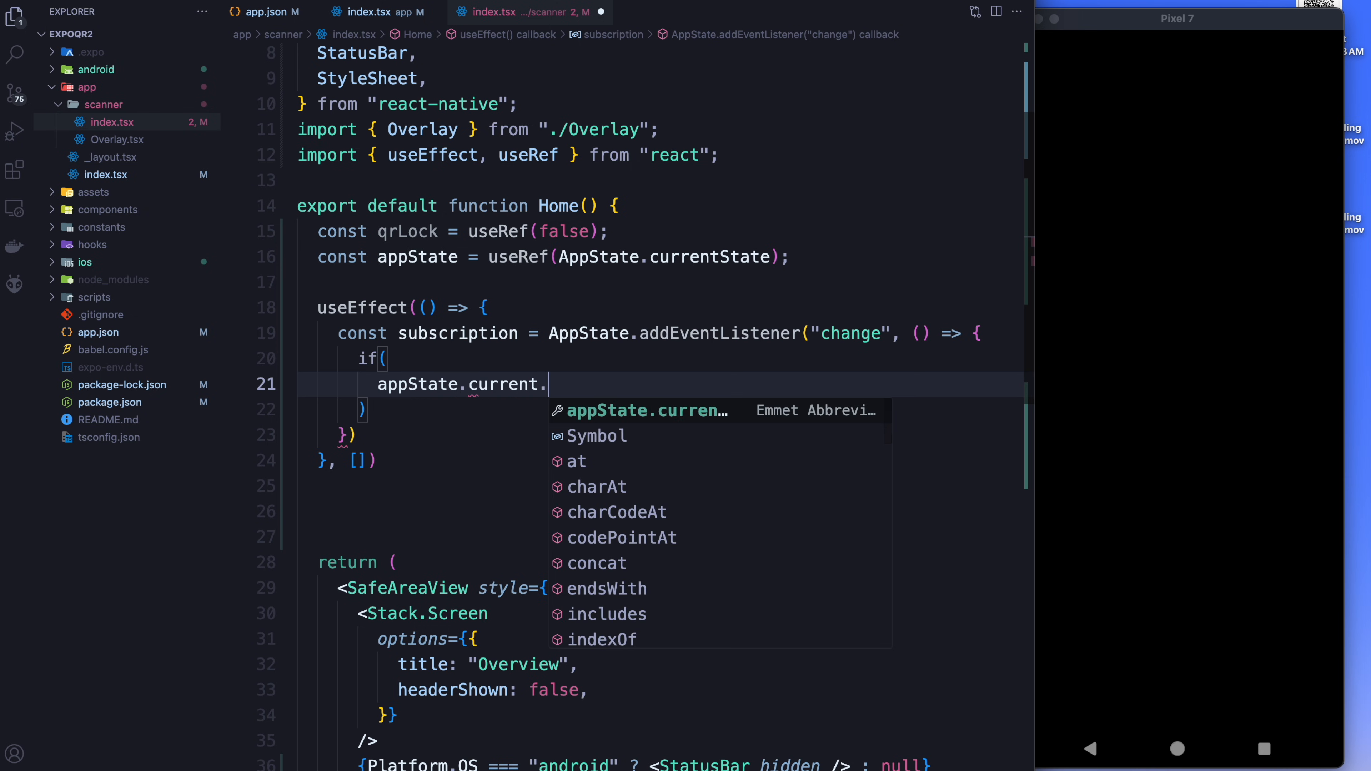
pyautogui.write('match(')
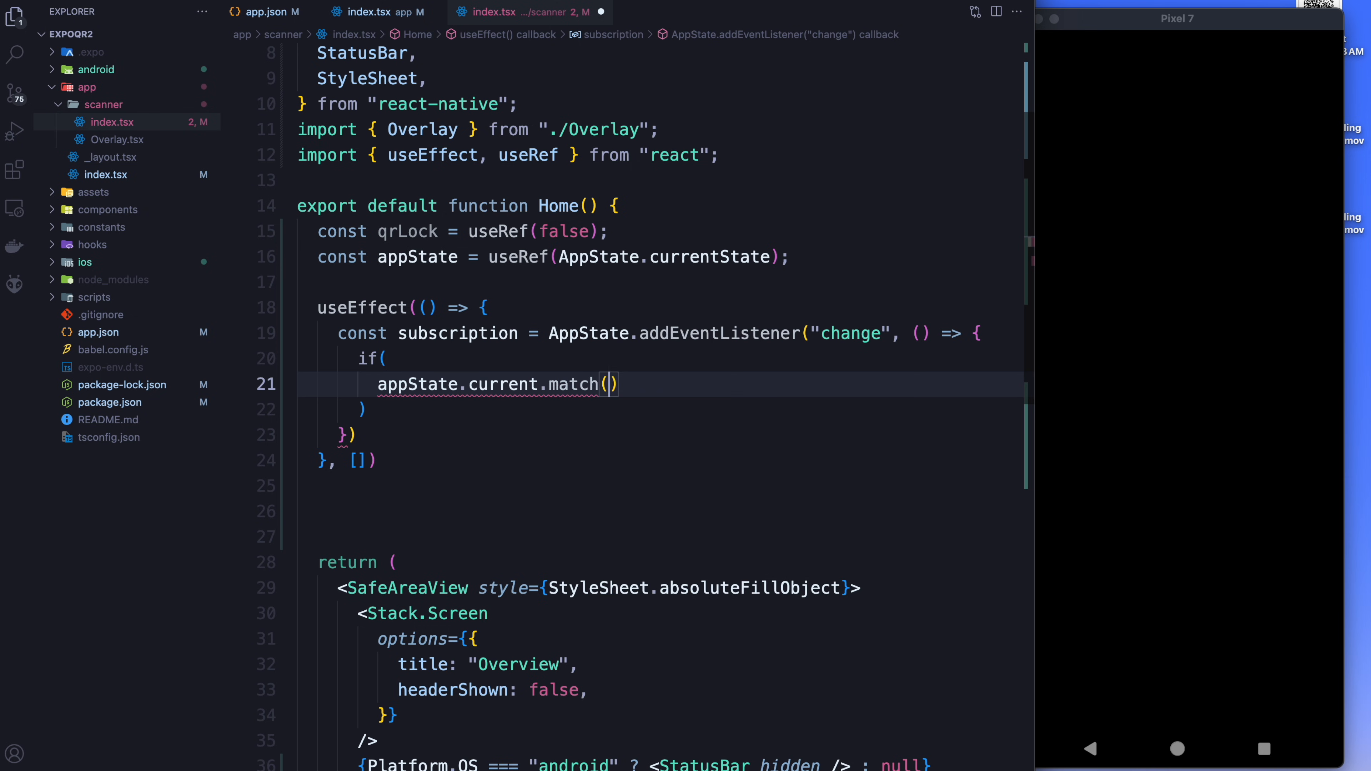
pyautogui.write('/')
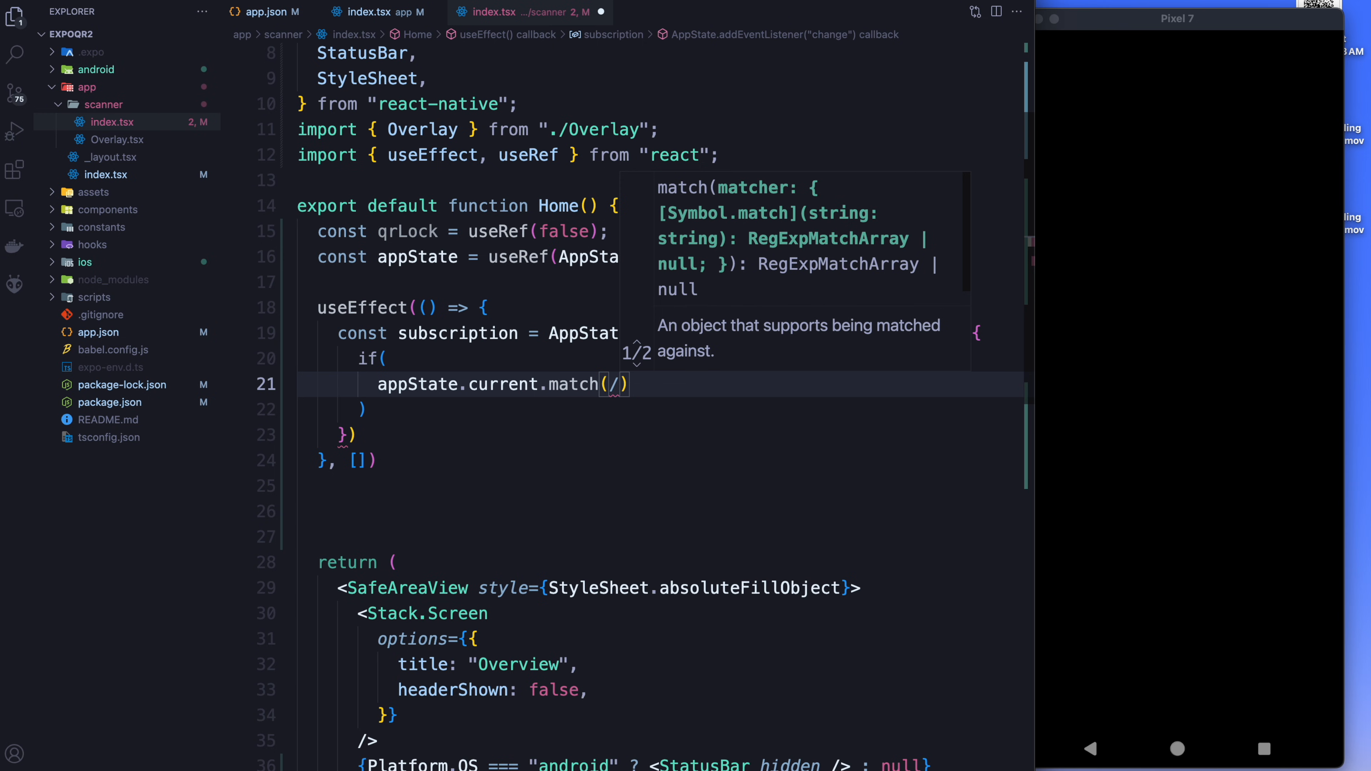
pyautogui.write('inactive')
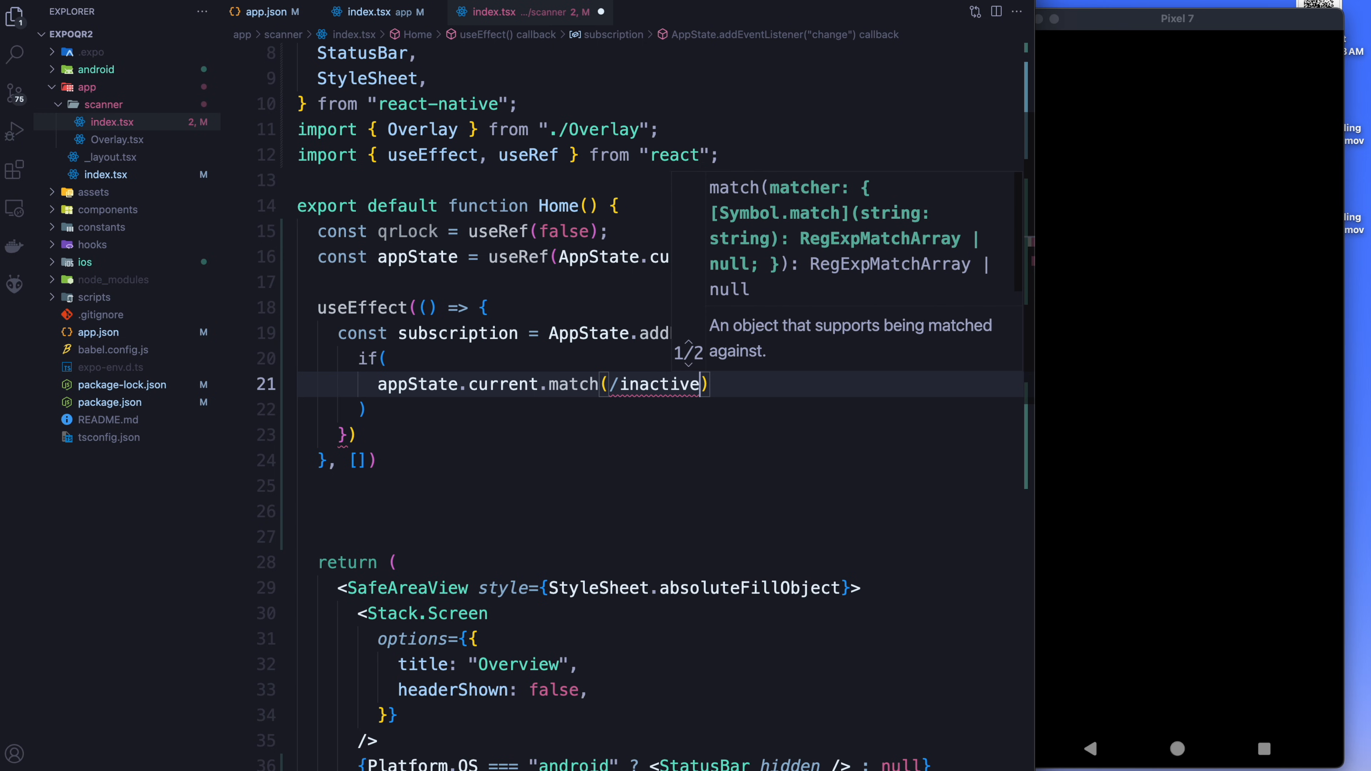
pyautogui.write('|background/')
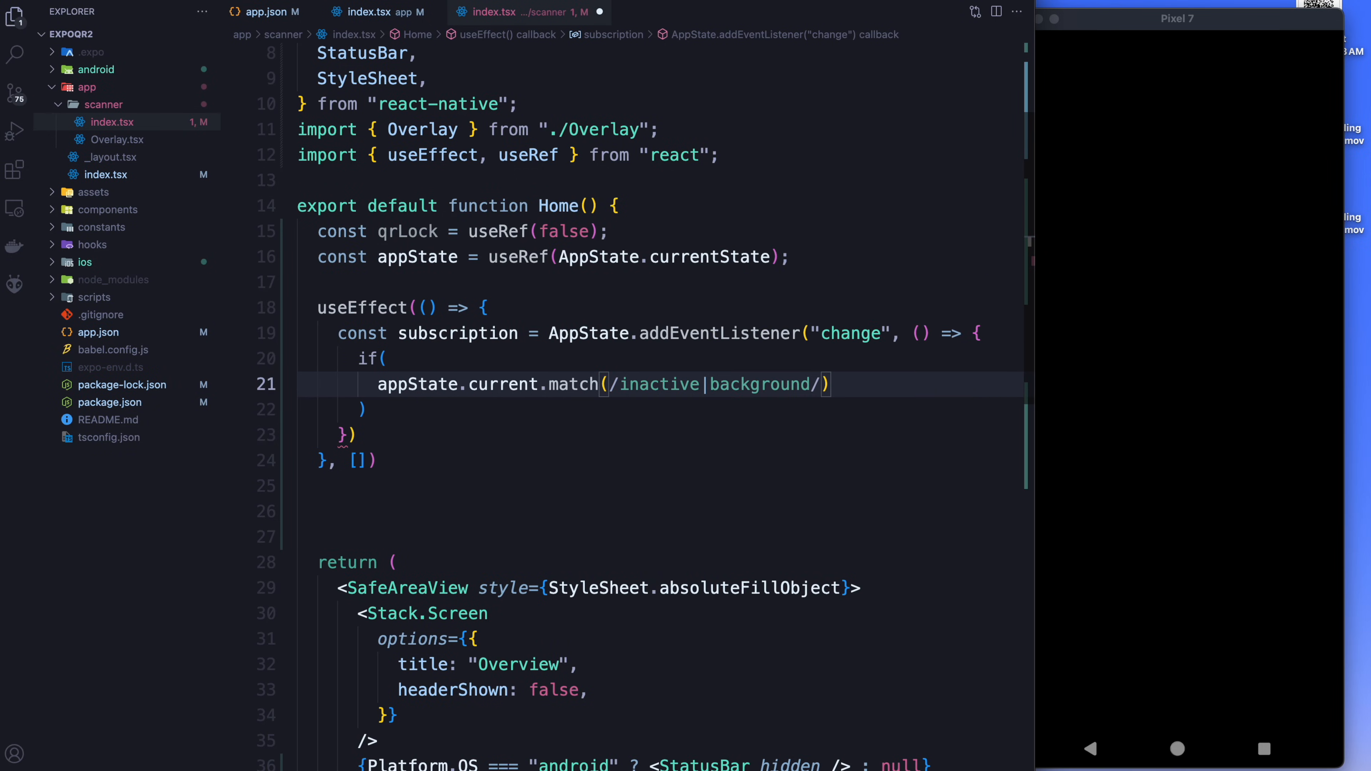
pyautogui.write('&&')
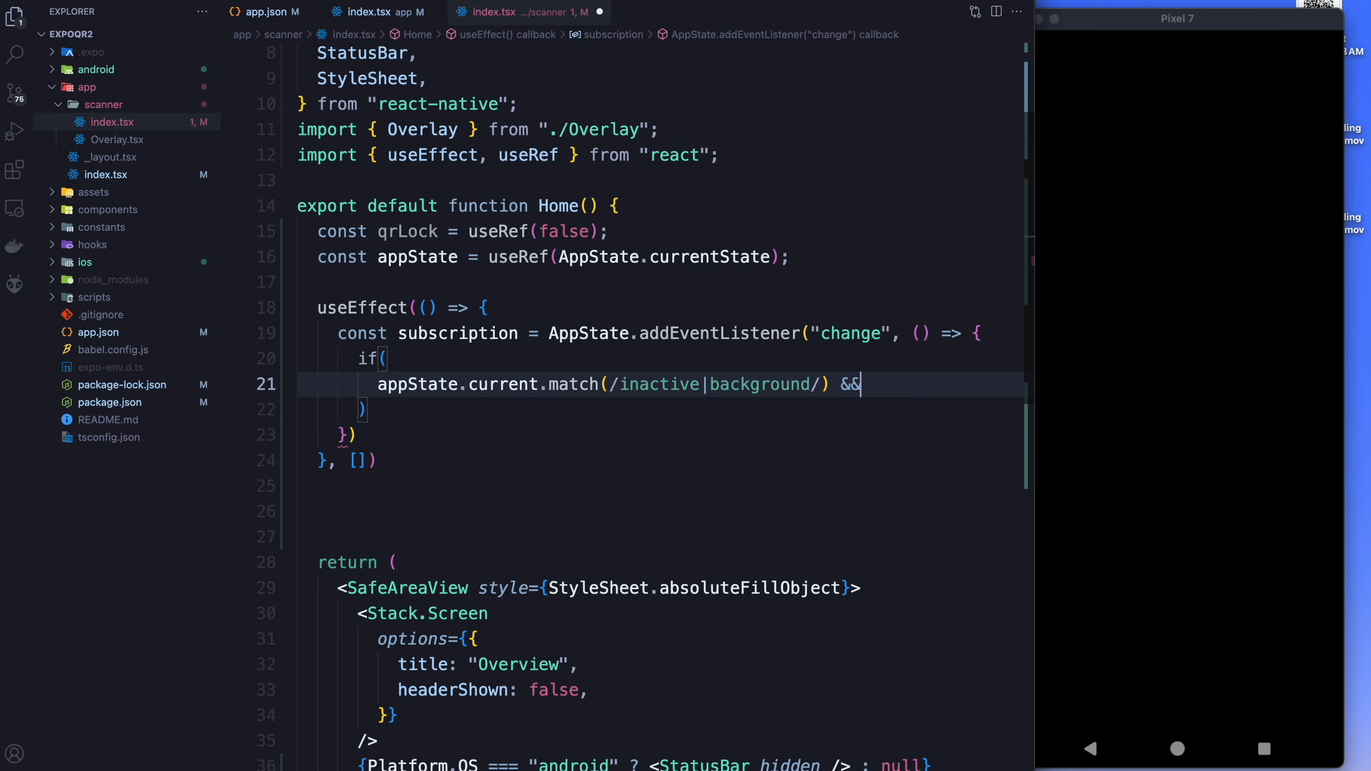
pyautogui.write('ne')
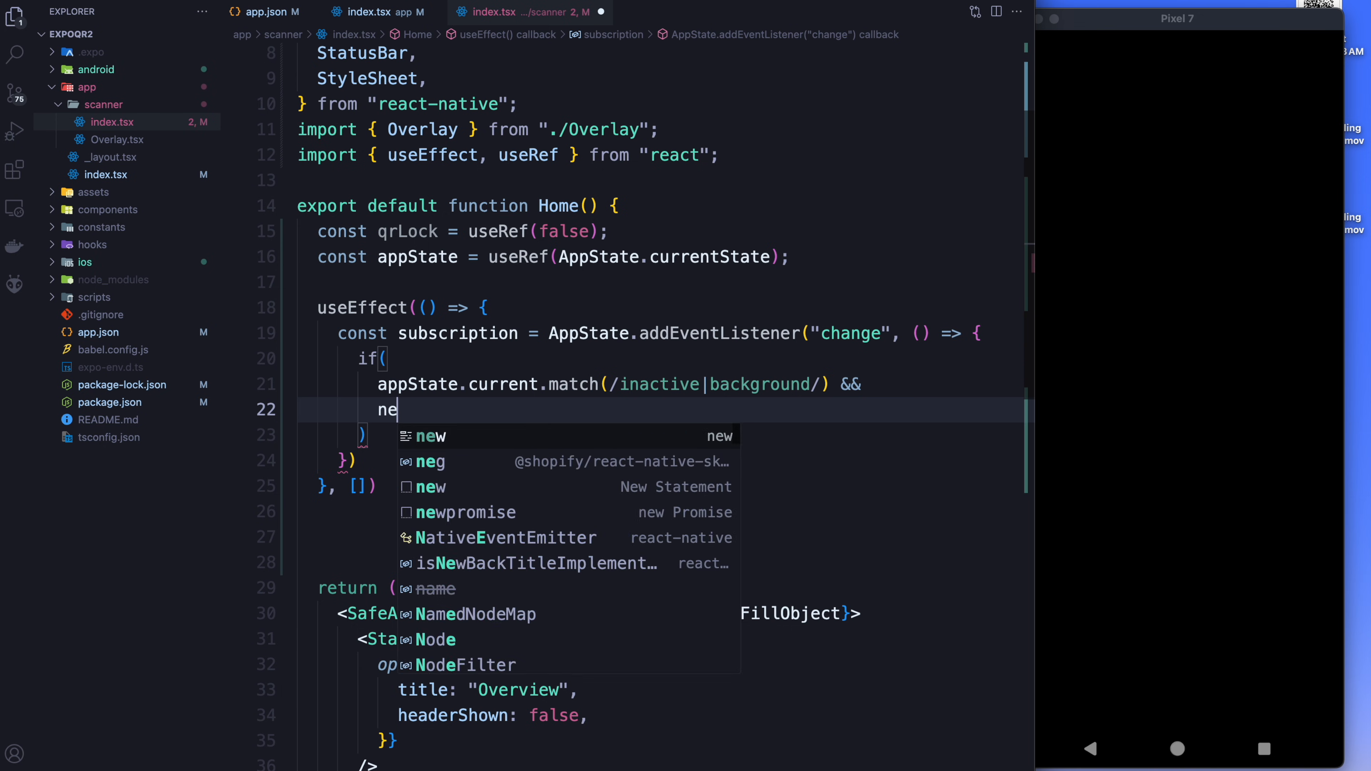
pyautogui.write('xtAppSta')
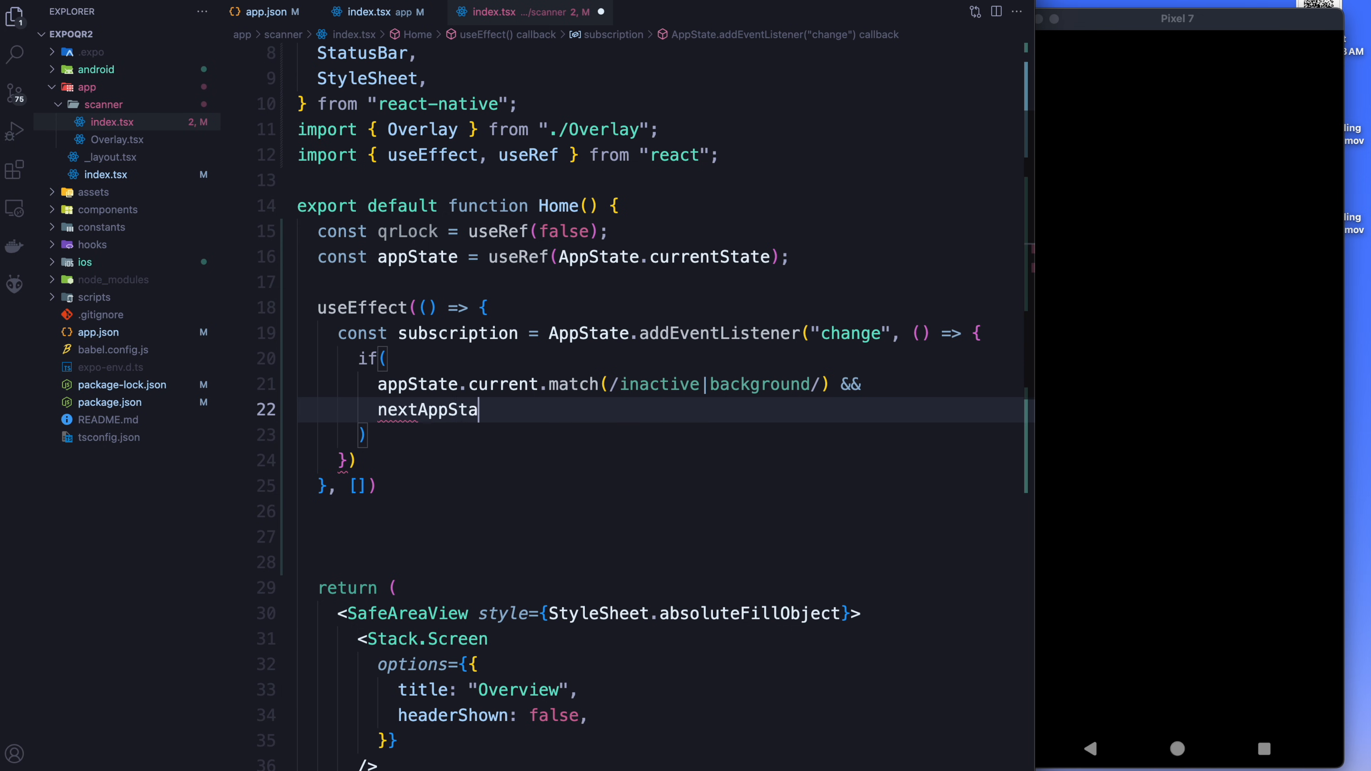
pyautogui.write('te === "active')
pyautogui.click(660, 435)
pyautogui.write(' {')
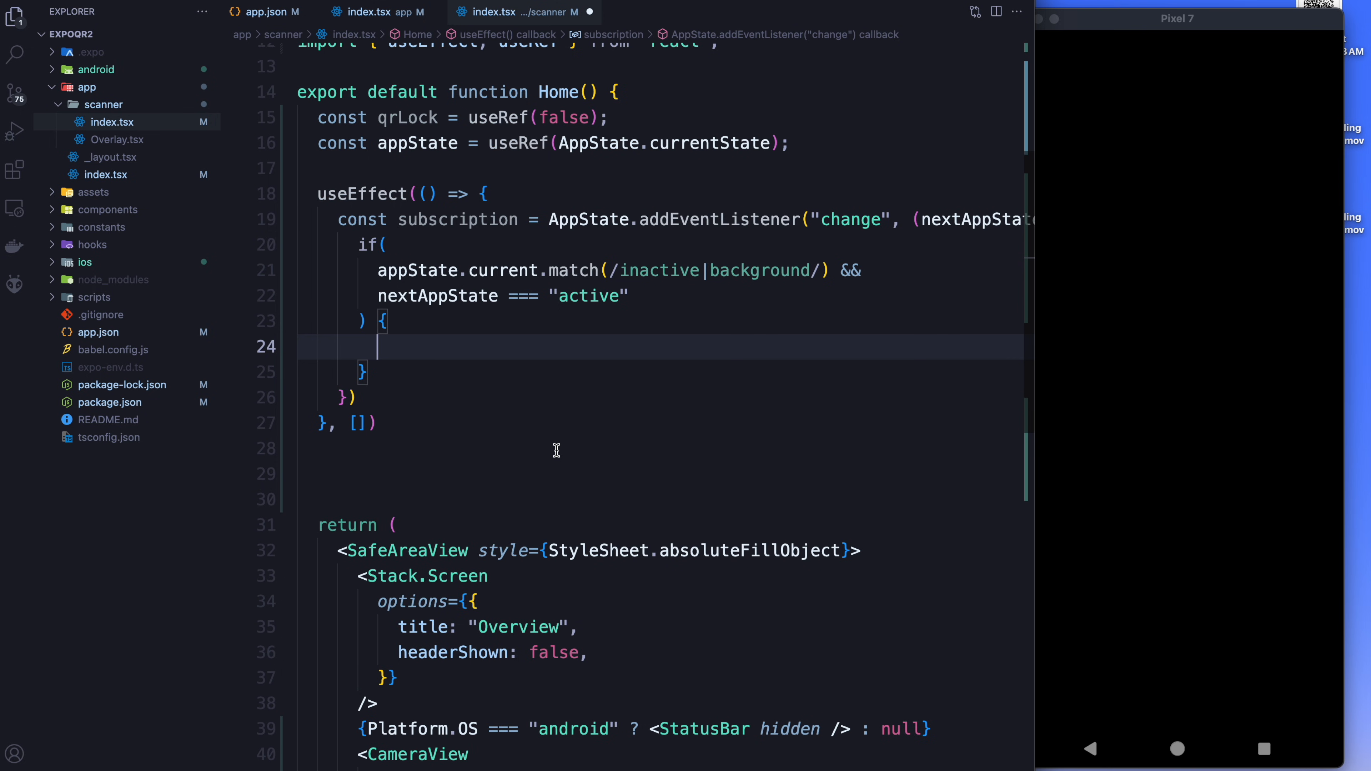
# Store nextAppState into appState.current after the check.
pyautogui.write('appState.')
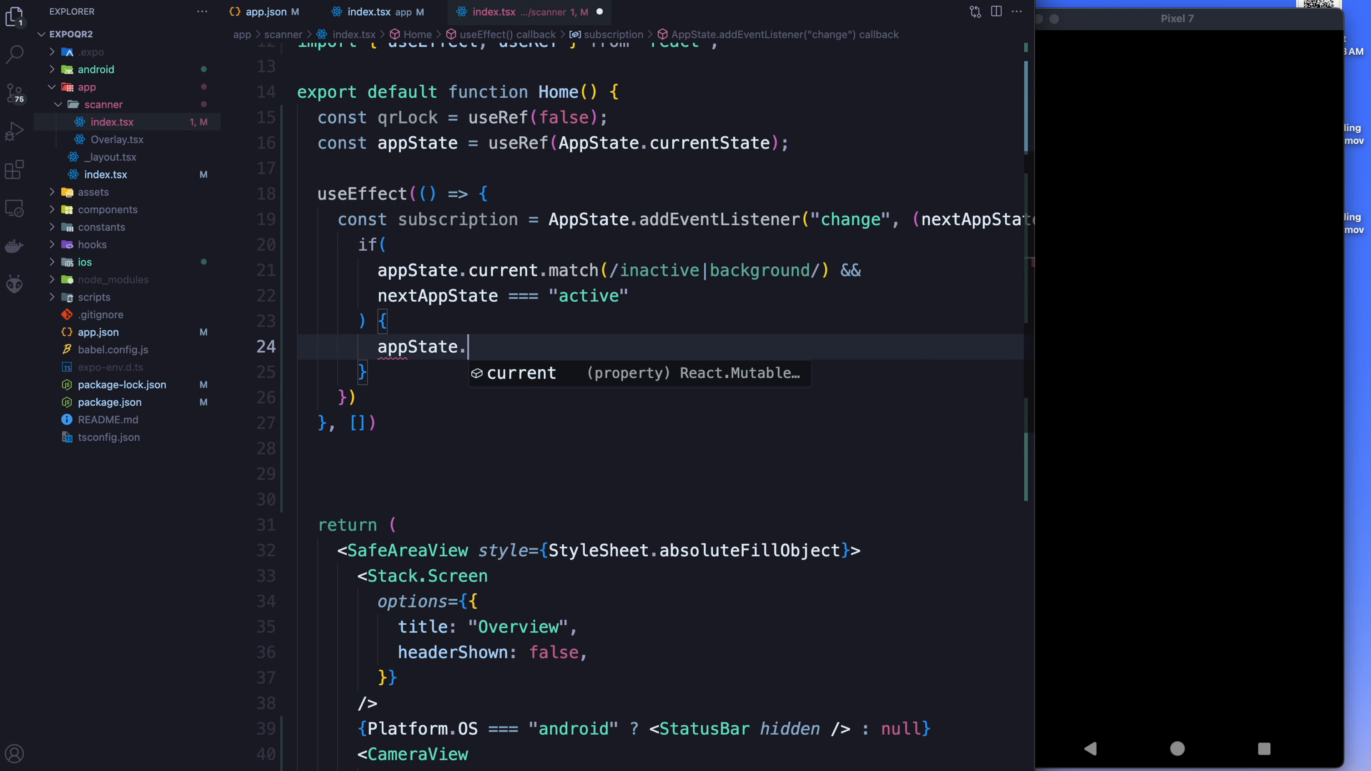
pyautogui.write('current -')
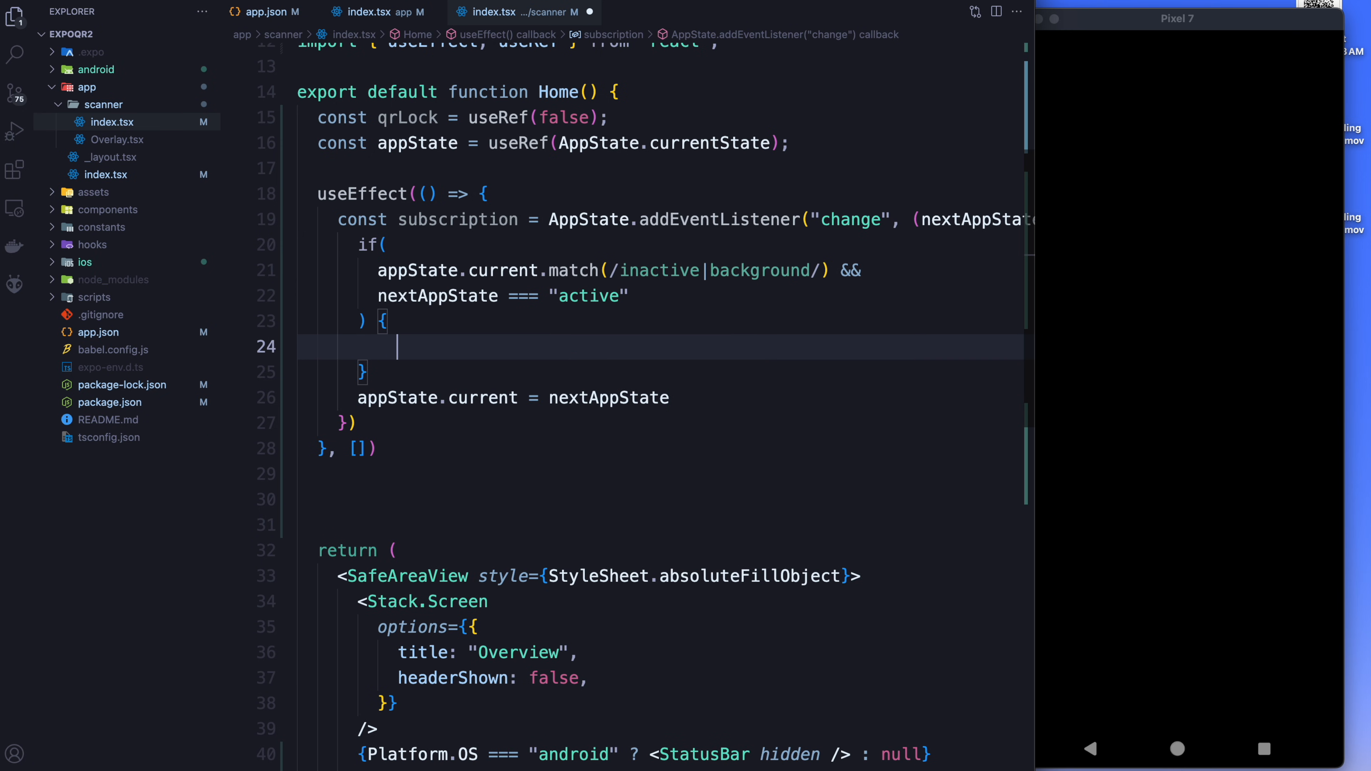
# Set qrLock.current = false inside the return-to-active if block.
pyautogui.write('qr')
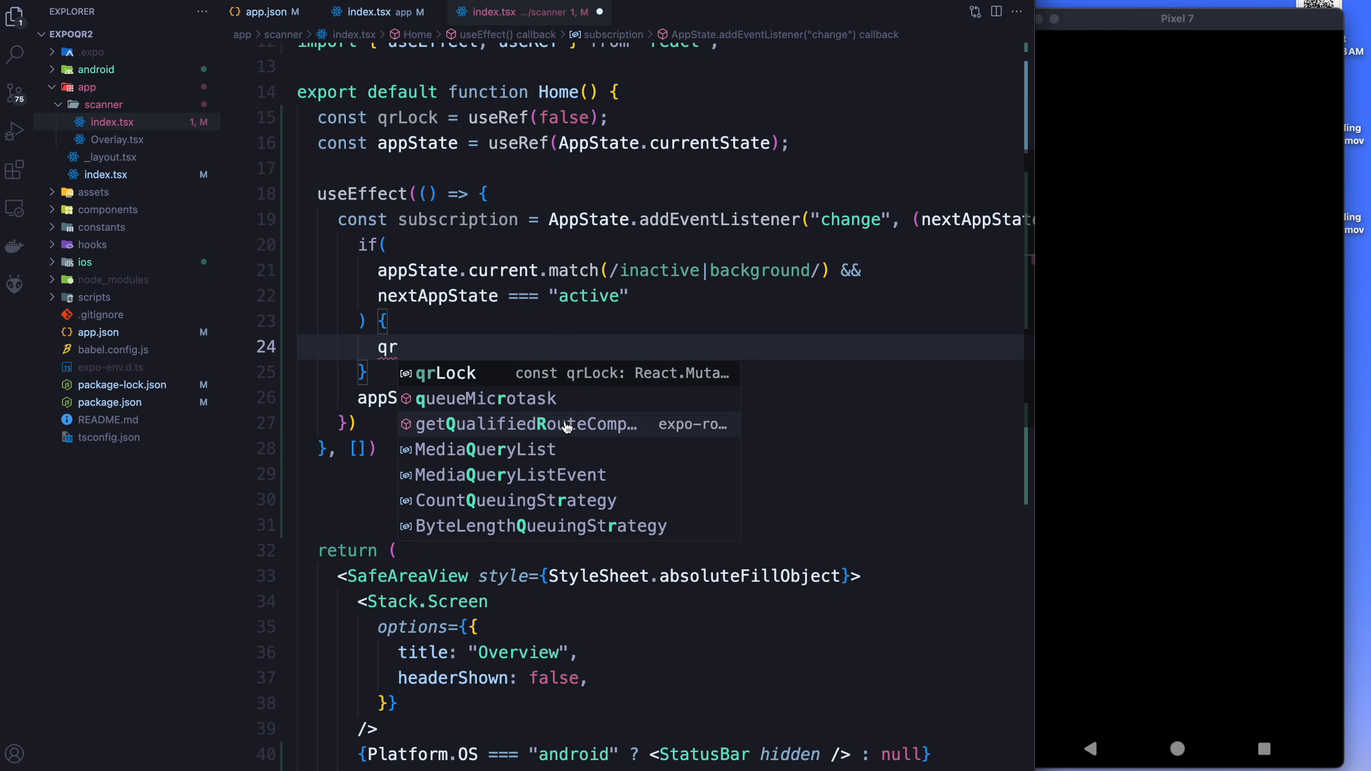
pyautogui.write('Lock.current')
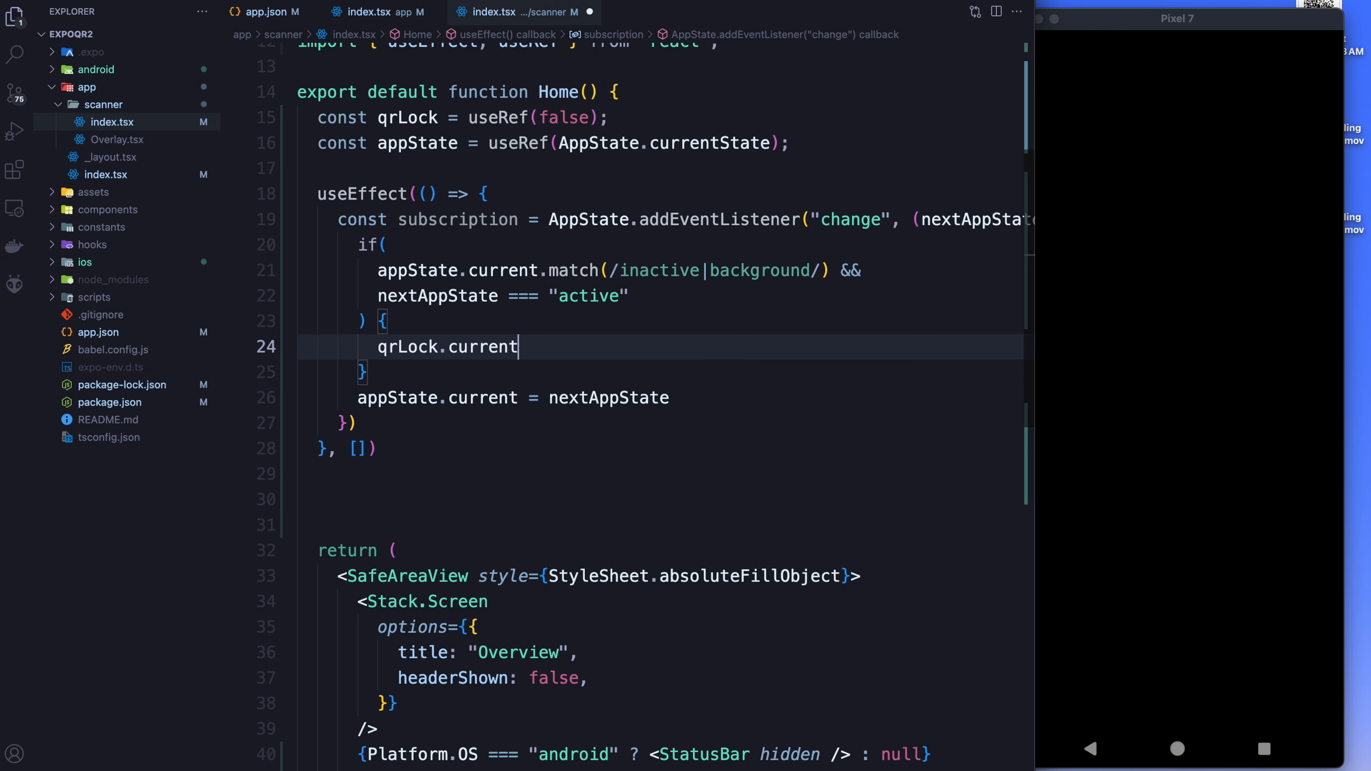
pyautogui.write('= fa;se')
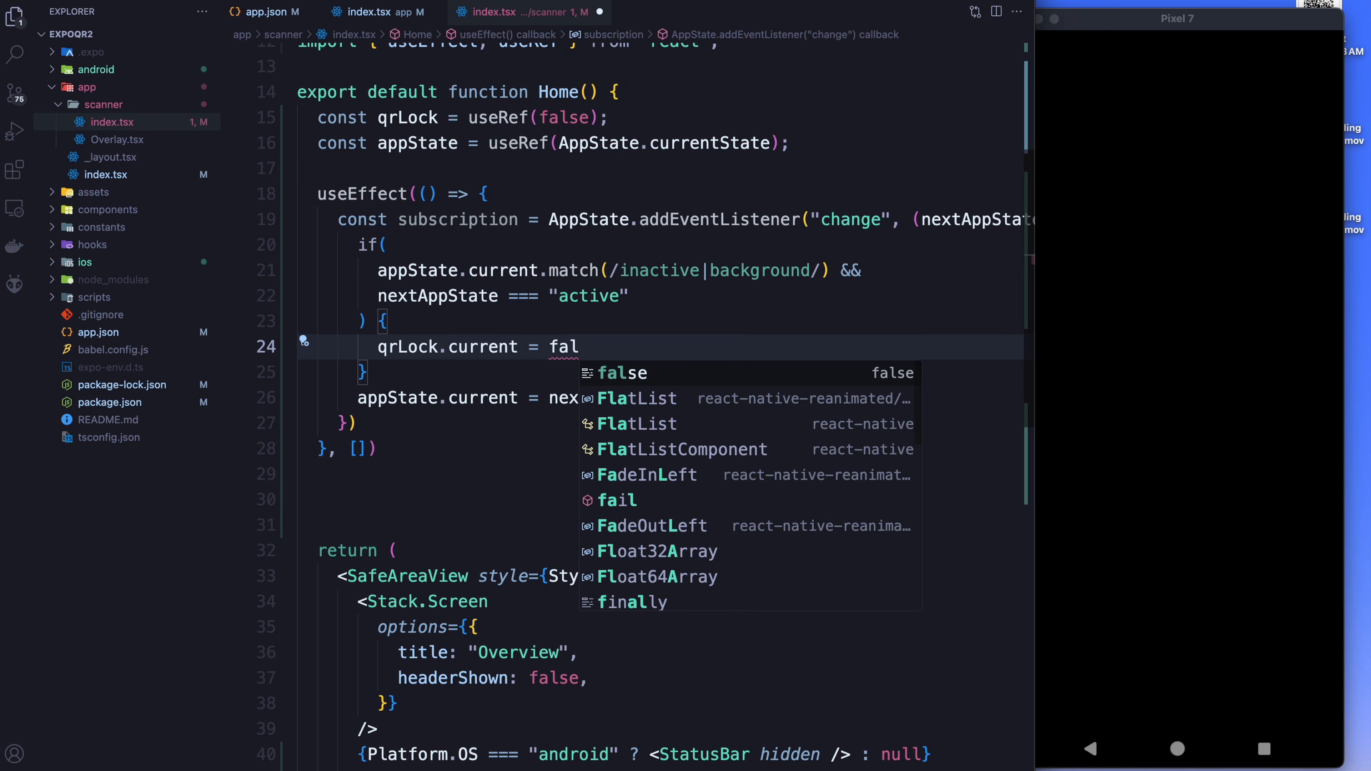
pyautogui.write('a')
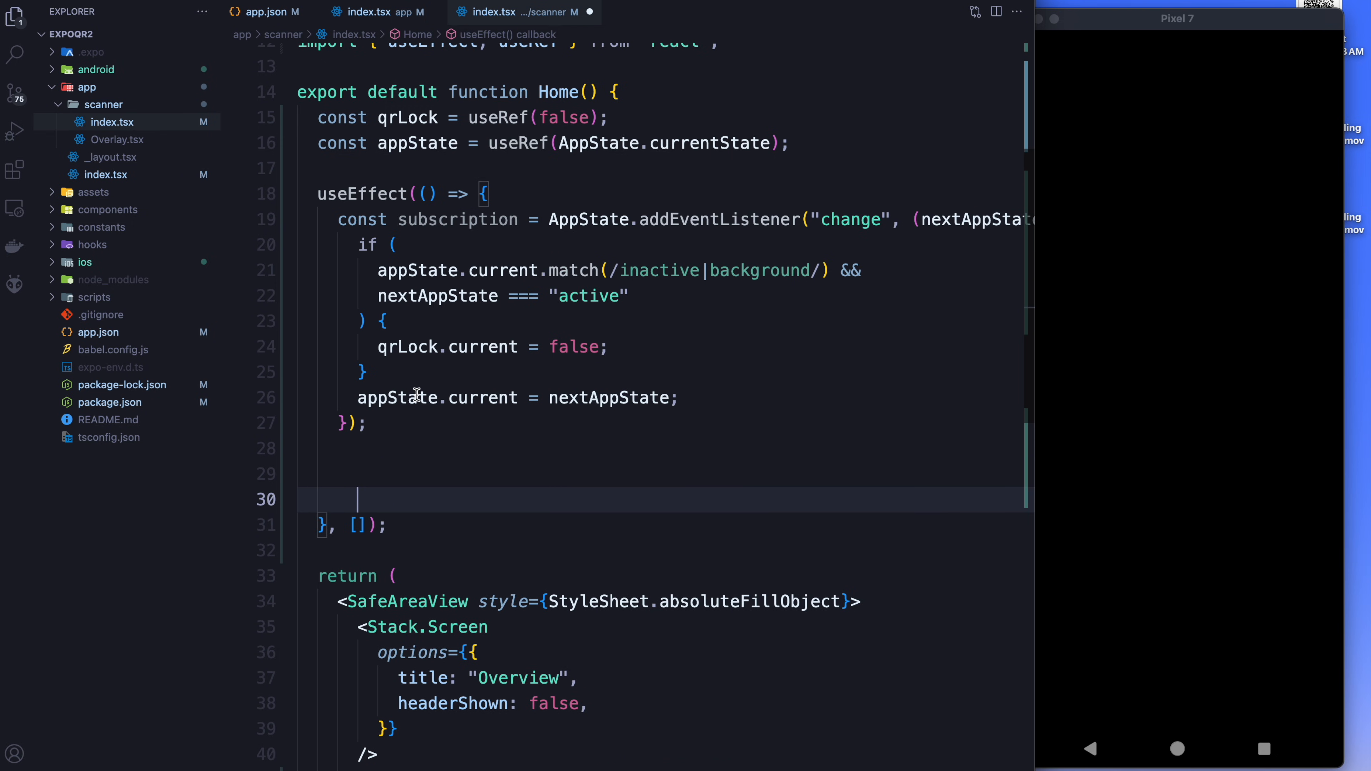
# Return a cleanup function calling subscription.remove() from the useEffect.
pyautogui.write('return')
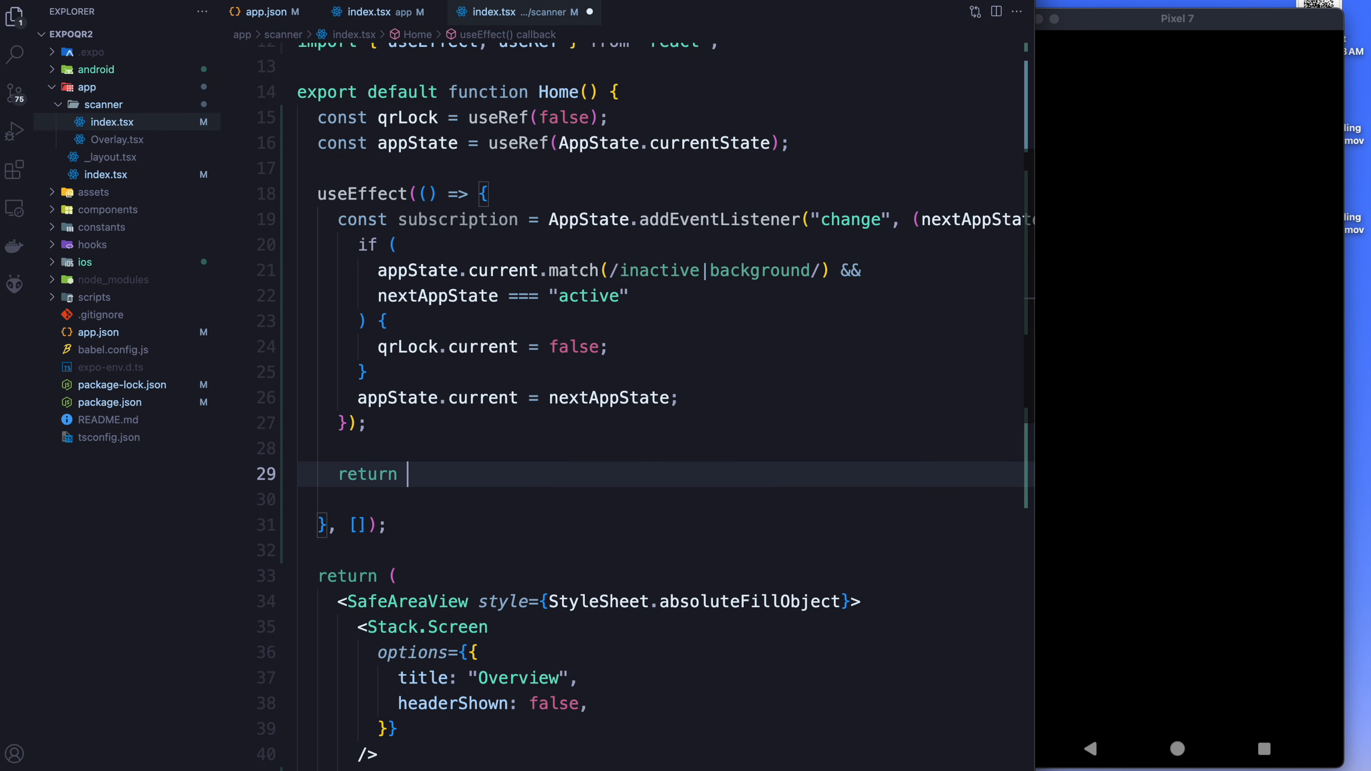
pyautogui.write('() => {')
pyautogui.write('subscription.remove')
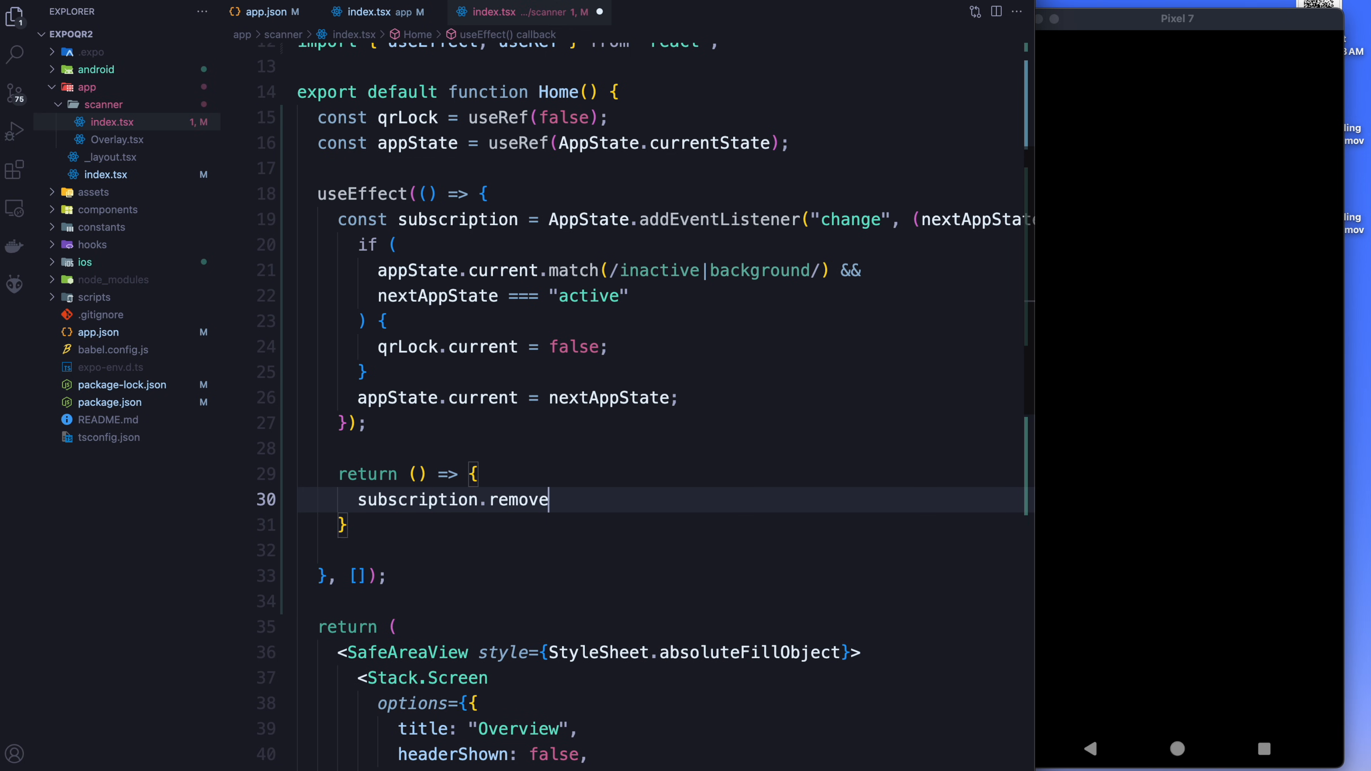
pyautogui.write('()')
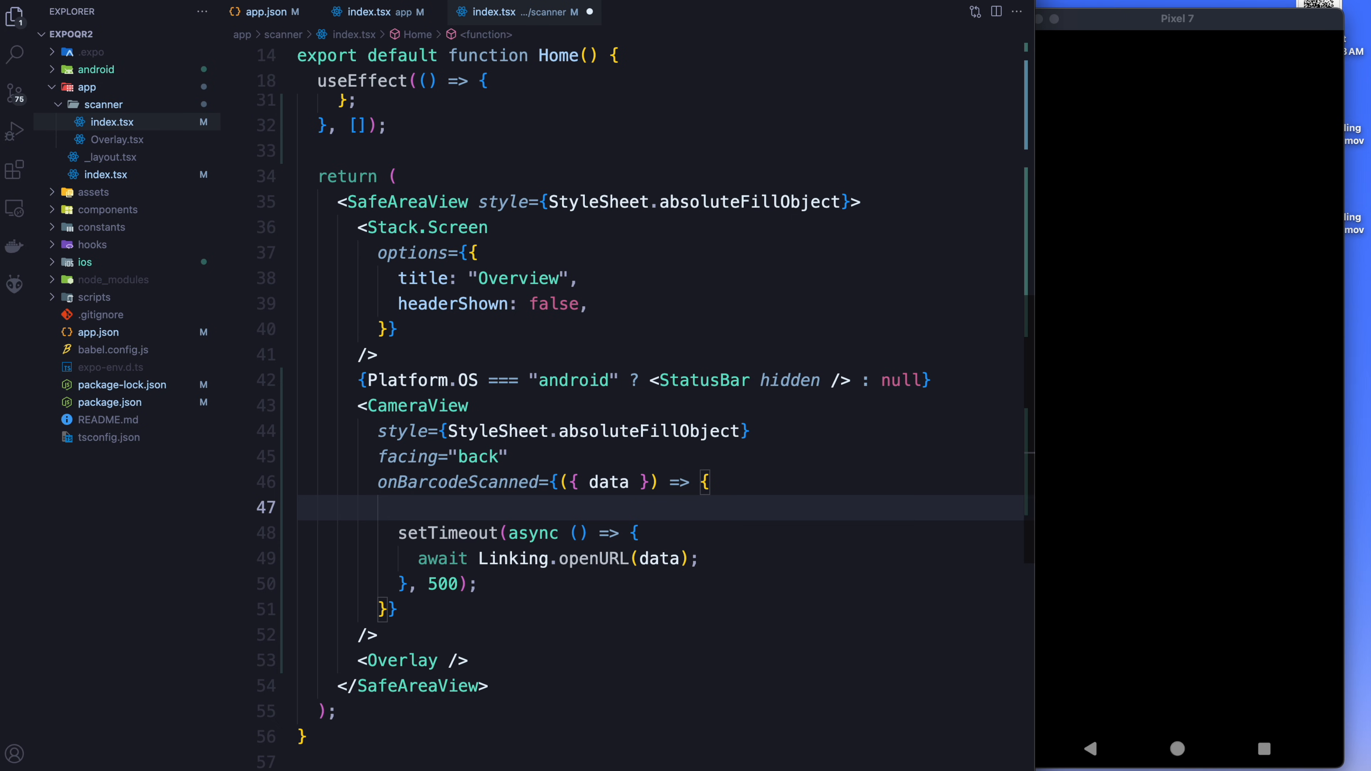
# Guard the setTimeout call with if (data && !qrLock.current) in onBarcodeScanned.
pyautogui.write('if(data &&')
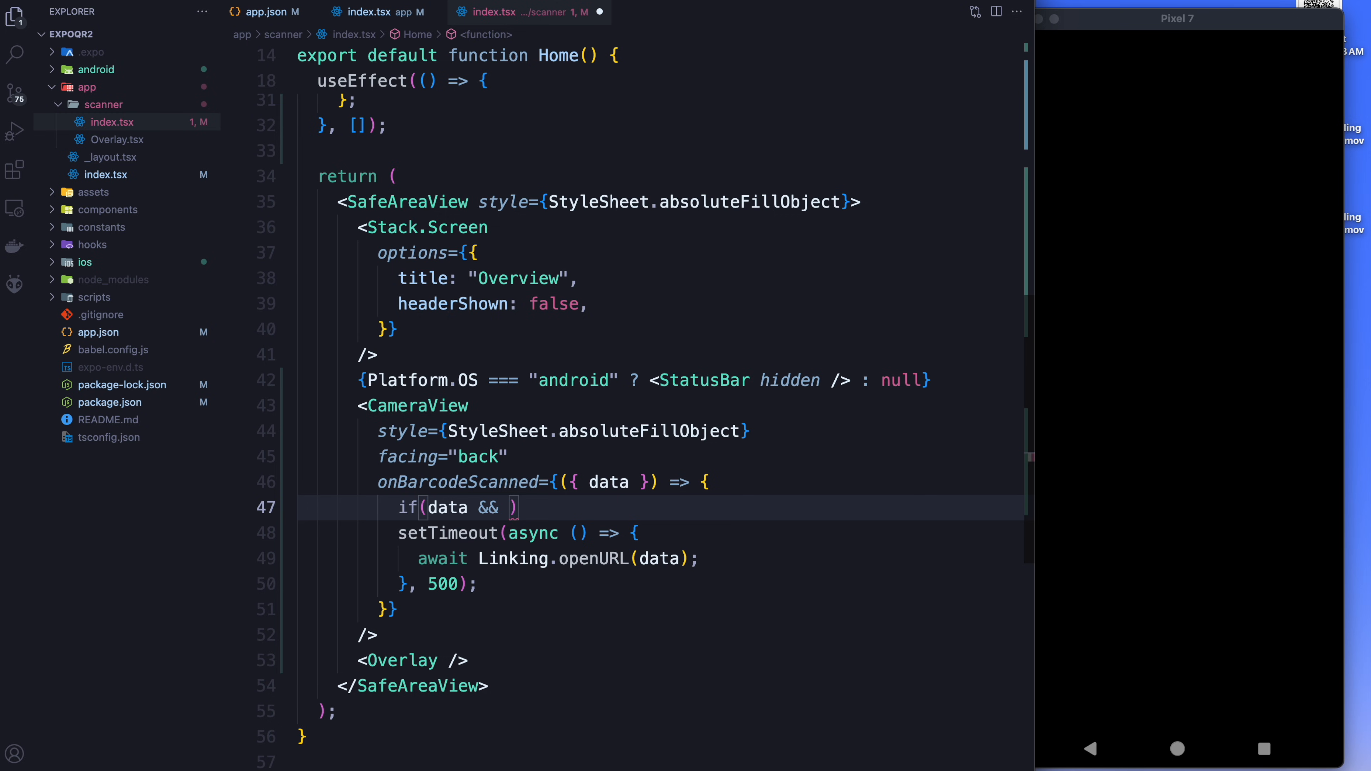
pyautogui.write('!qrLock.current')
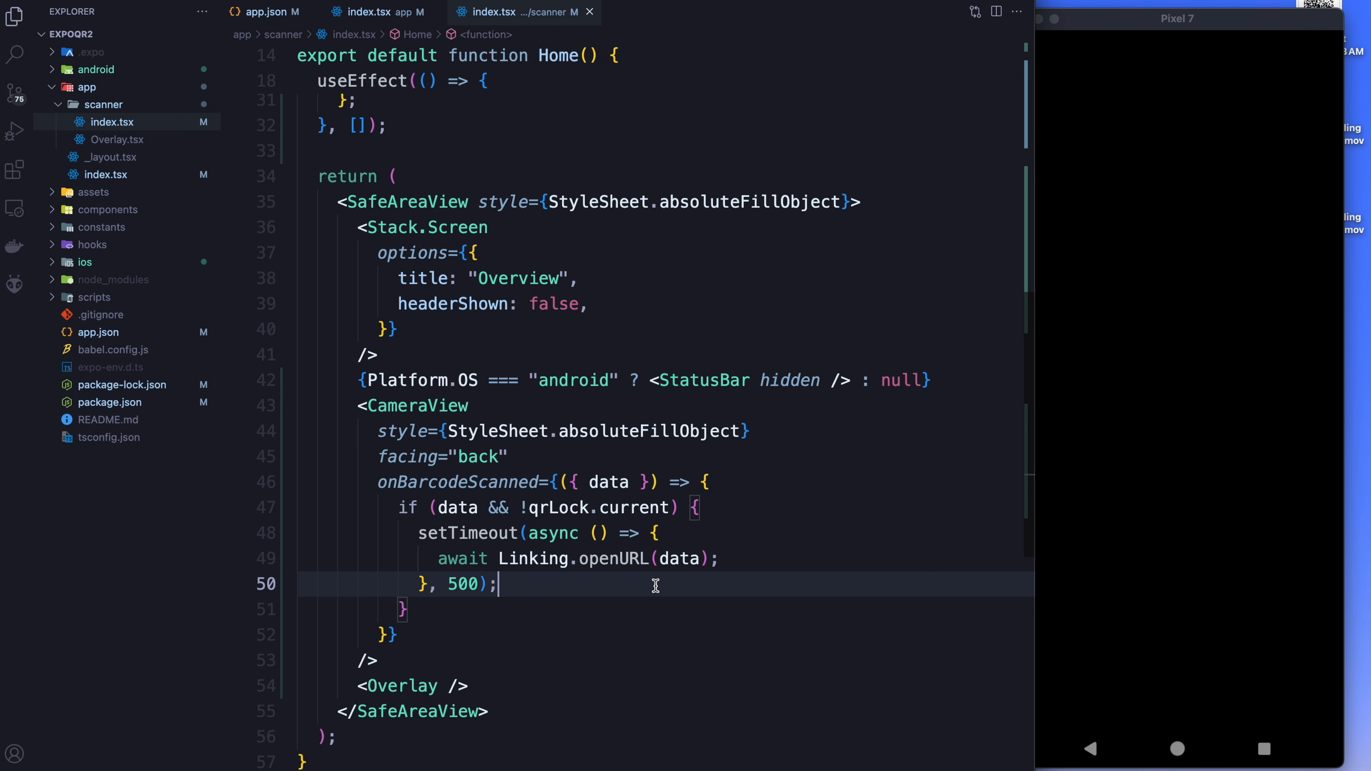
pyautogui.click(720, 558)
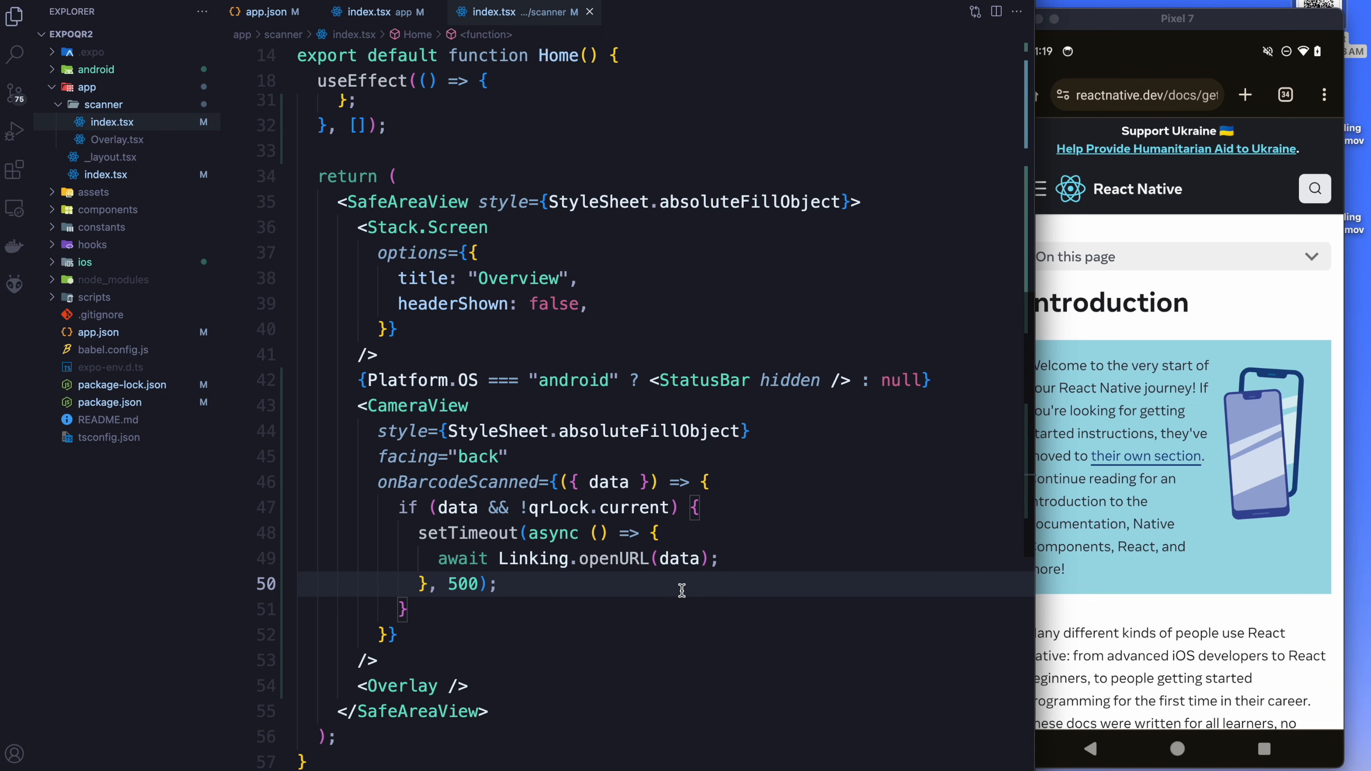
# Start a new qrLock line inside the scan guard block before setTimeout.
pyautogui.click(752, 507)
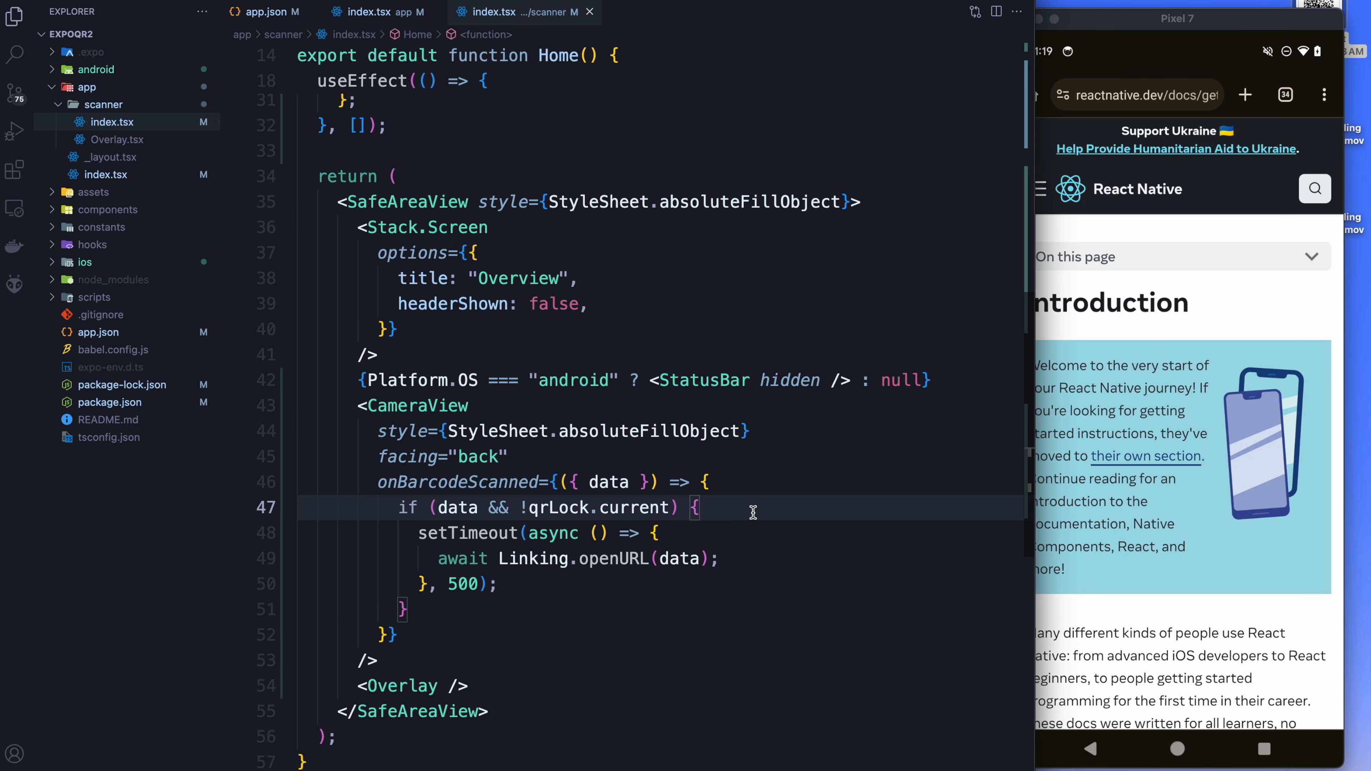
pyautogui.write('qrLock.current = tr')
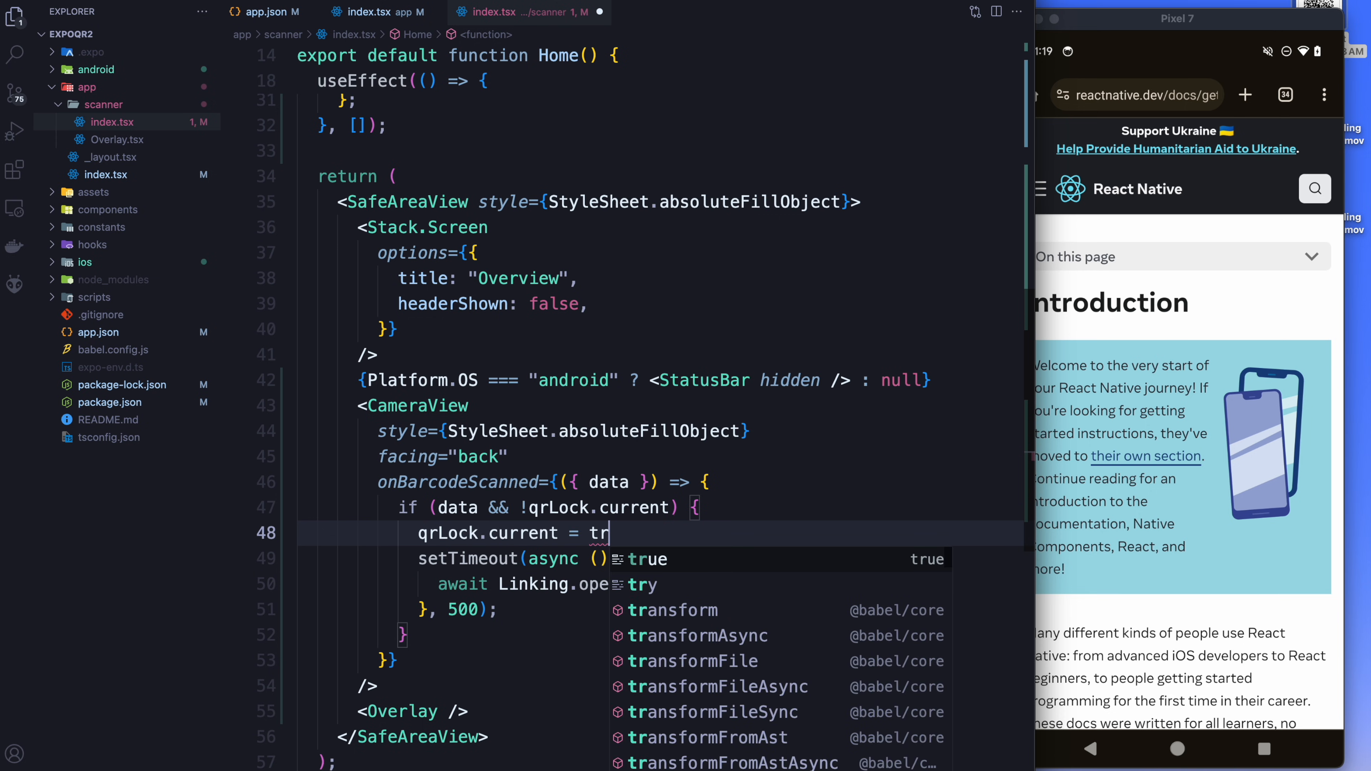
# Finish qrLock.current = true so the scanner locks before the URL opens.
pyautogui.write('ue')
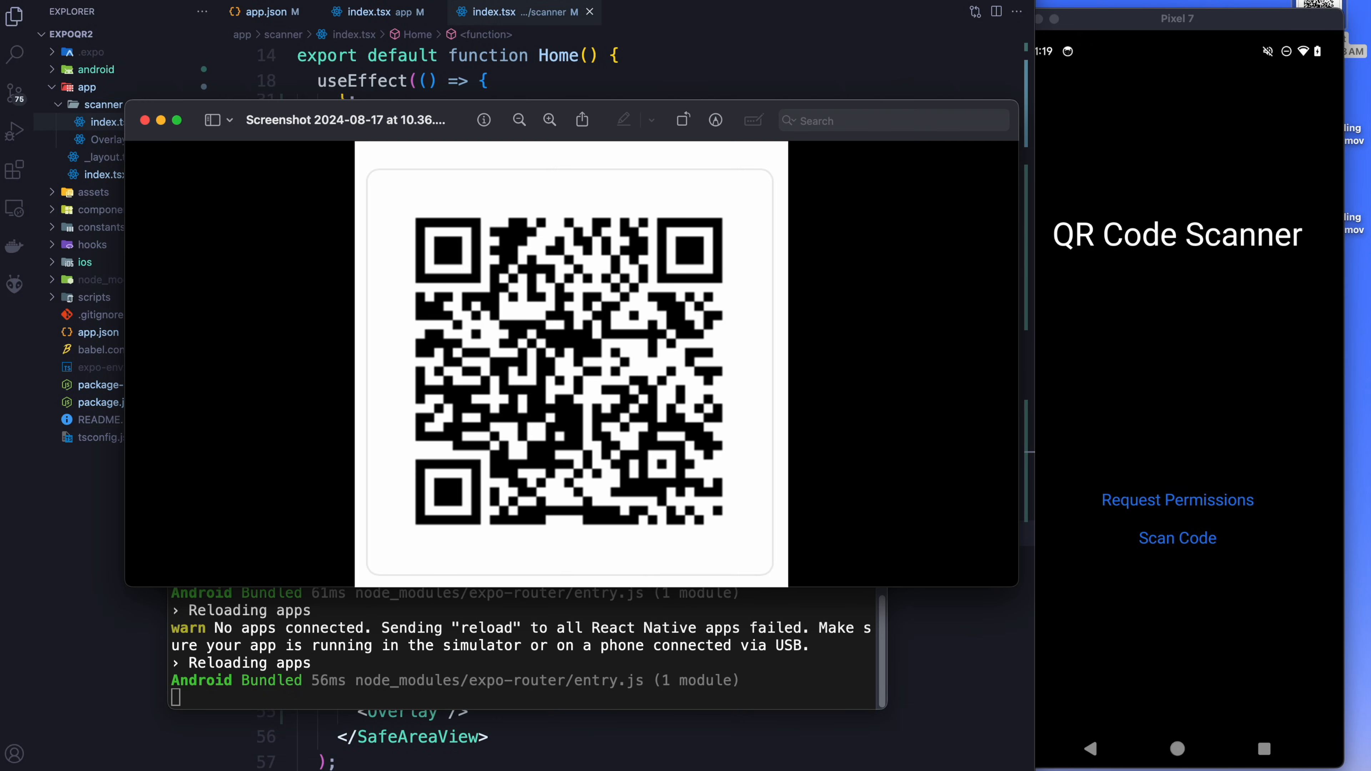
# Tap Scan Code in the emulator to open the live camera scanner.
pyautogui.click(1177, 538)
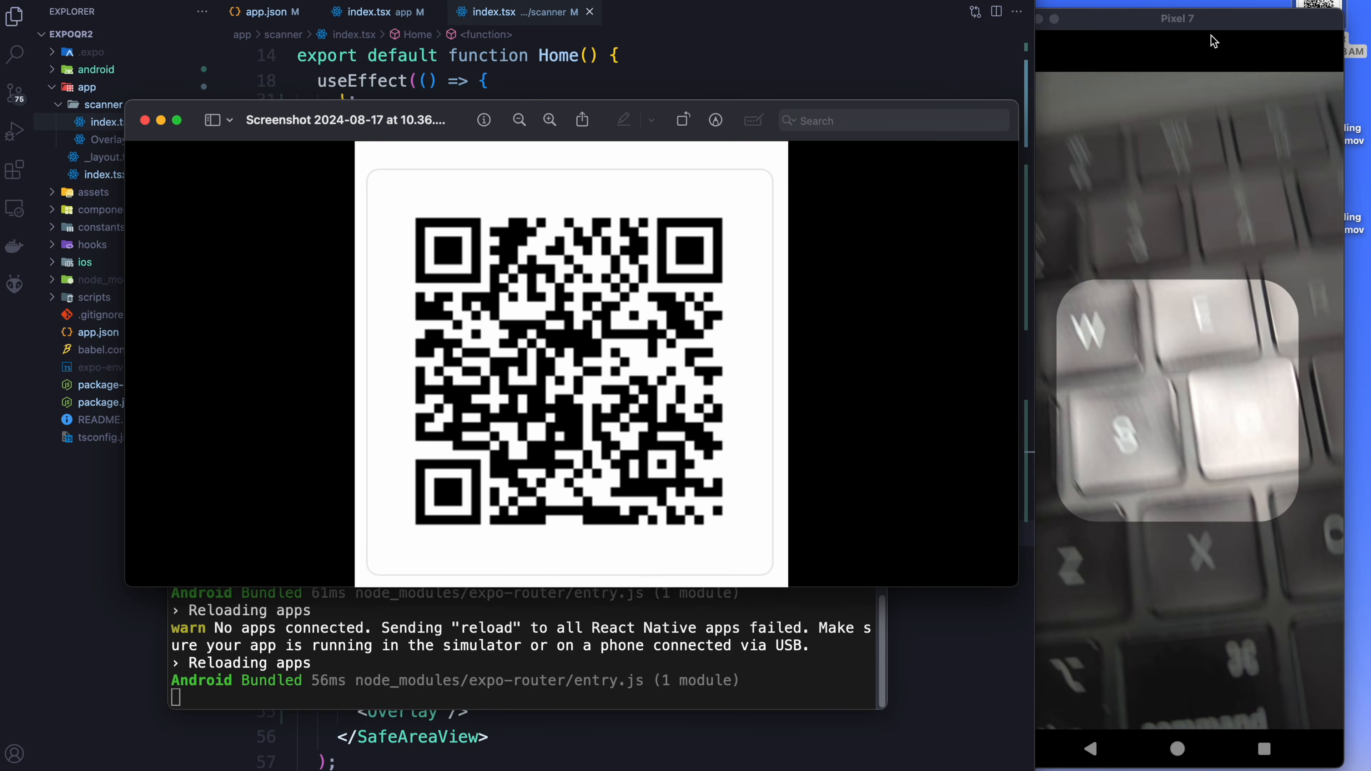